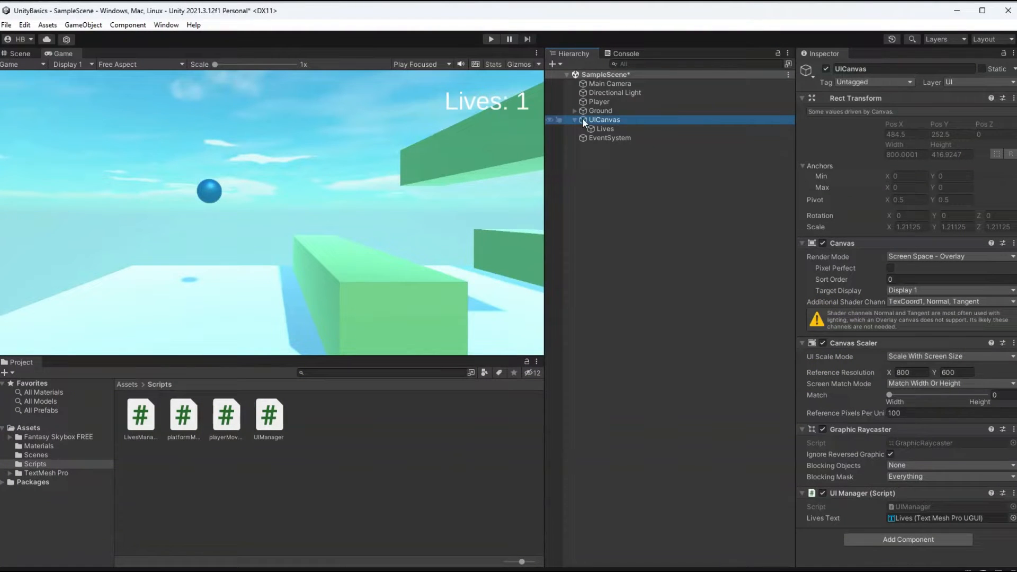
mouse_move(624, 126)
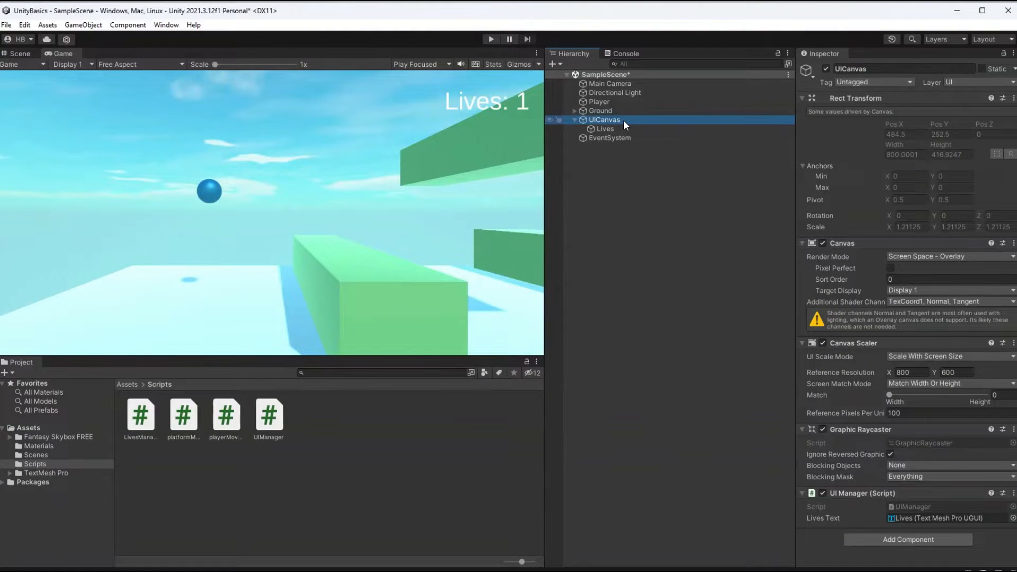
Create an empty GameOverScreen child under UICanvas and anchor it to stretch over the canvas.
right_click(602, 120)
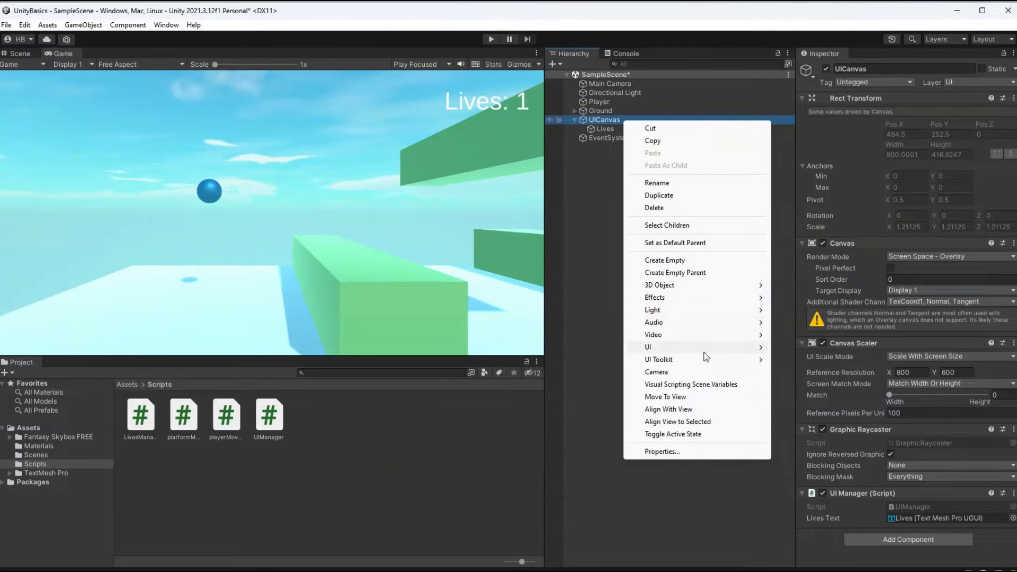
left_click(664, 261)
type("GameOverScreen")
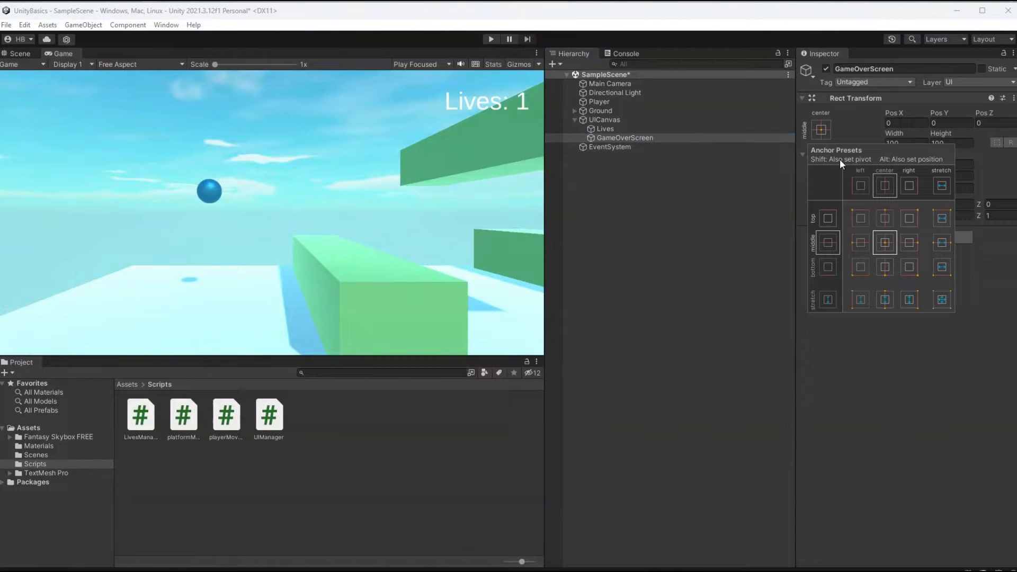
left_click(941, 299)
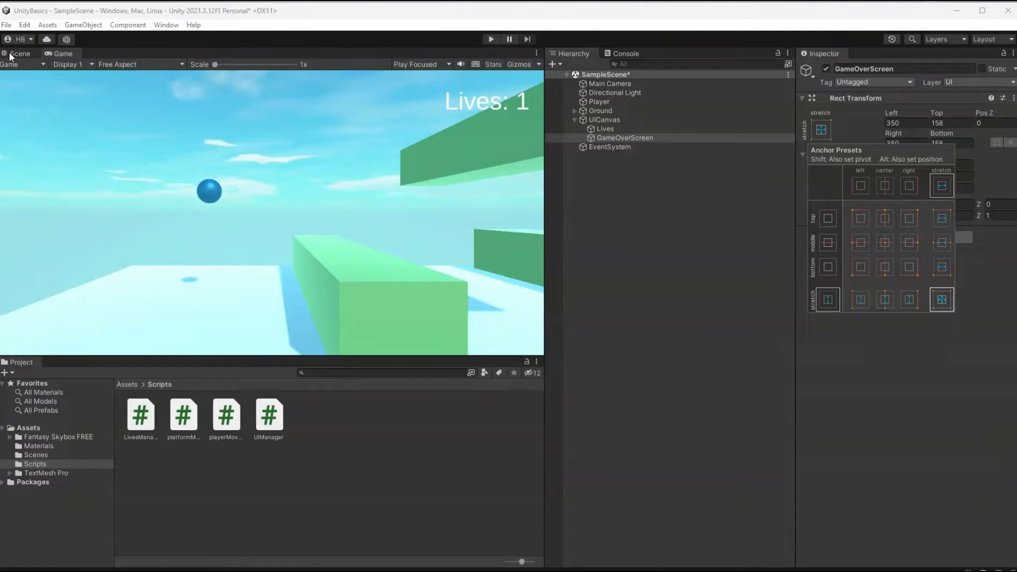
Add a UI Image child to GameOverScreen and recolour it to a dark shade.
left_click(604, 120)
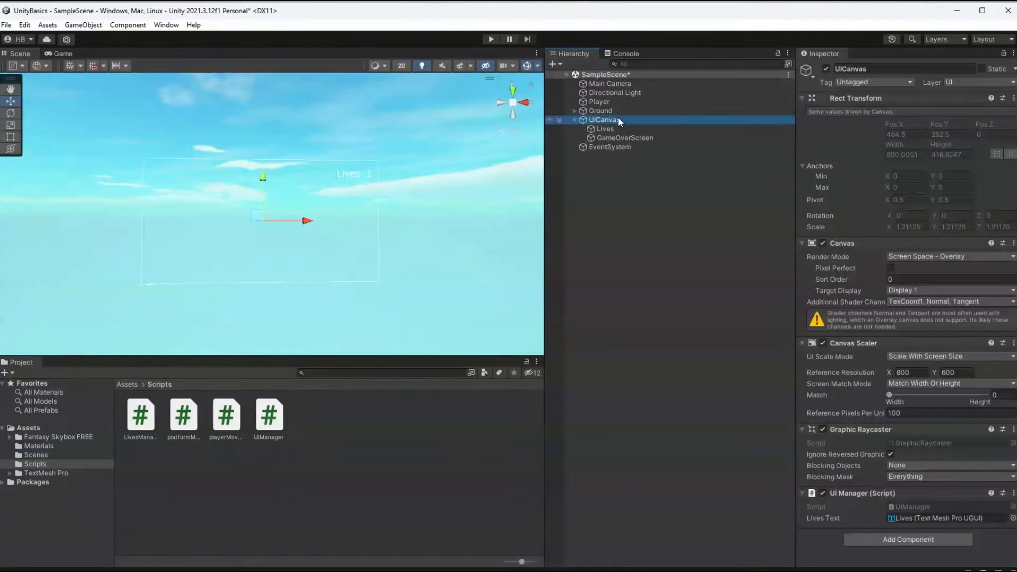
left_click(623, 138)
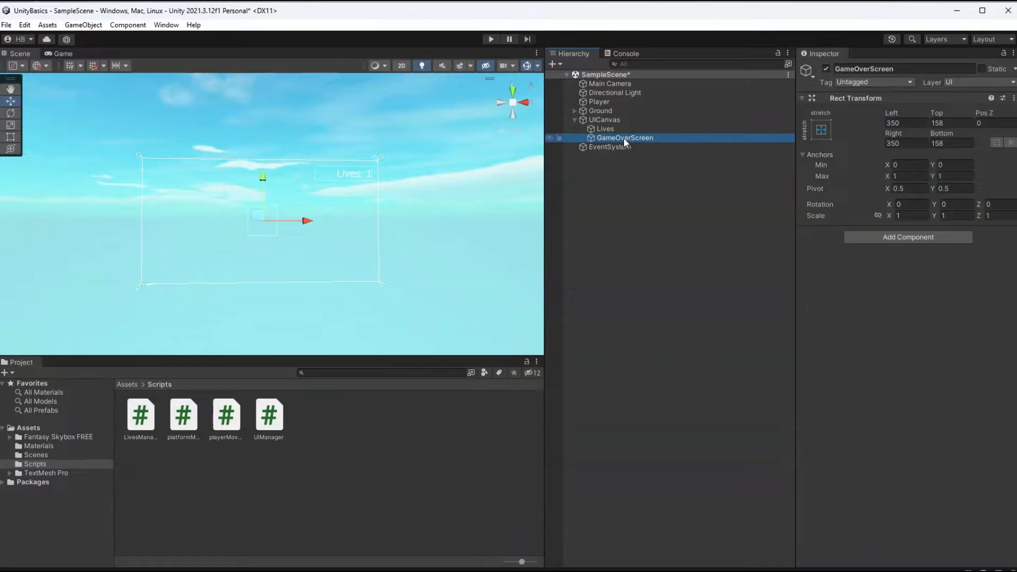
right_click(624, 137)
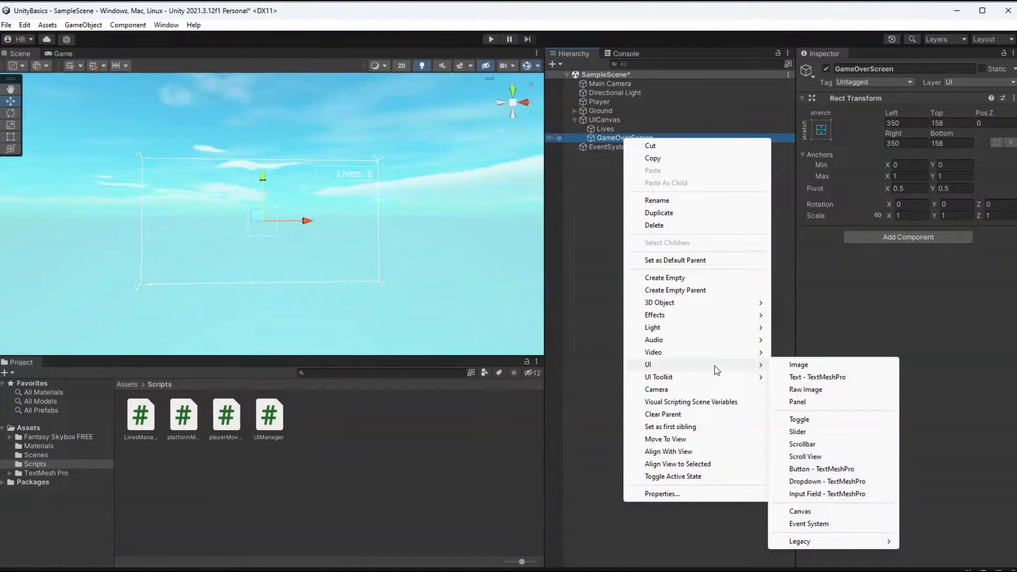
left_click(799, 365)
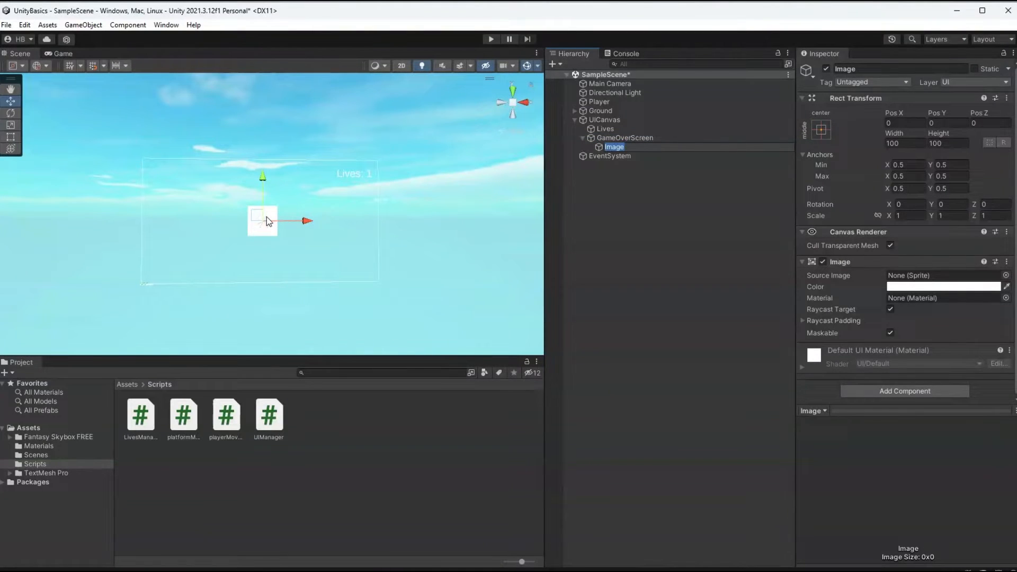
left_click(943, 287)
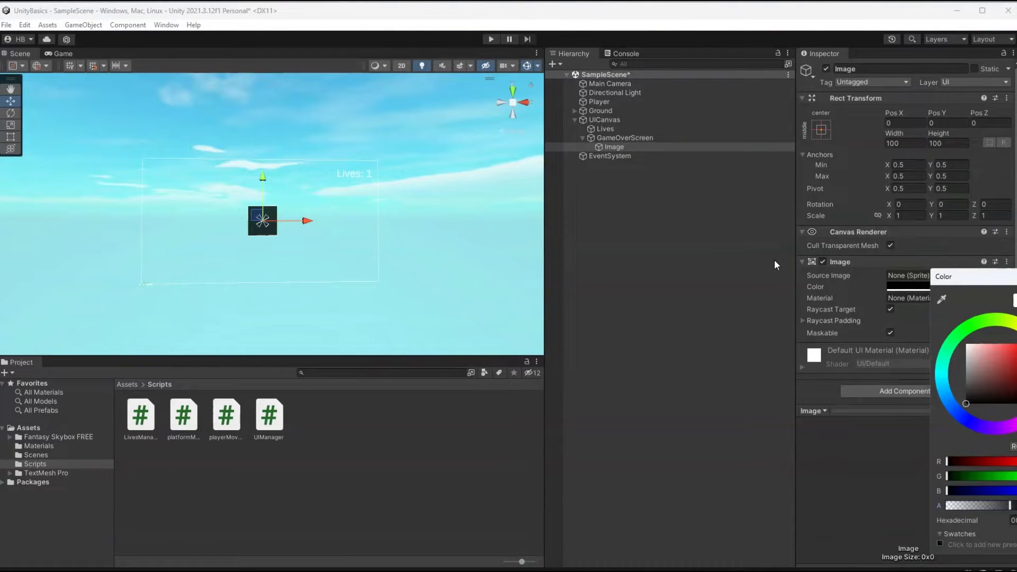
left_click(624, 138)
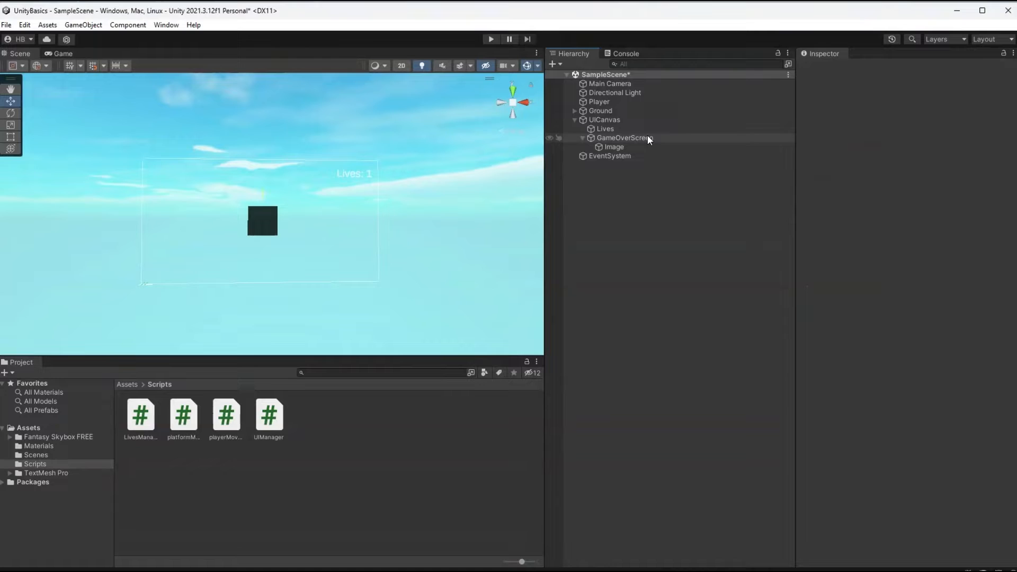
Set the dark Image's Rect Transform to width 800 and height 420.
left_click(604, 120)
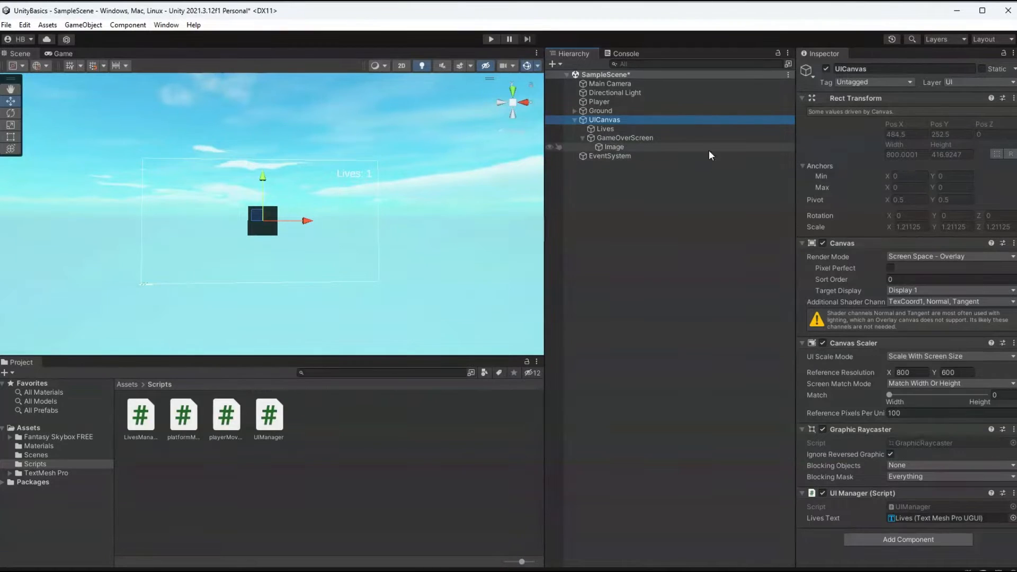
left_click(613, 146)
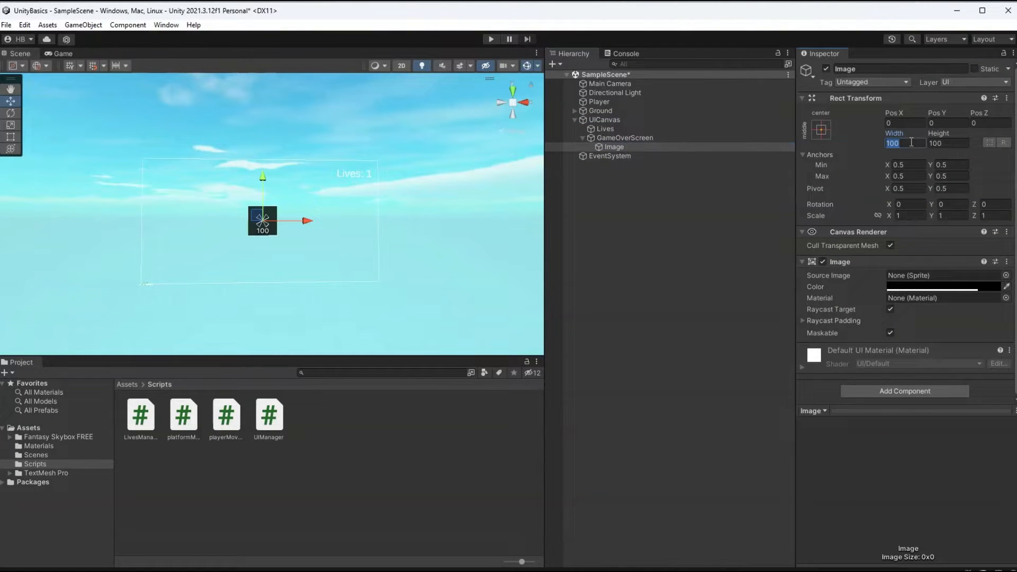
type("800")
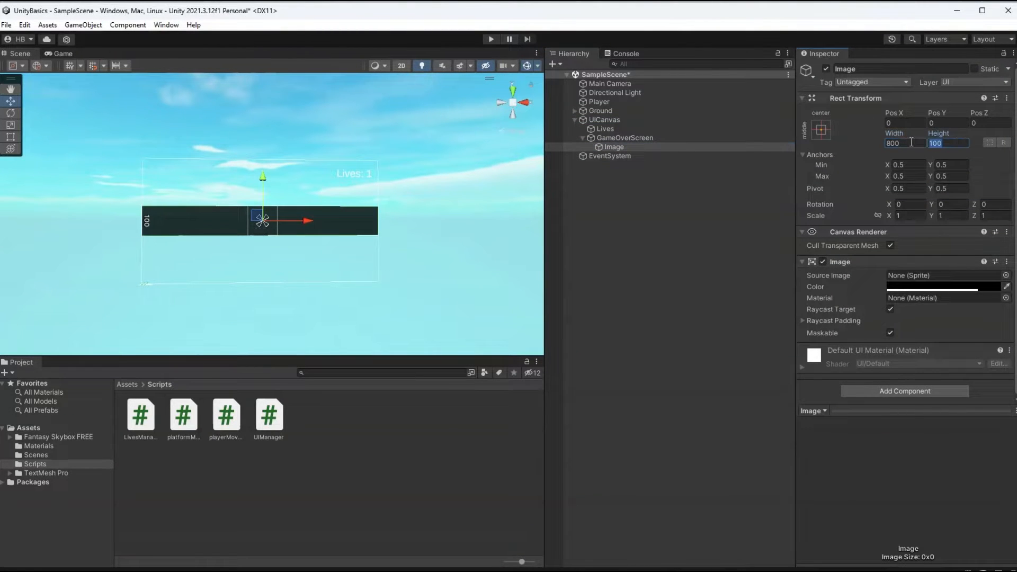
type("420")
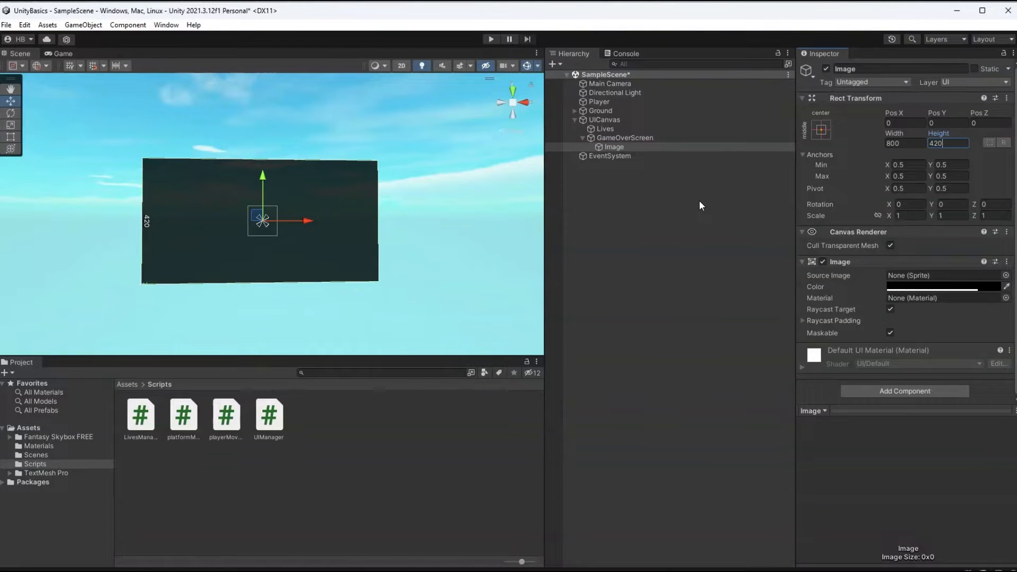
Add a TextMeshPro child named GameOverText under GameOverScreen reading 'Game Over'.
right_click(625, 138)
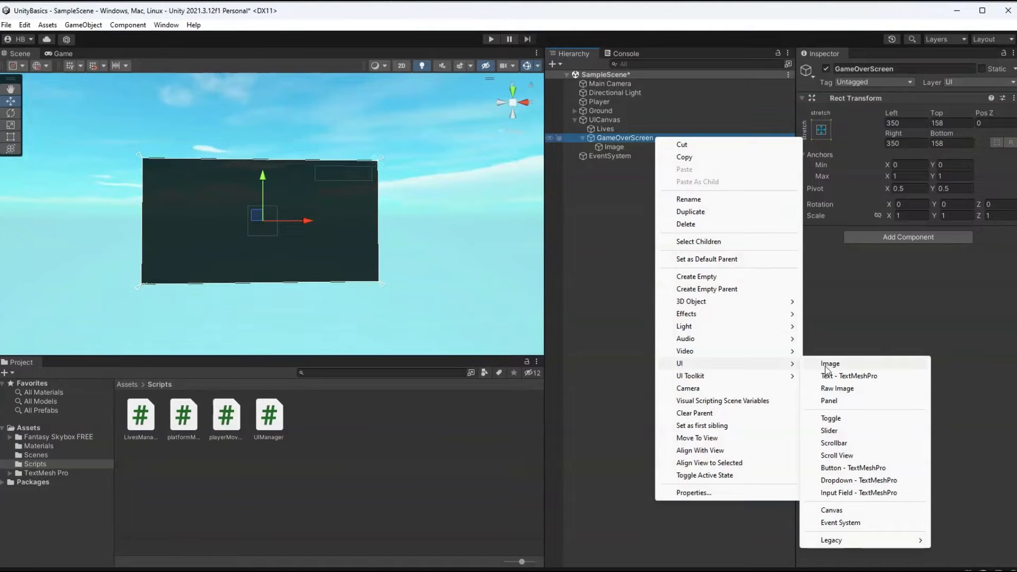
left_click(849, 375)
type("GameOver")
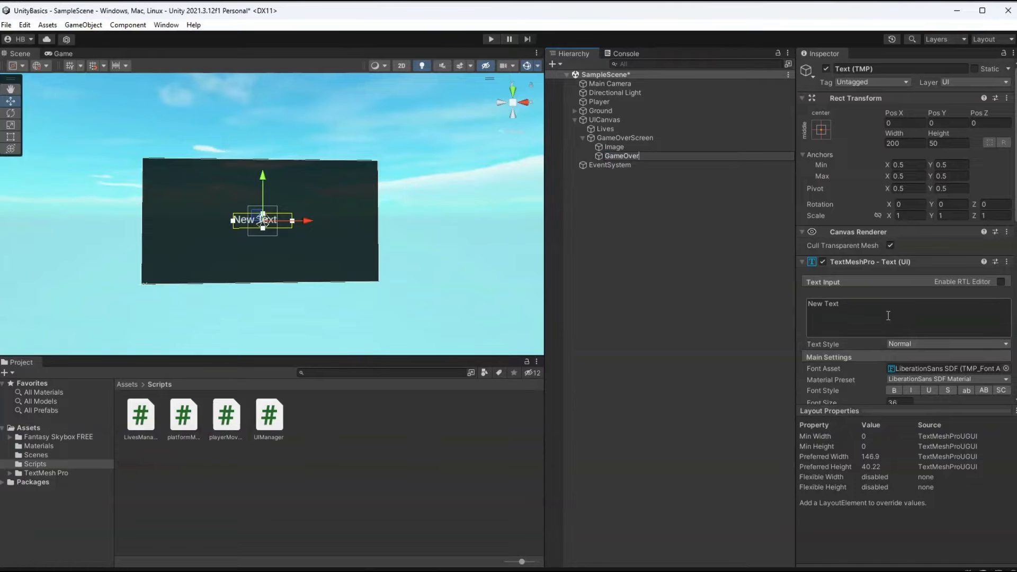
type("Text")
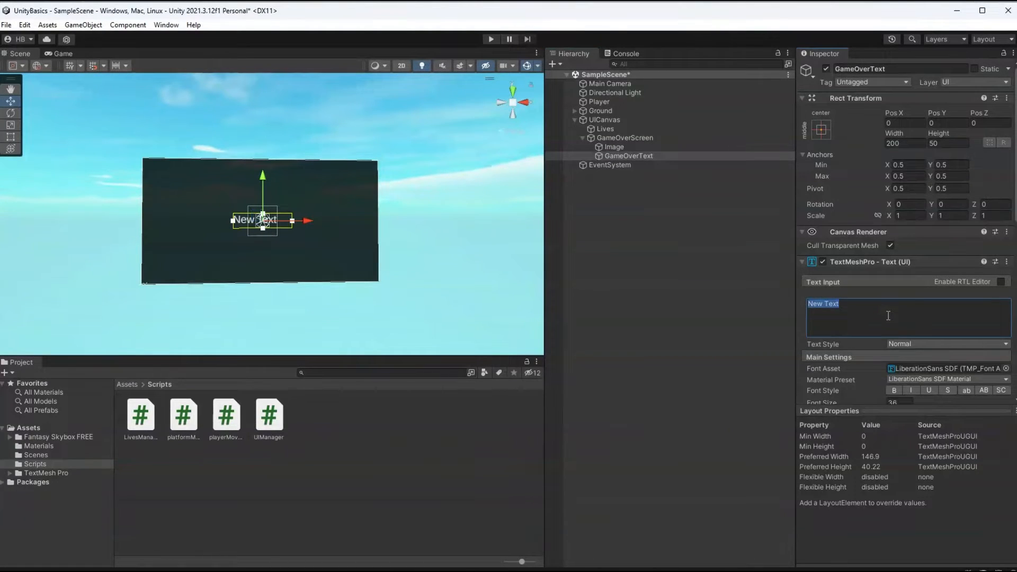
type("Game Over")
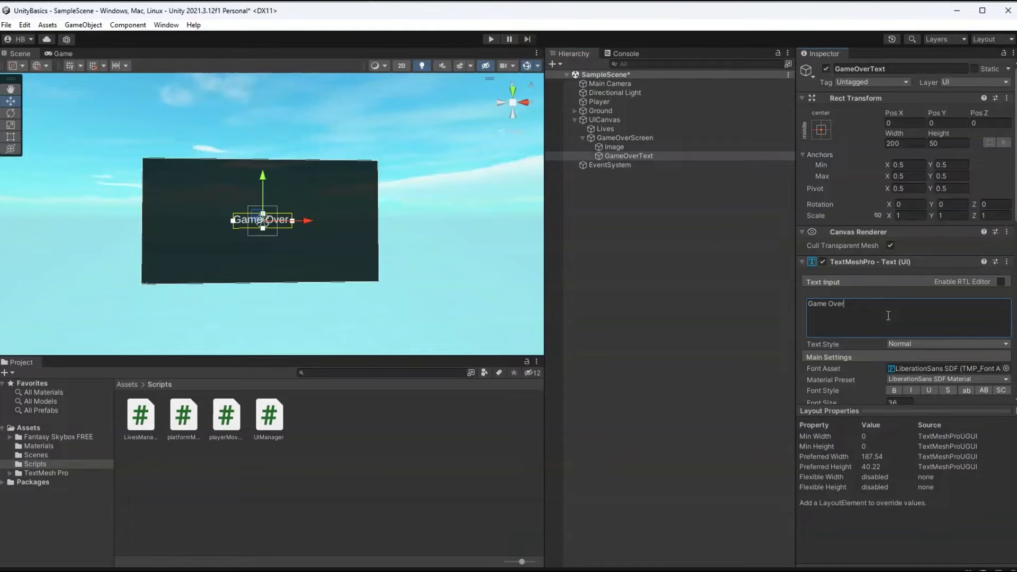
Anchor GameOverText to the middle centre of the dark panel.
scroll("down", 3)
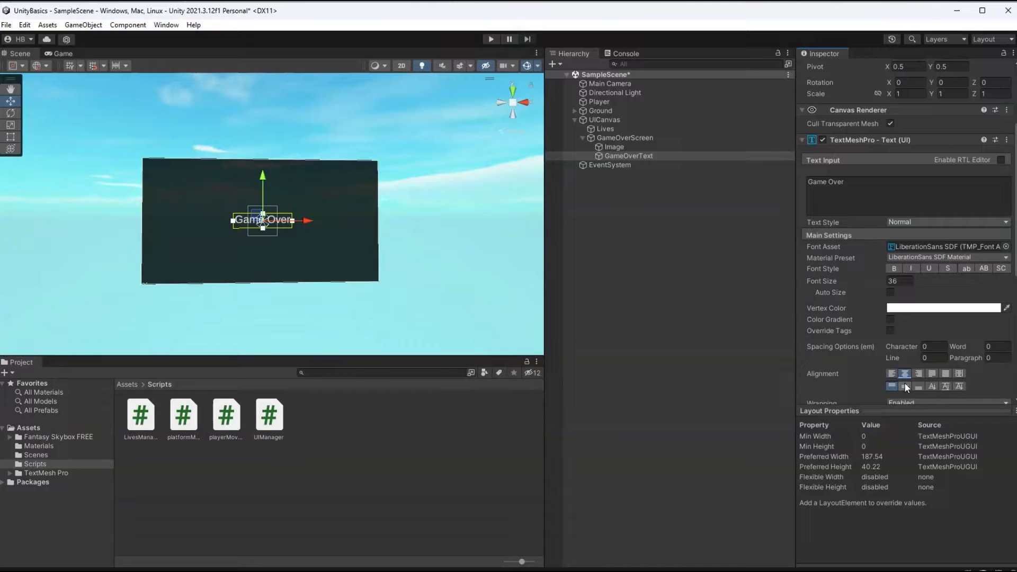
scroll("up", 3)
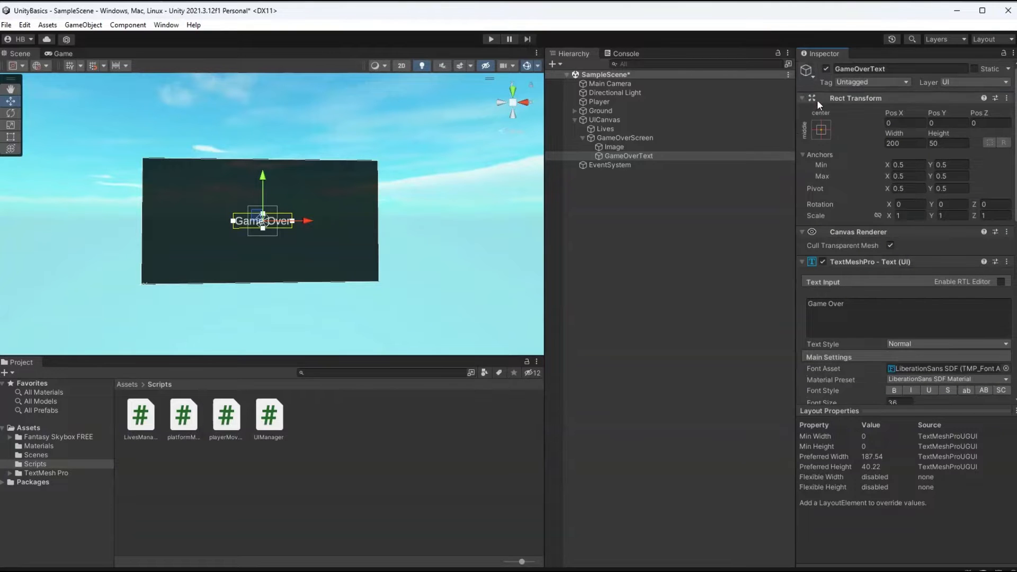
left_click(819, 129)
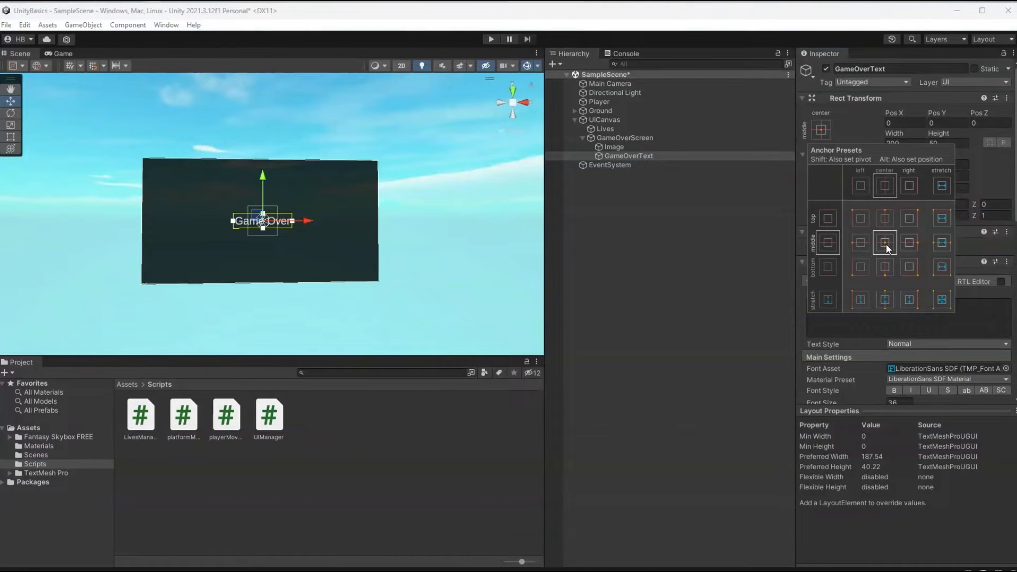
left_click(648, 164)
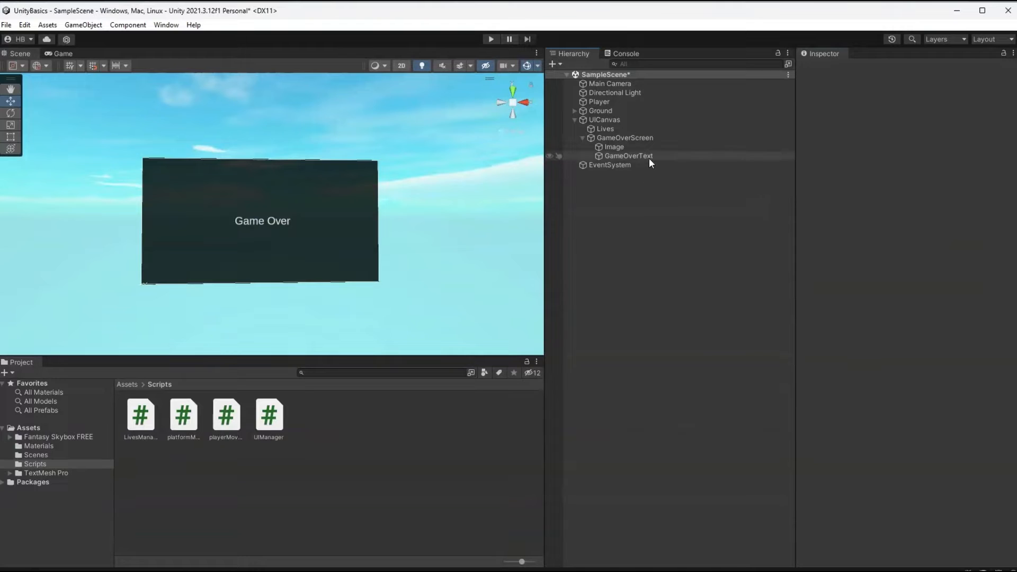
left_click(624, 138)
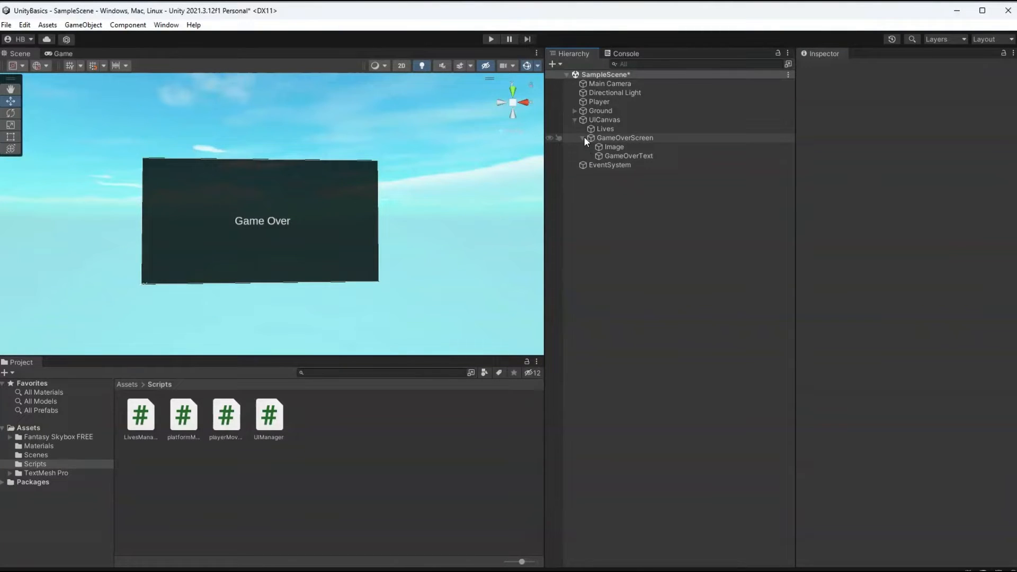
Open the UIManager script from the Scripts folder in the code editor.
left_click(603, 120)
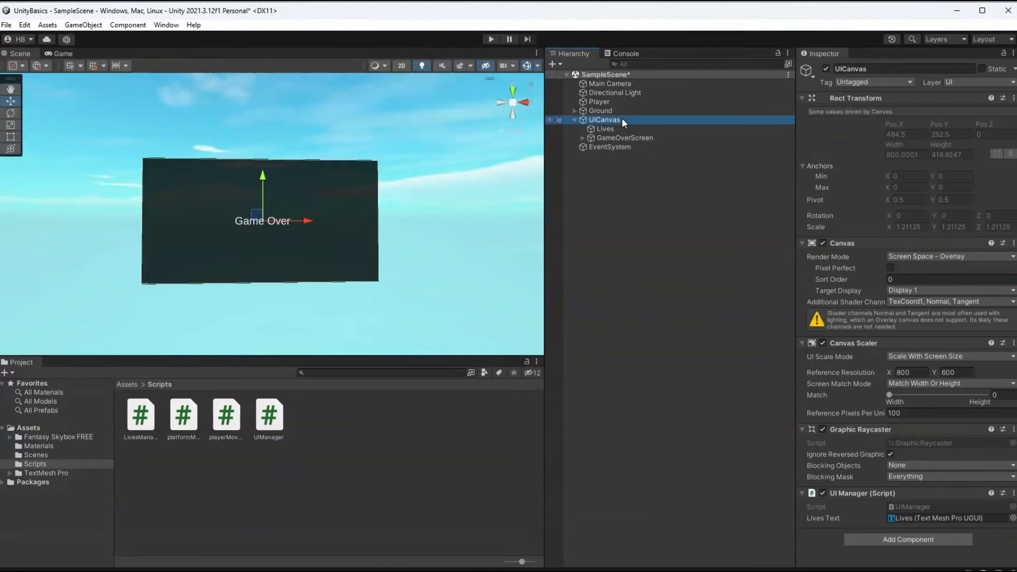
mouse_move(917, 512)
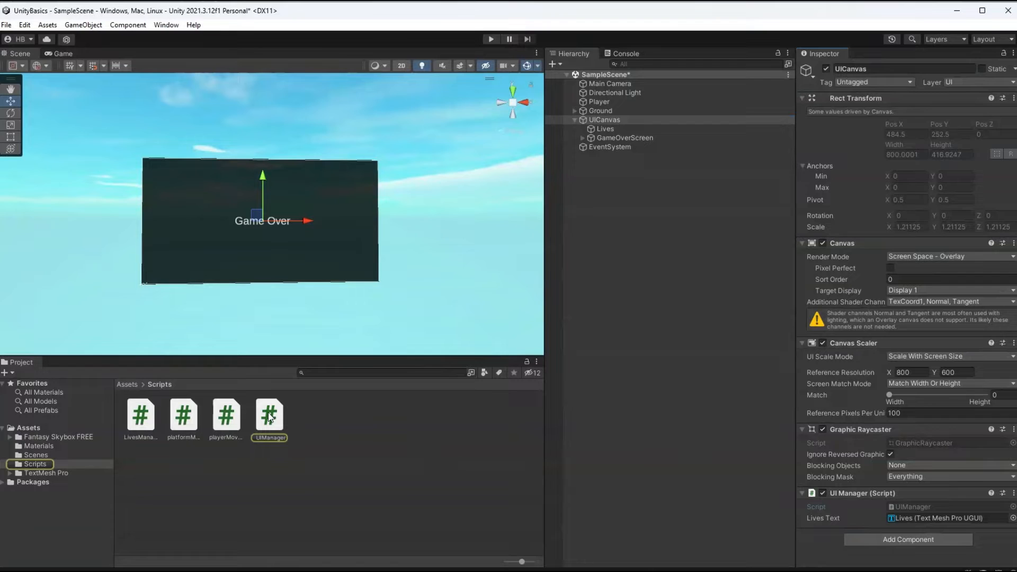
left_click(268, 414)
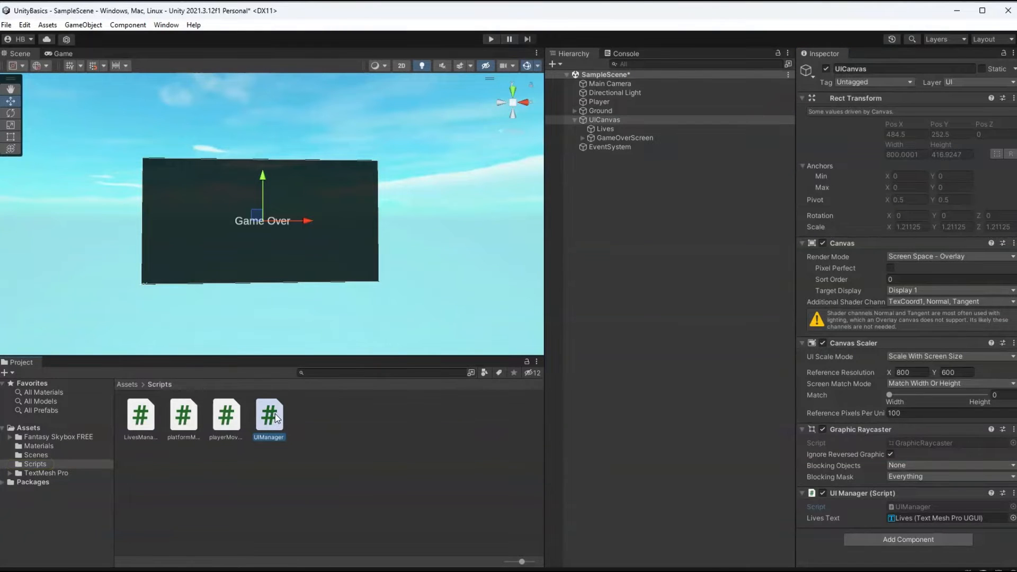
double_click(268, 413)
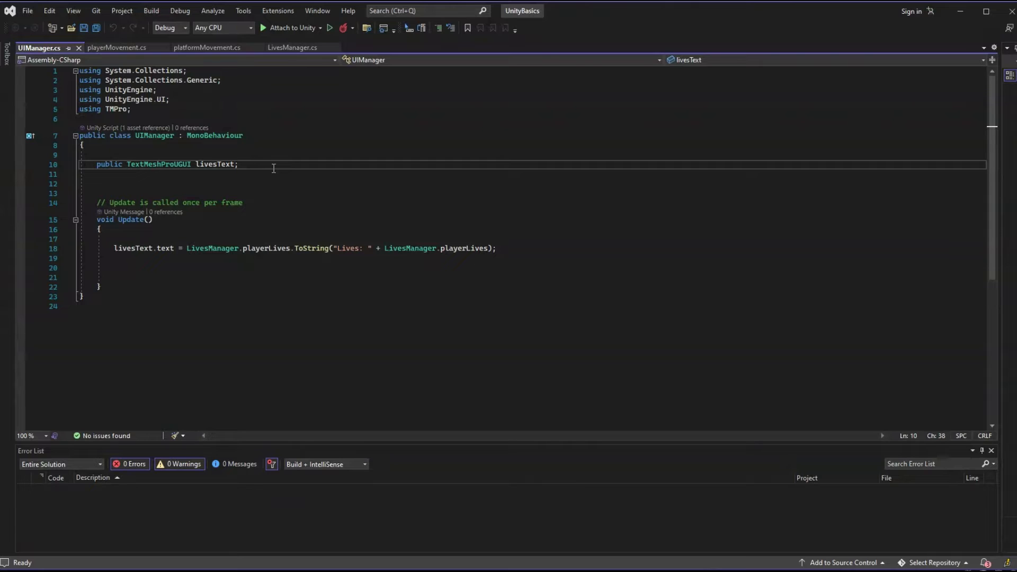
Declare 'public GameObject GameOverScreen;' below the livesText field.
key("Enter")
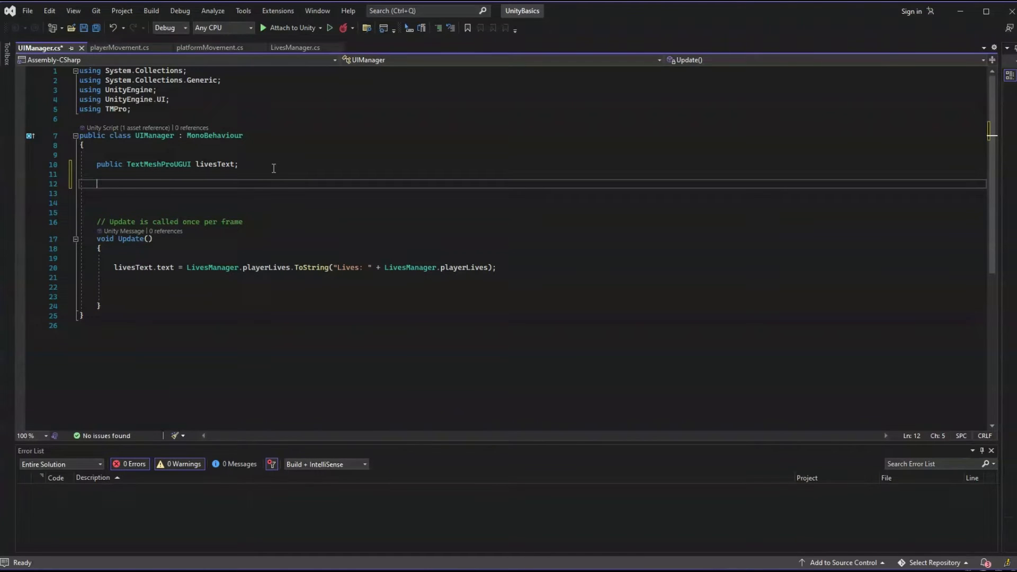
type("public")
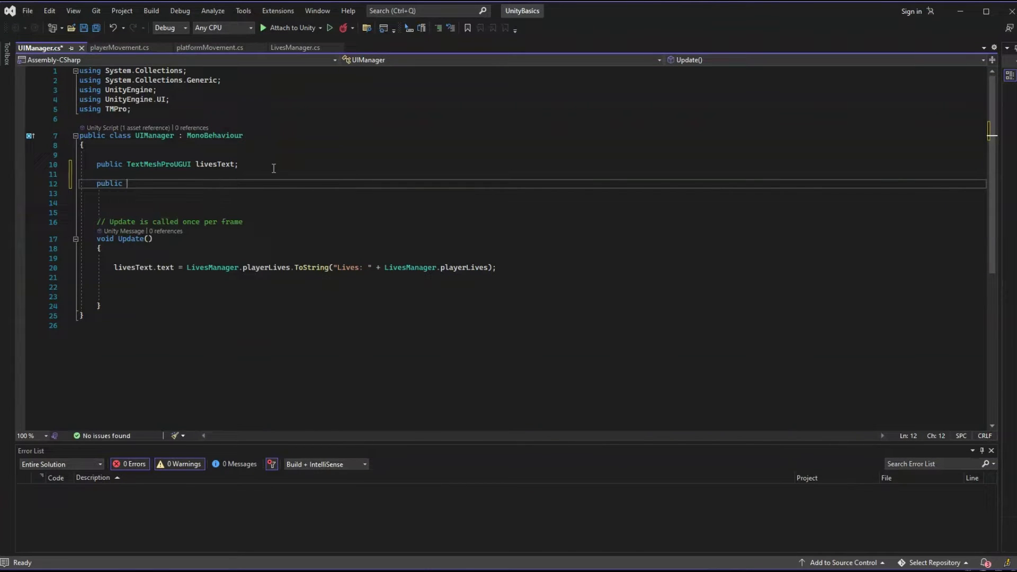
type("Game")
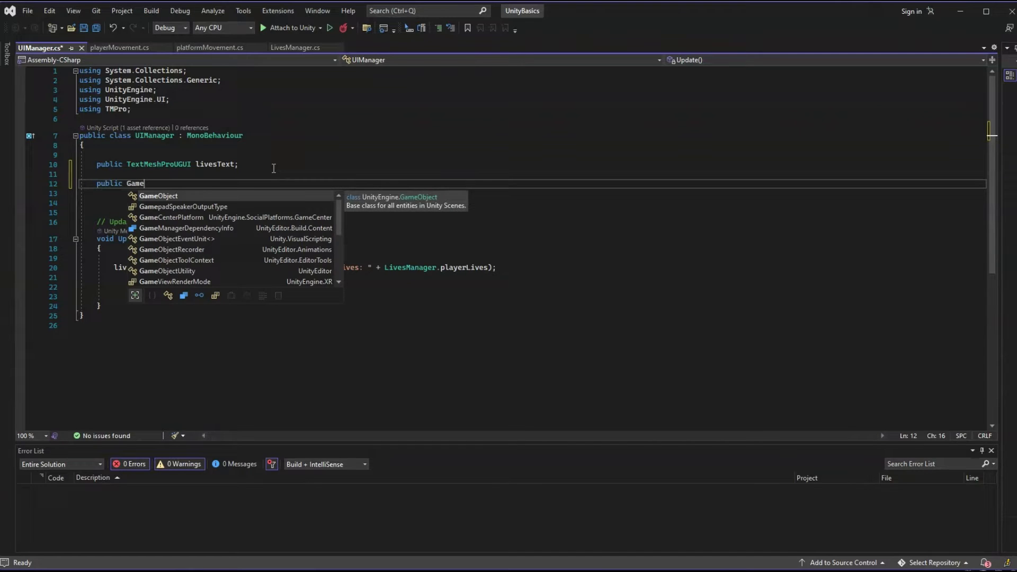
type("Object")
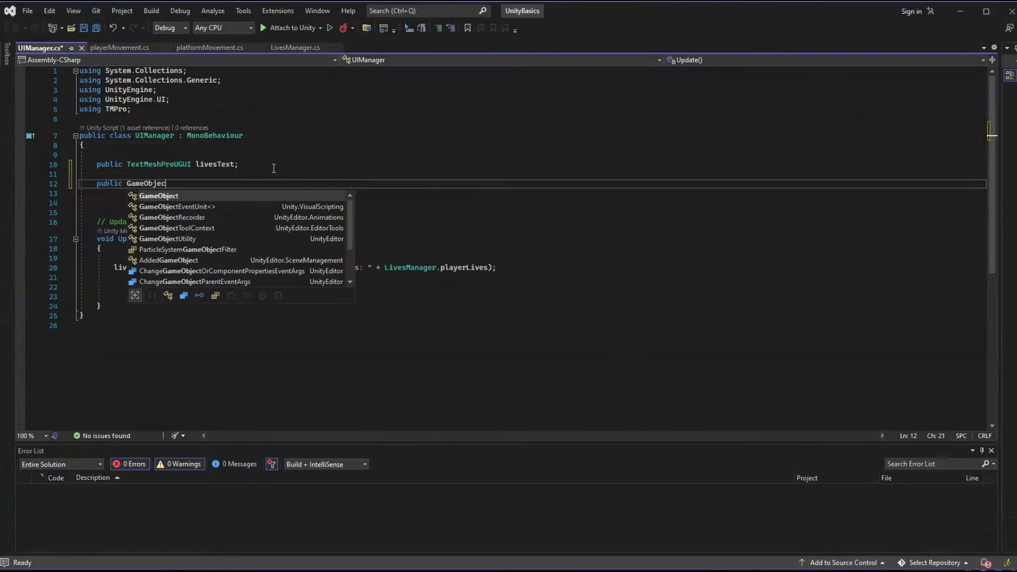
type("GameO")
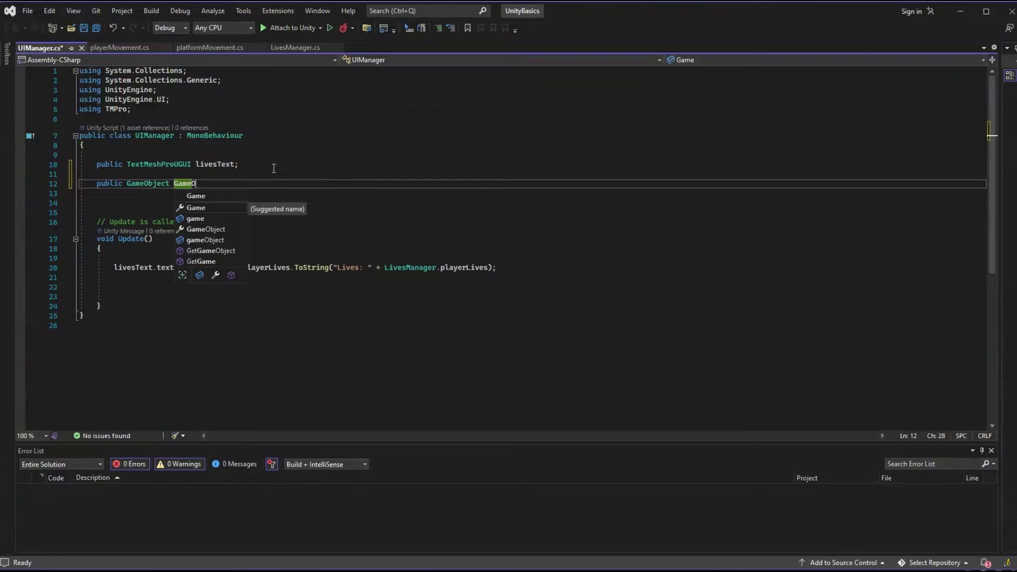
type("verScreen;")
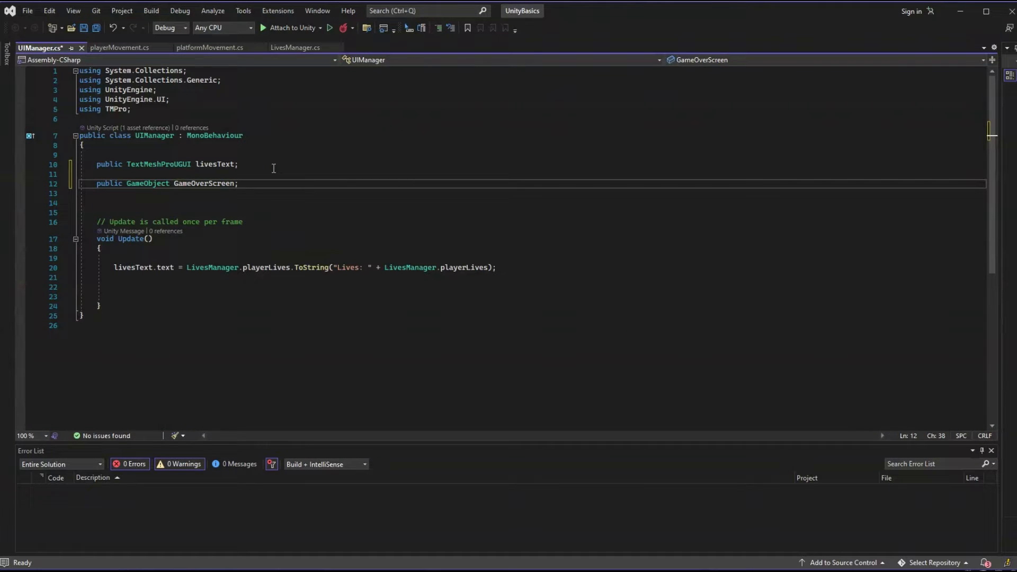
key("enter")
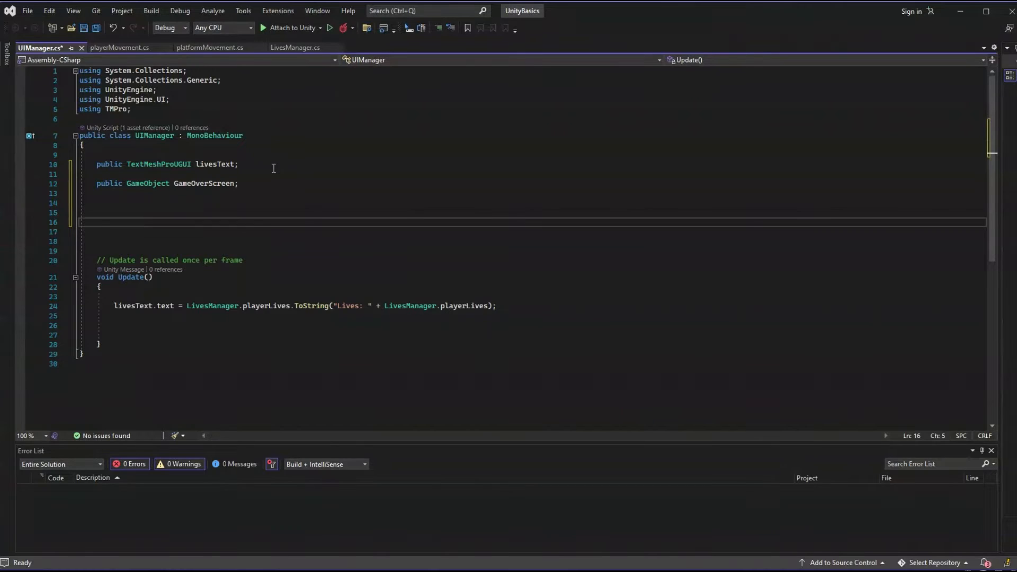
Write an Awake method calling GameOverScreen.SetActive(false) with a comment about hiding it at start.
type("void Awake(")
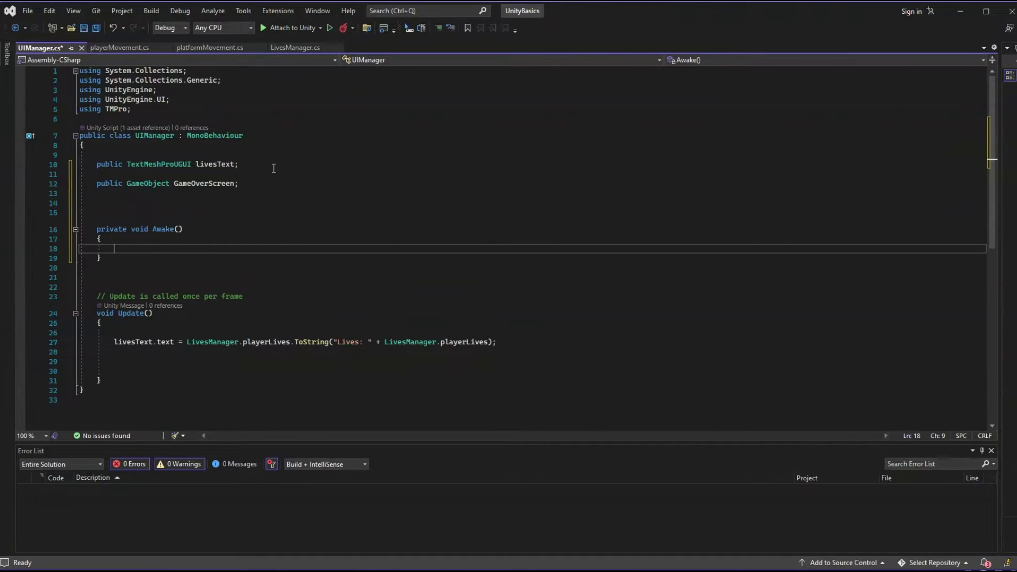
type("GameOverScreen.")
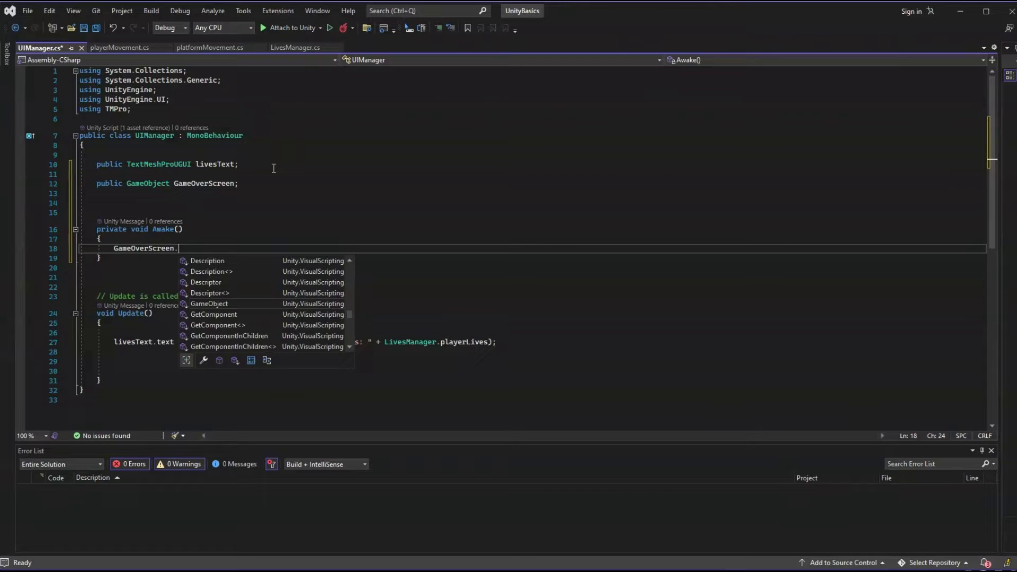
type("SetActive(false);")
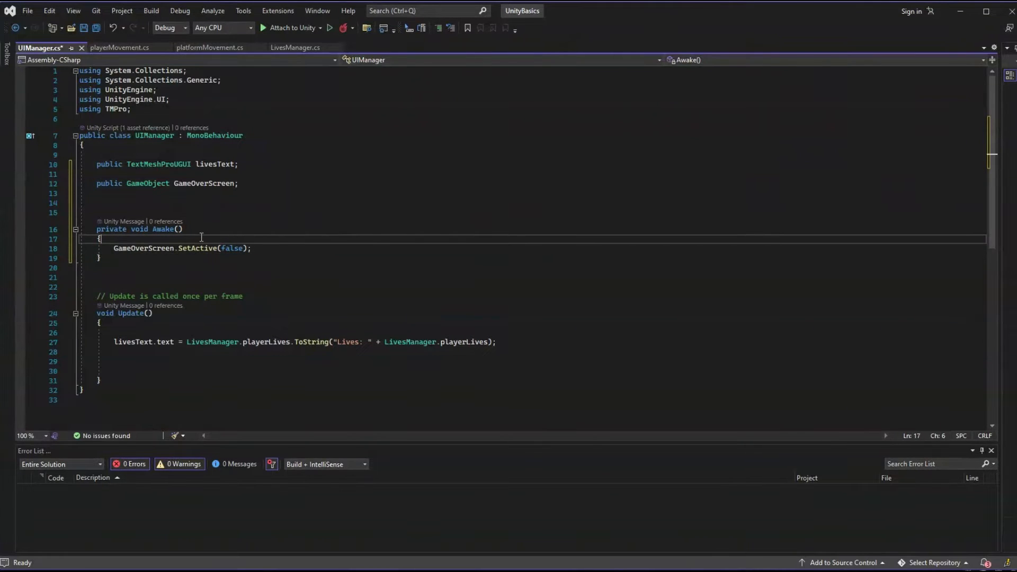
type("//when the game starts, the game over screen isn't visible.")
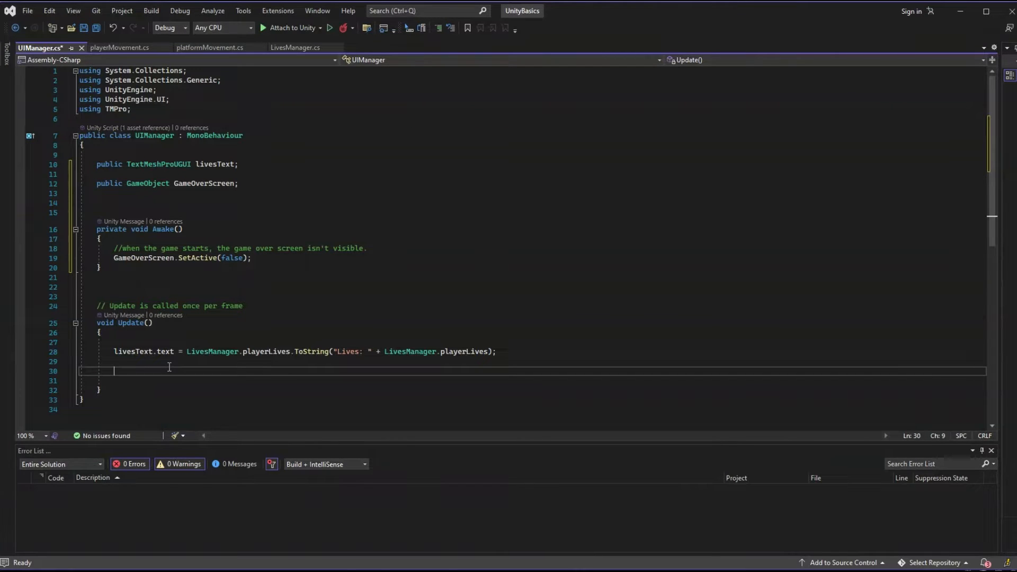
In Update, set GameOverScreen active when LivesManager.playerLives equals 0.
type("if (LivesManager.")
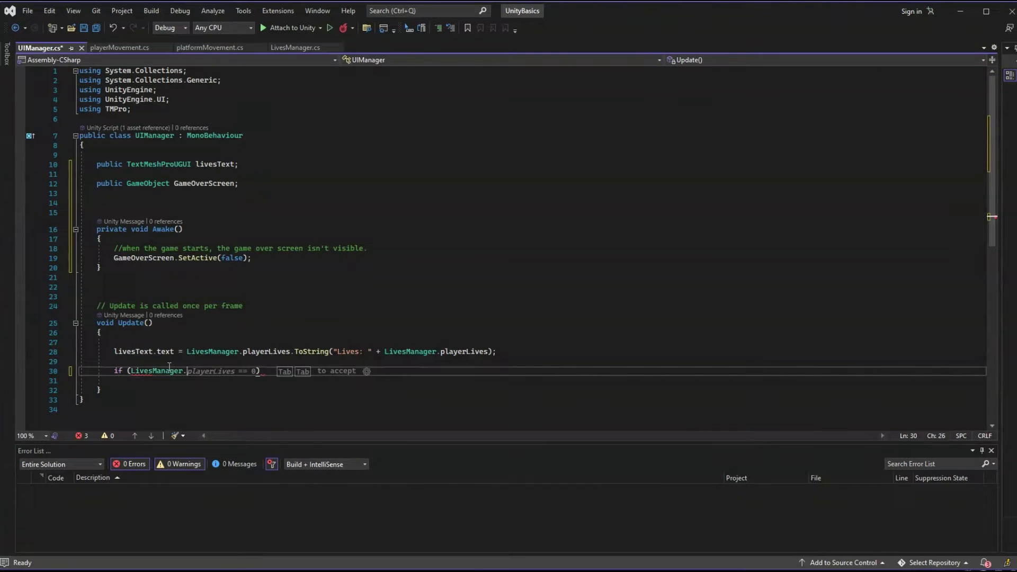
type("playerLives == 0")
left_click(532, 380)
type("{")
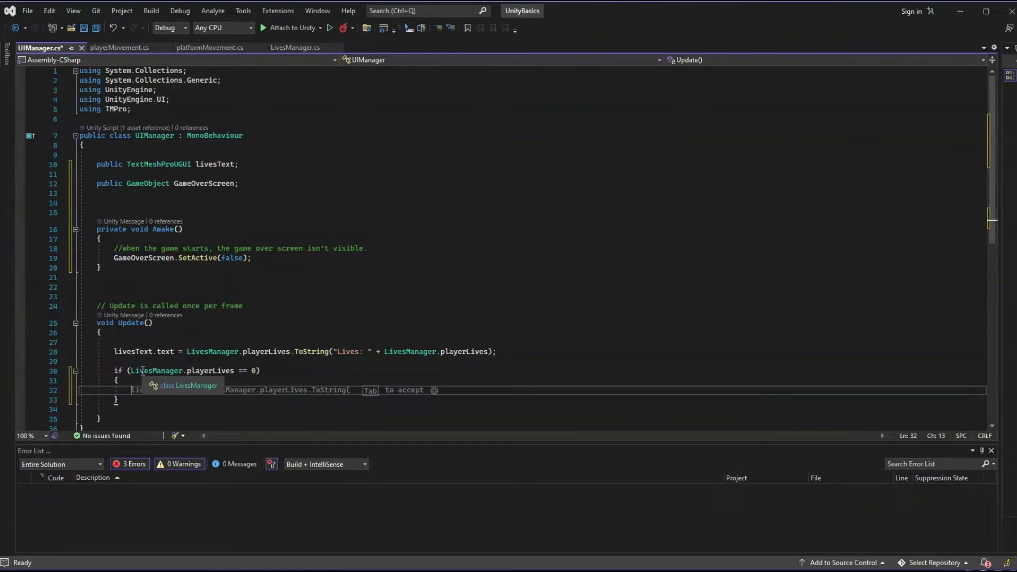
type("GameOverScreen.")
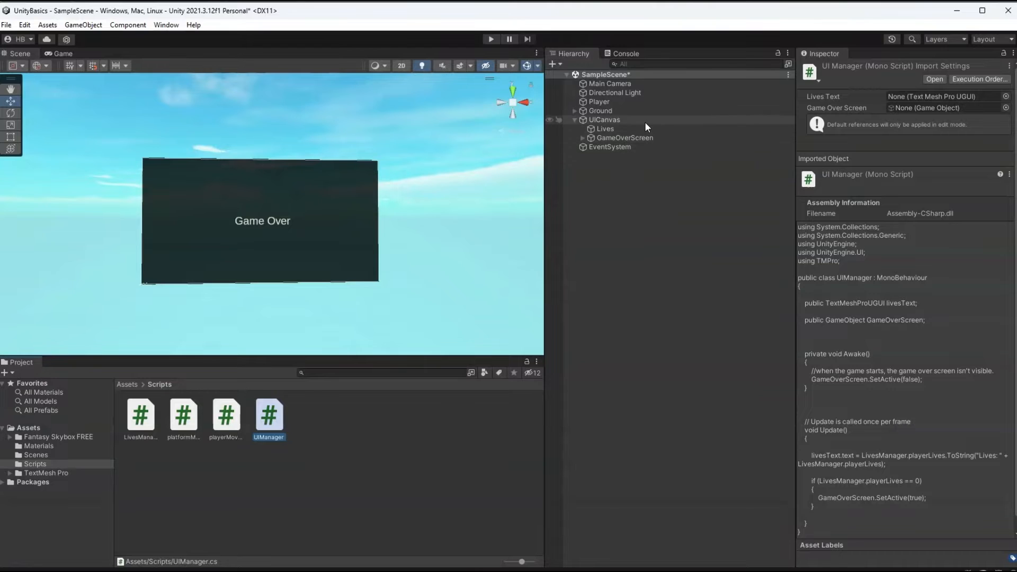
Assign GameOverScreen to UICanvas's UI Manager Game Over Screen field, then move to the browser.
left_click(604, 119)
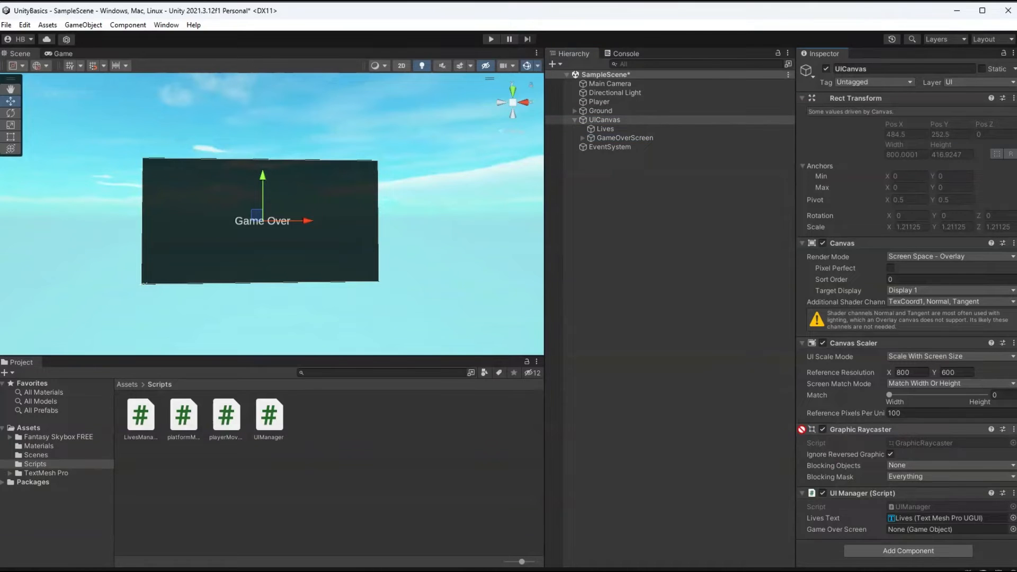
left_click(947, 530)
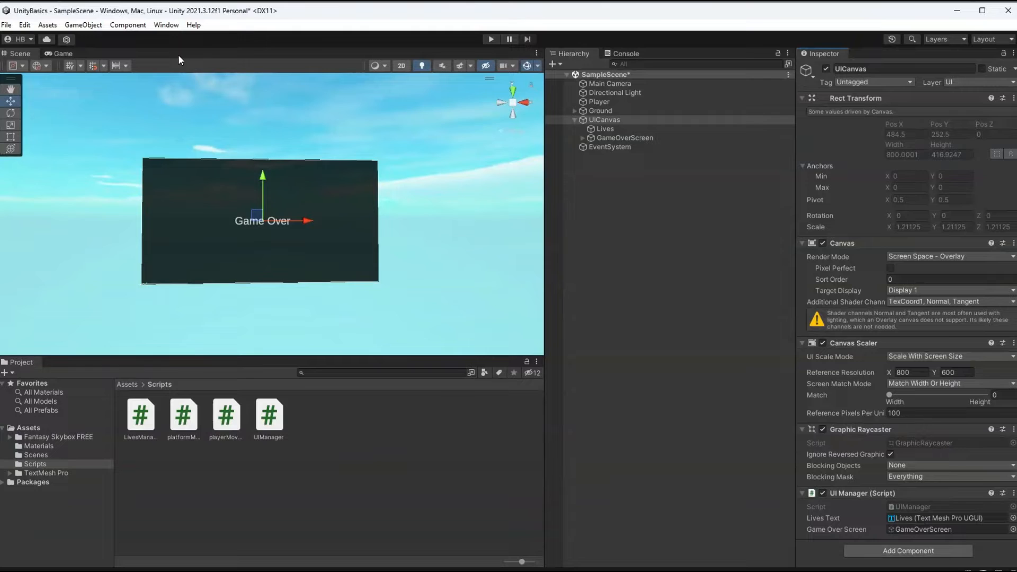
left_click(491, 40)
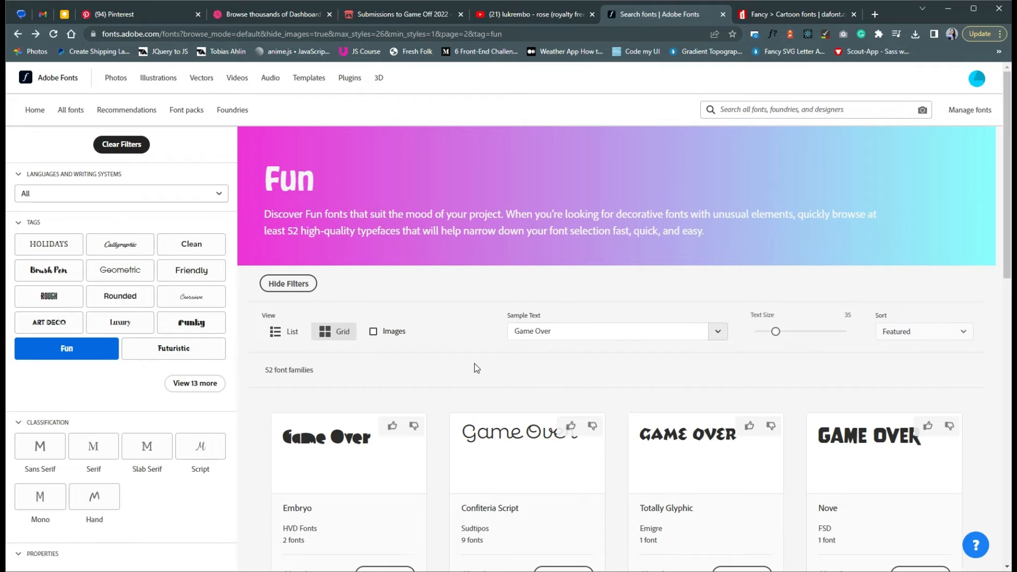
Browse the Fun font results and open the Synthemesc font family page.
scroll("down", 3)
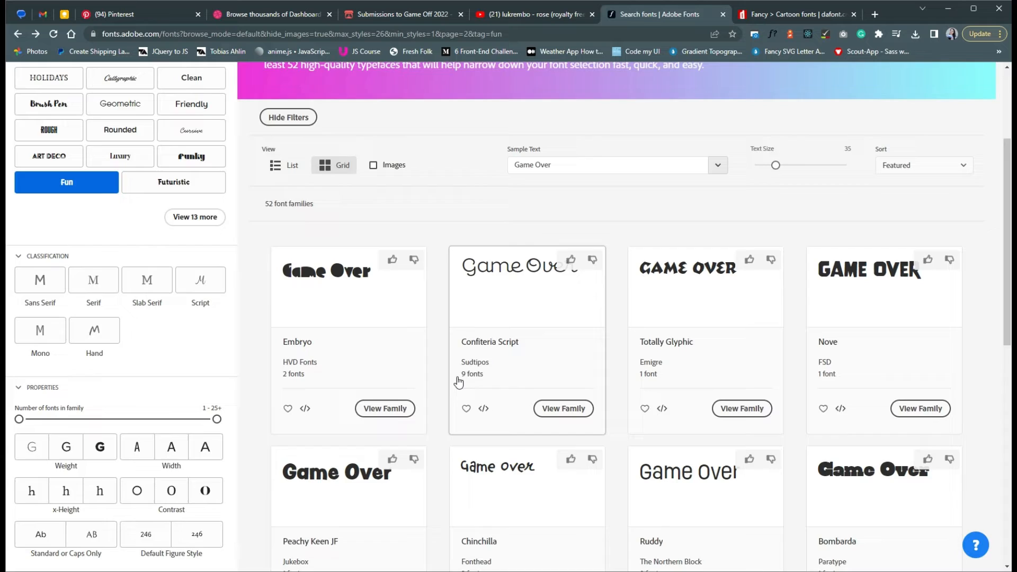
scroll("down", 3)
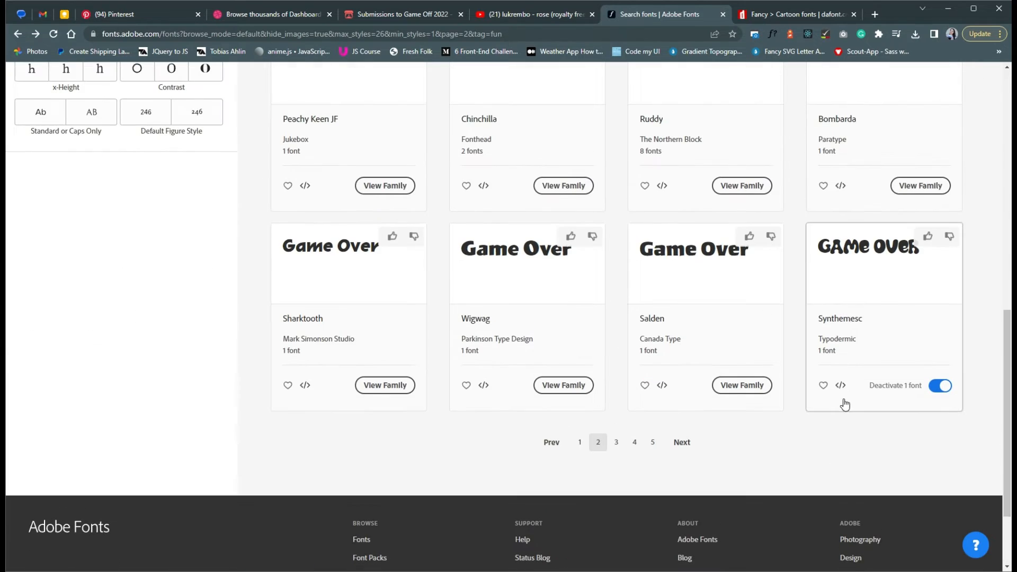
left_click(840, 319)
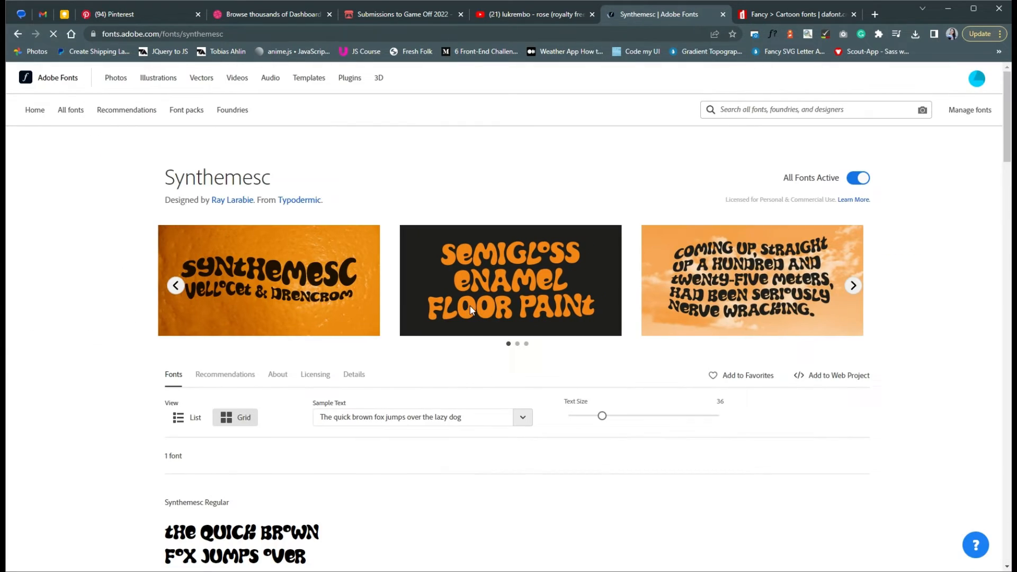
scroll("down", 3)
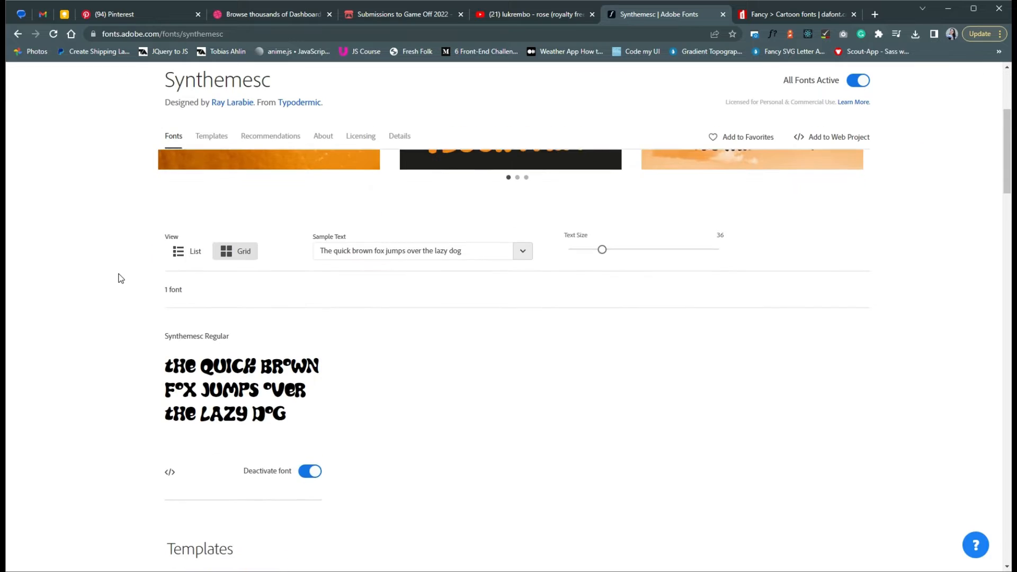
scroll("up", 3)
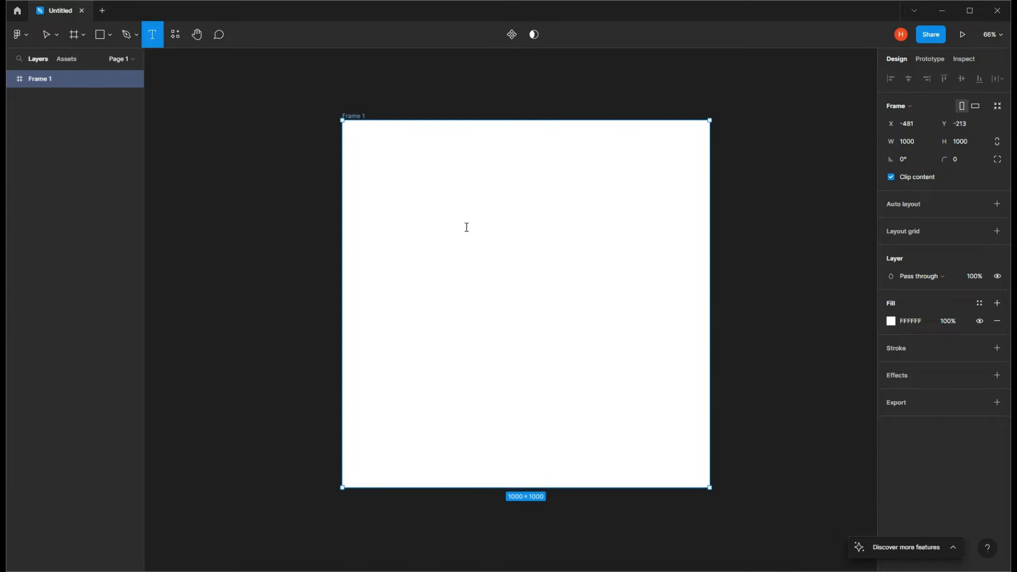
Style the GAME OVER text with a linear gradient fill and a drop shadow with adjusted offset.
left_click(470, 230)
type("Game")
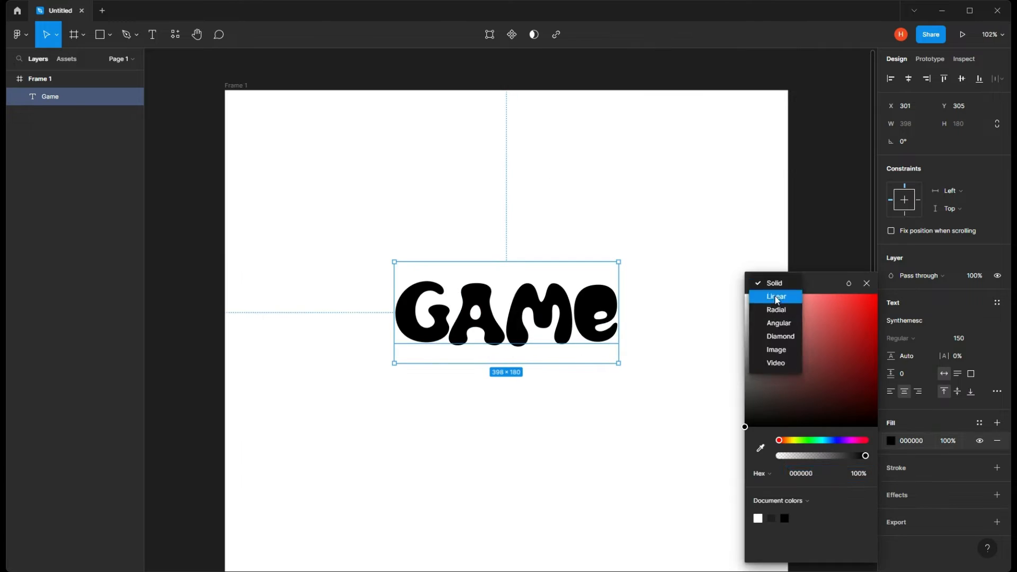
left_click(776, 297)
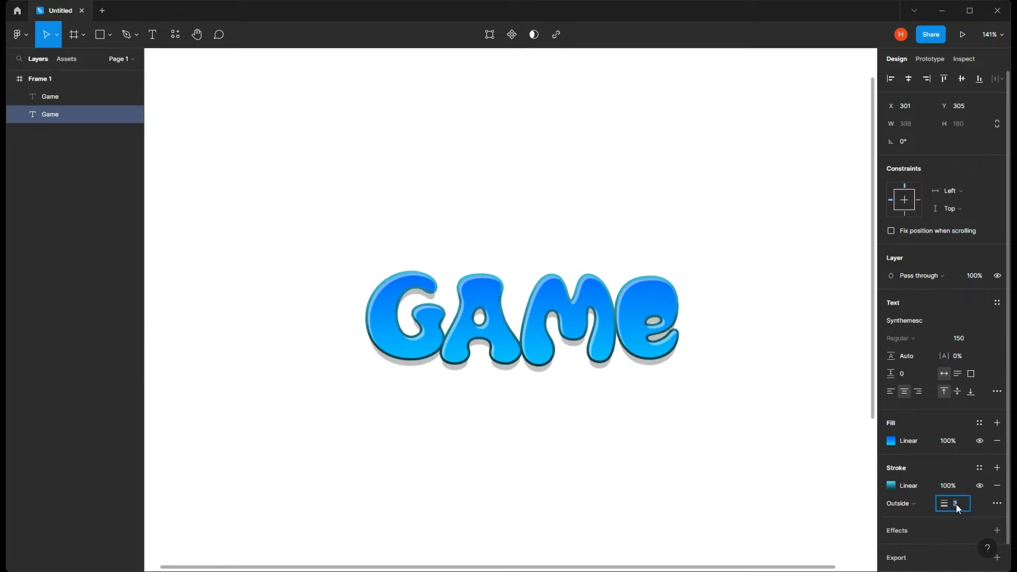
left_click(998, 494)
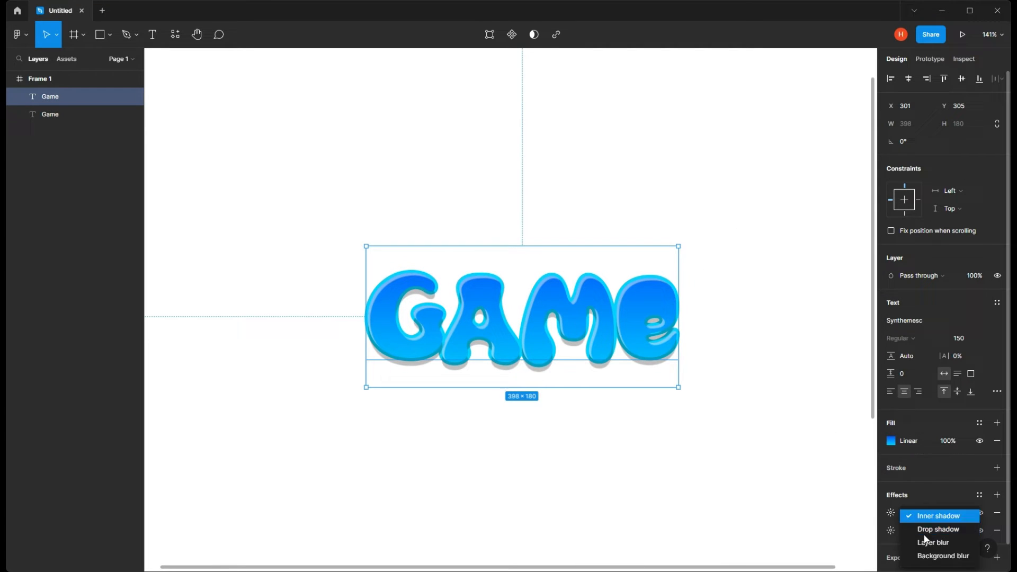
left_click(938, 529)
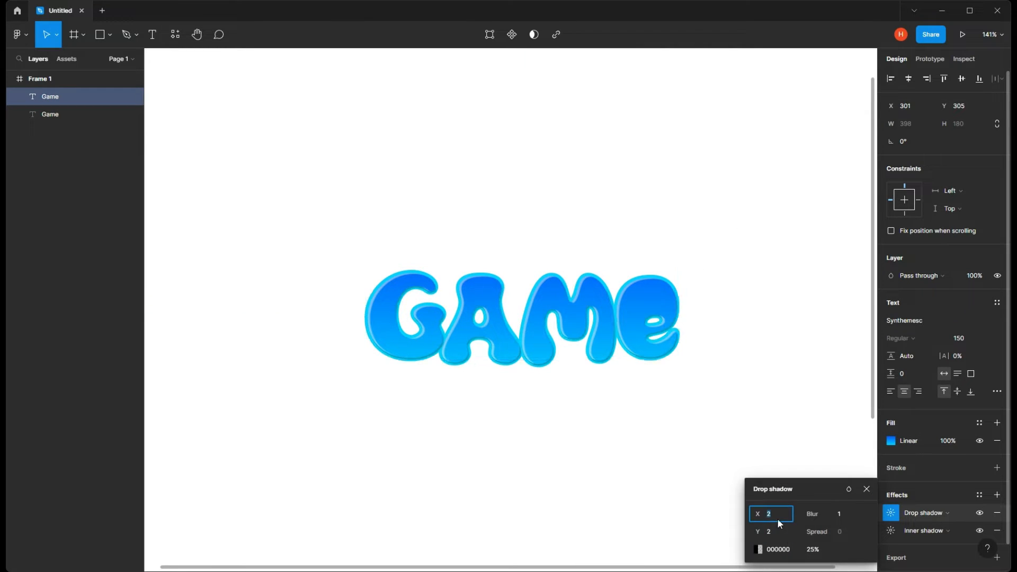
left_click(908, 441)
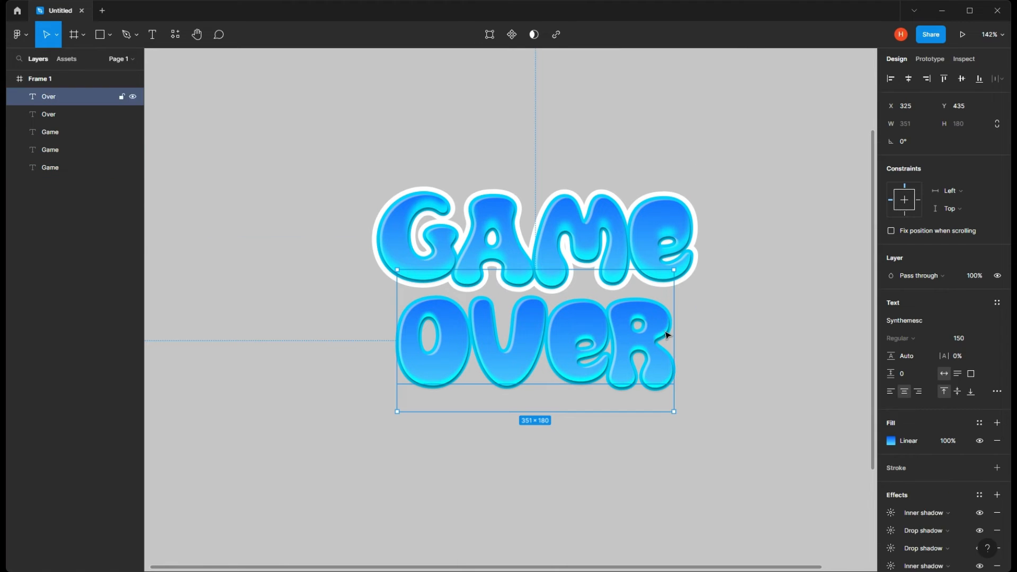
left_click(891, 458)
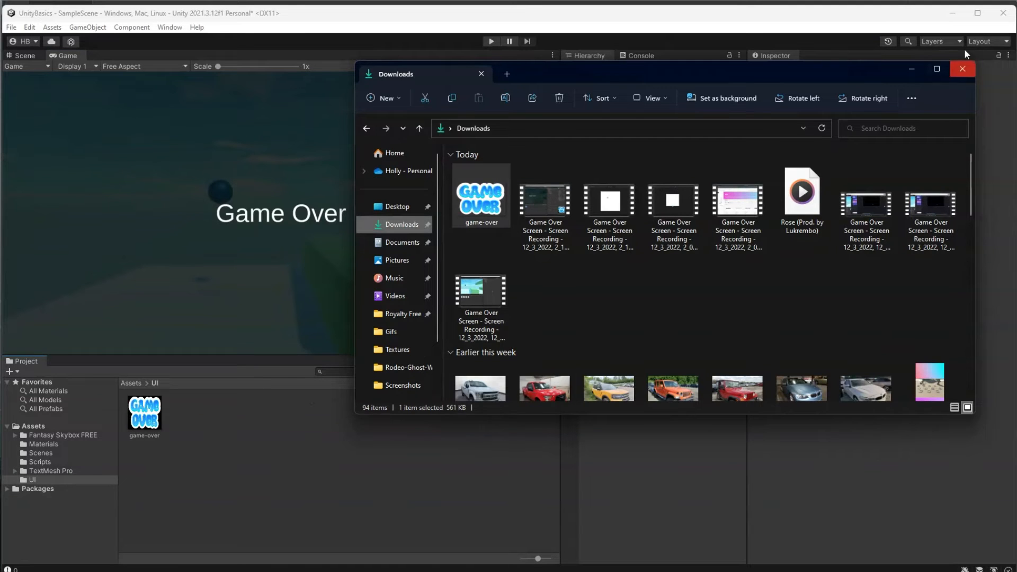
Set the game-over texture's type to Sprite (2D and UI) and apply the import settings.
left_click(963, 68)
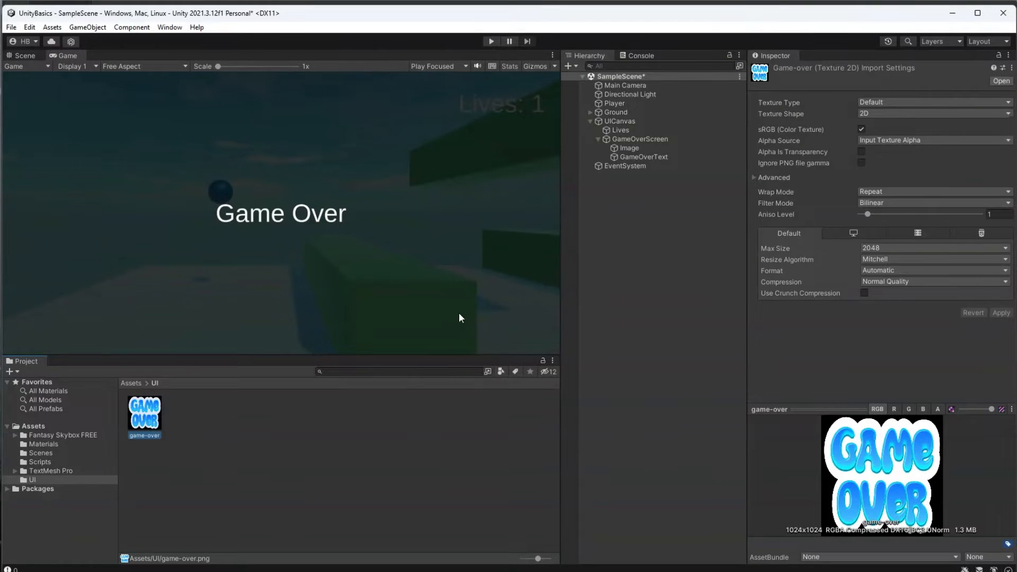
left_click(931, 102)
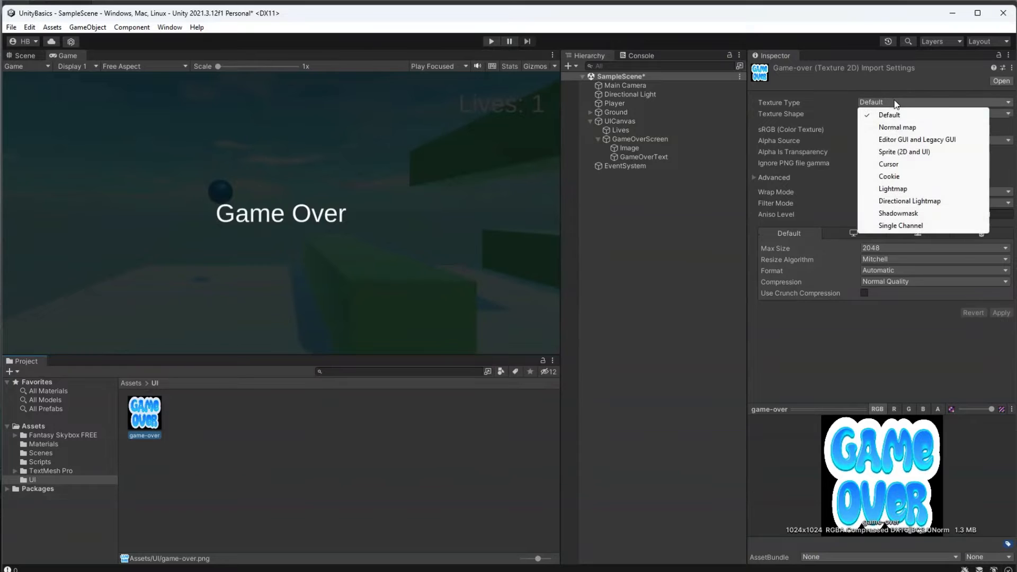
left_click(904, 152)
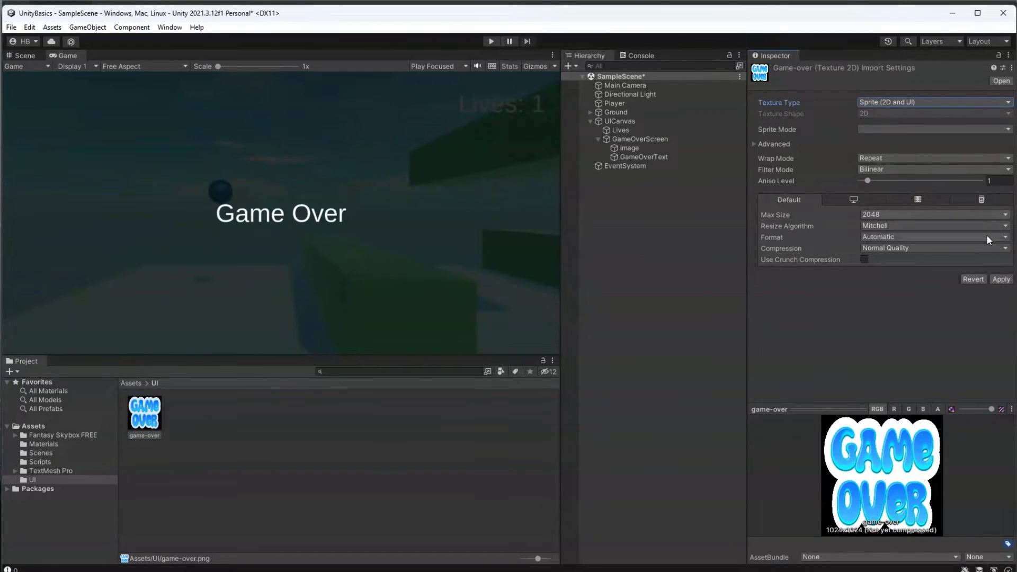
left_click(1001, 278)
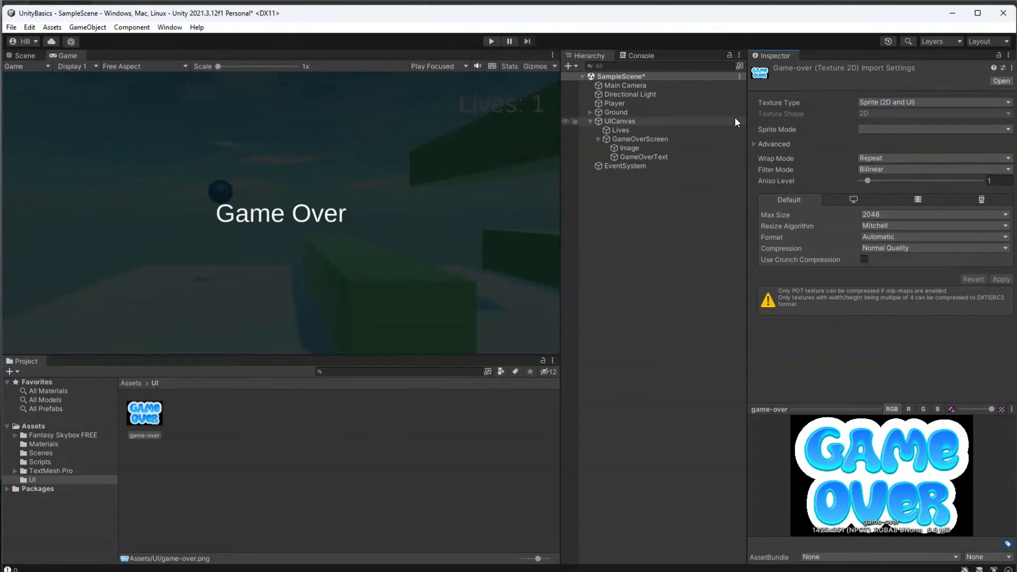
right_click(638, 139)
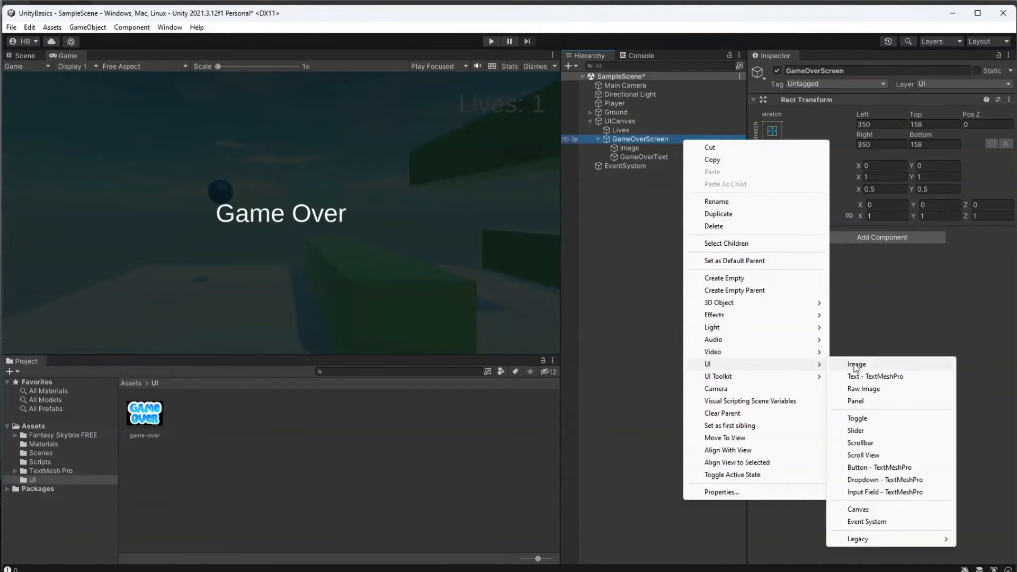
Add a UI Image named GameOverLogo under GameOverScreen and hide the plain GameOverText.
left_click(857, 364)
type("GameOverLogo")
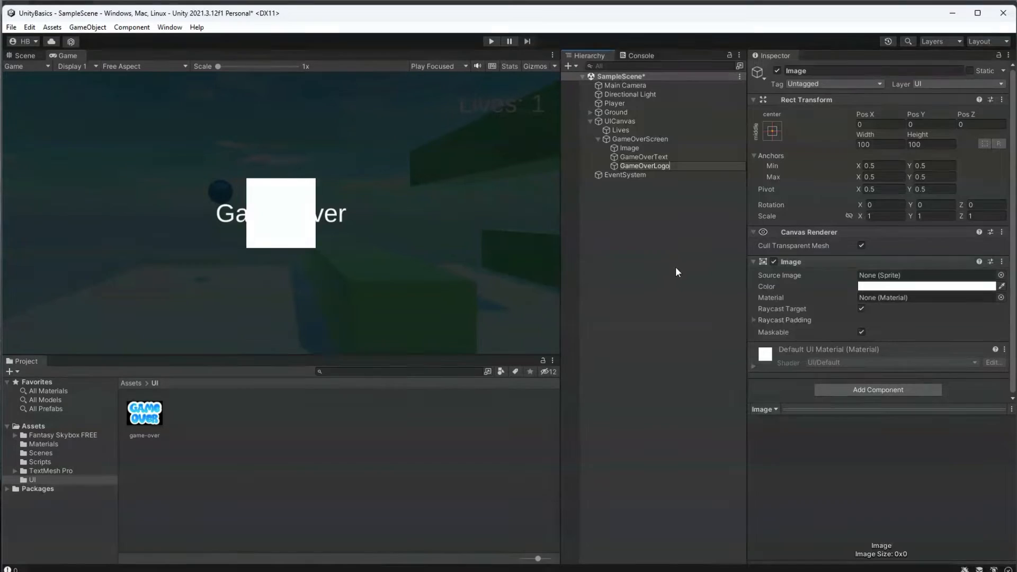
left_click(645, 166)
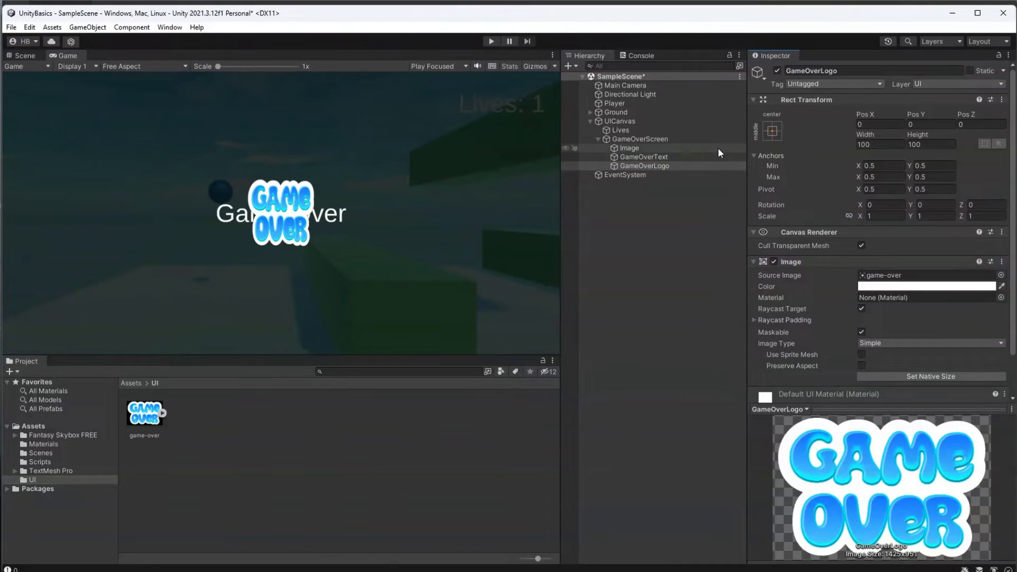
left_click(643, 157)
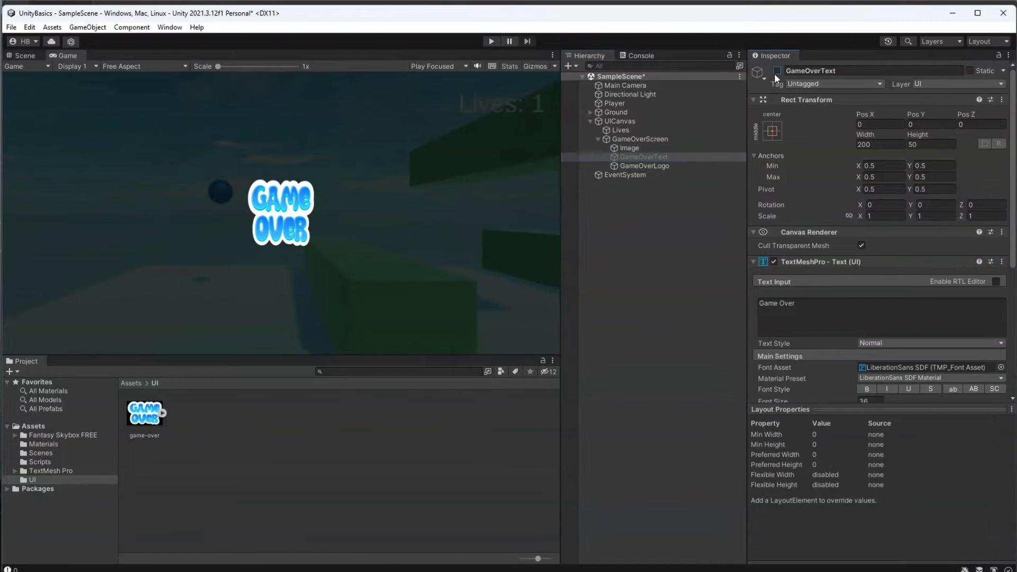
left_click(645, 166)
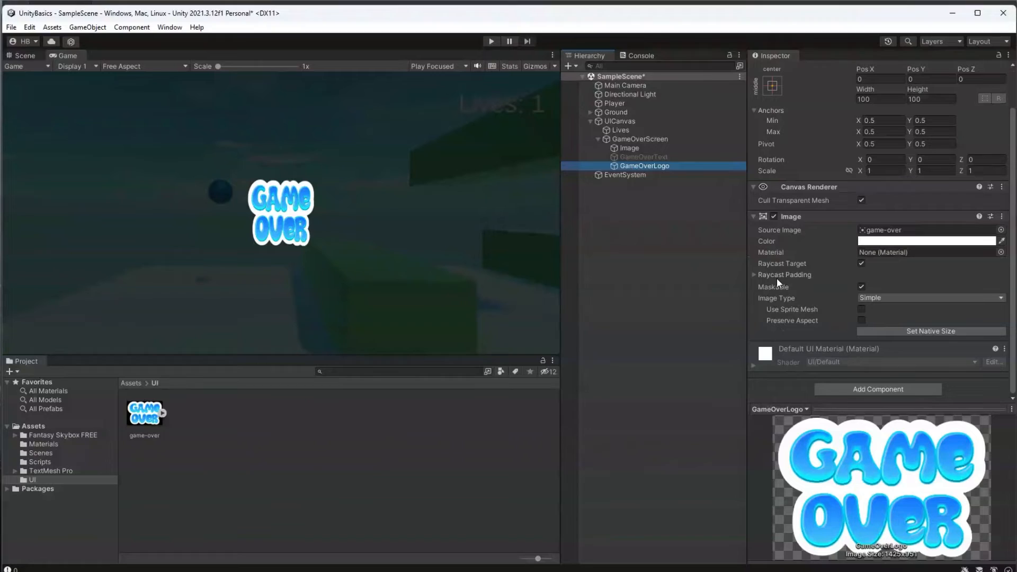
Enable Preserve Aspect on the logo and set its Scale to 2.5, raised above centre.
left_click(861, 320)
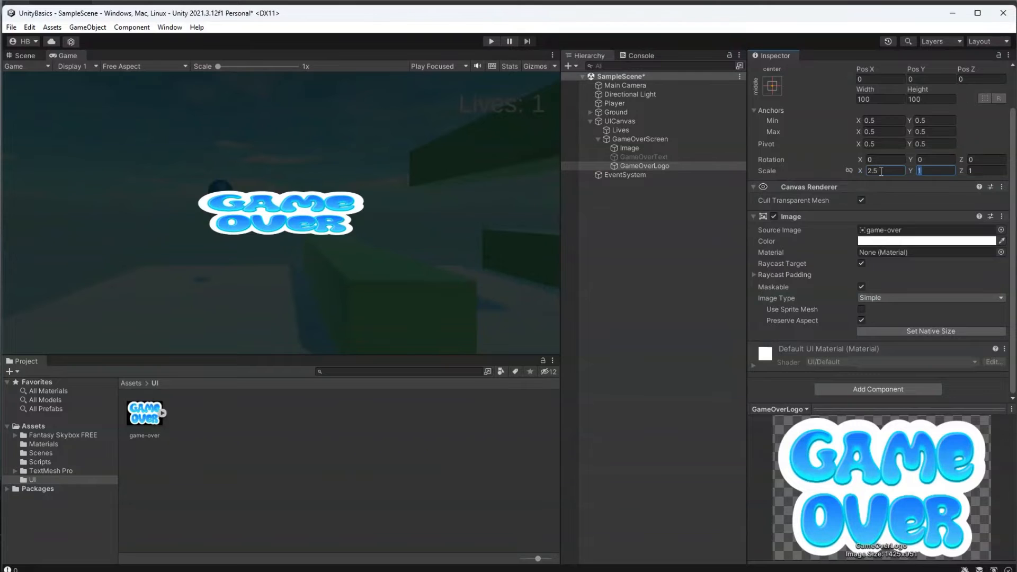
type("5.5")
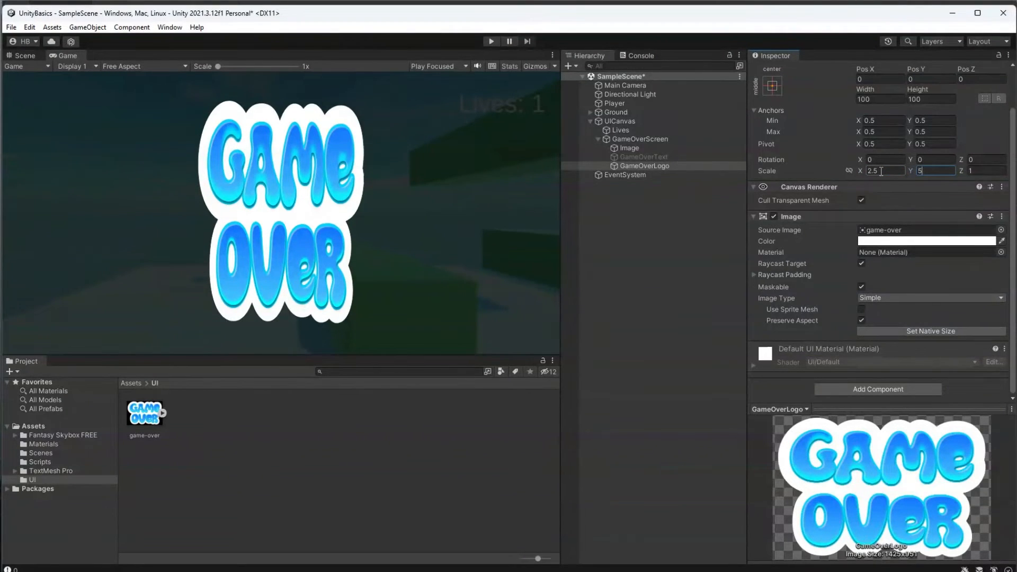
type("2.5")
left_click(931, 78)
type("80.2")
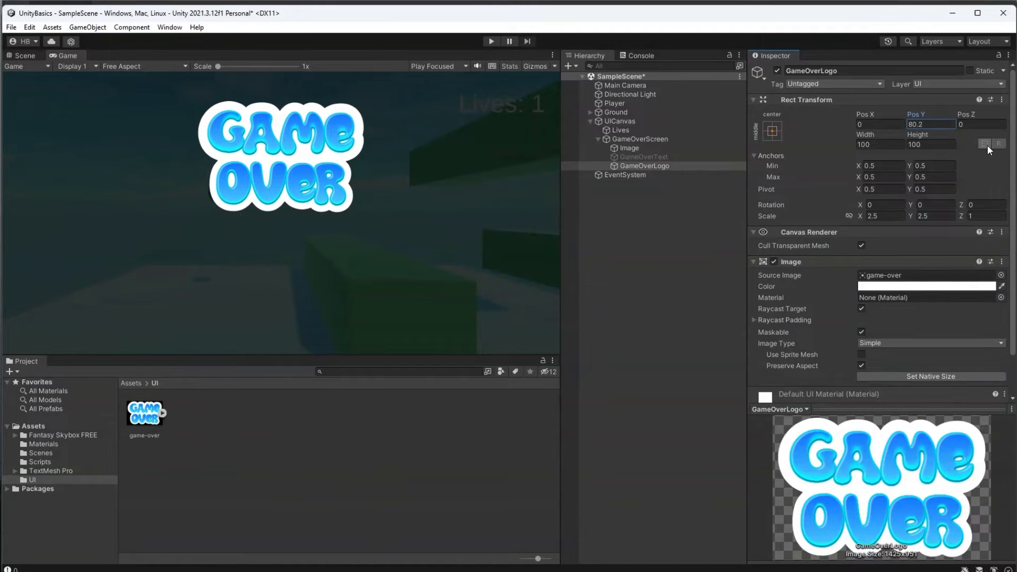
left_click(772, 132)
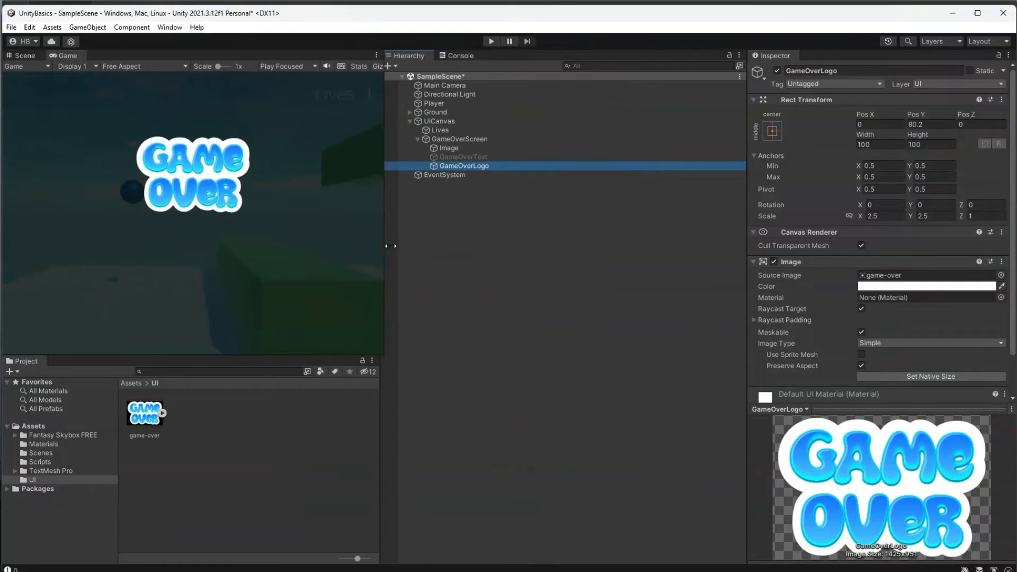
left_click(772, 130)
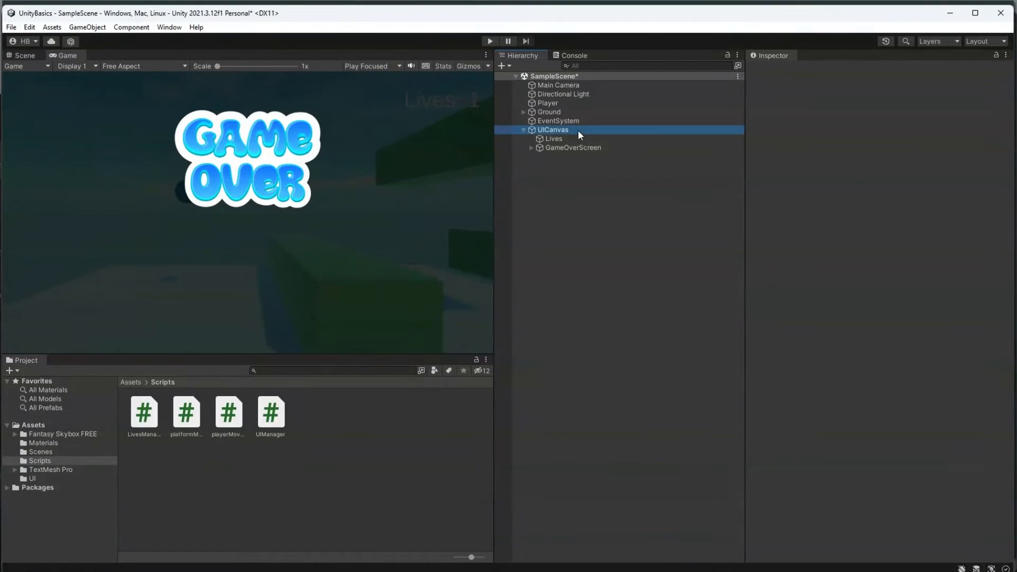
Add a TextMeshPro button named Restart Button under GameOverScreen with its label set to Restart.
right_click(573, 148)
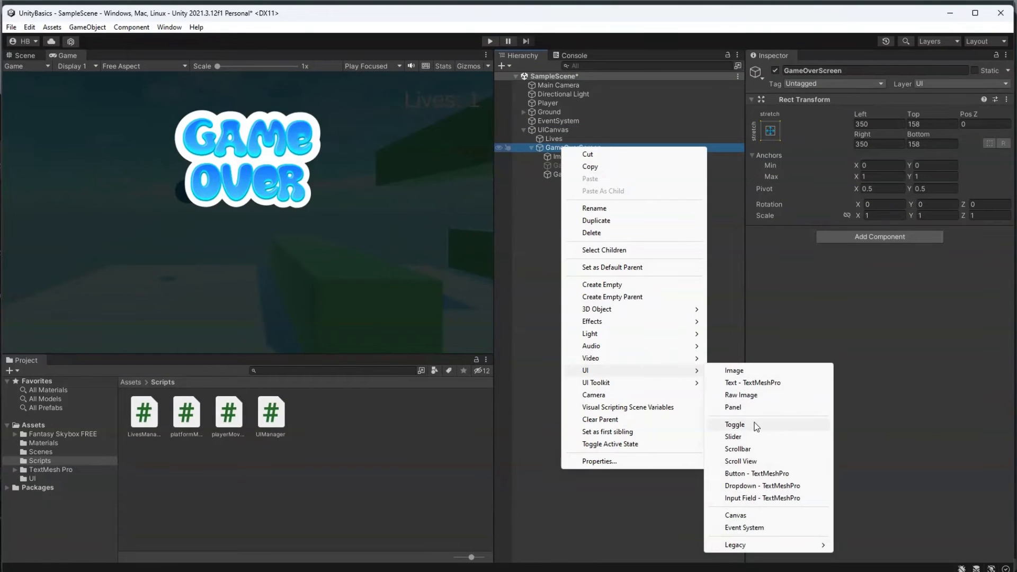
left_click(756, 474)
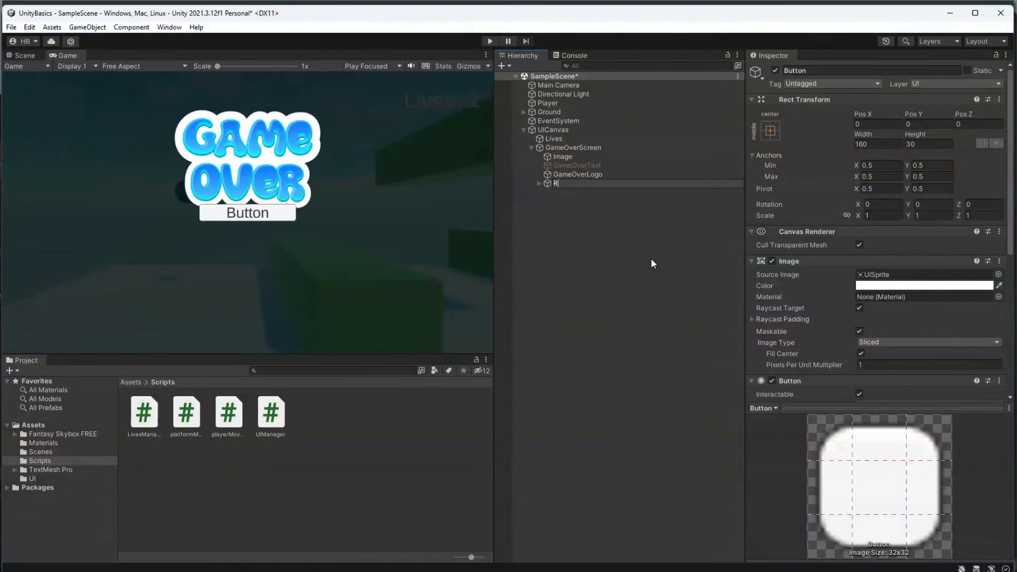
type("Restart Button")
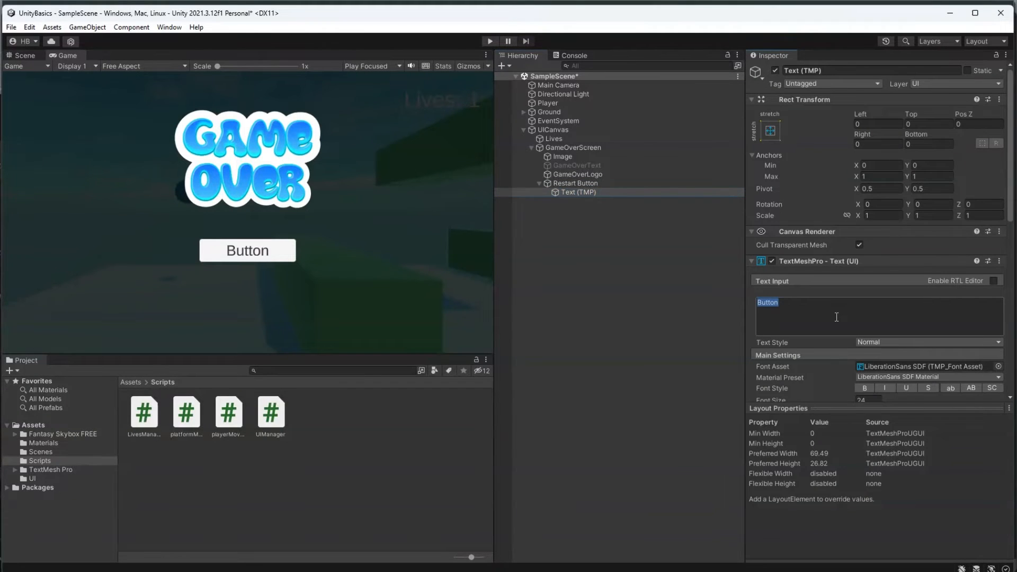
type("Restart")
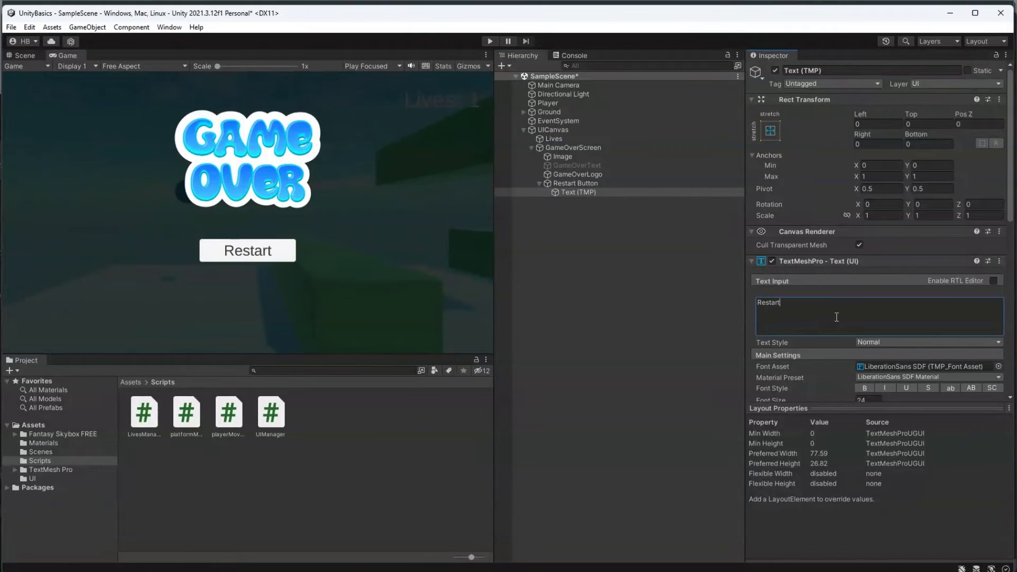
left_click(269, 415)
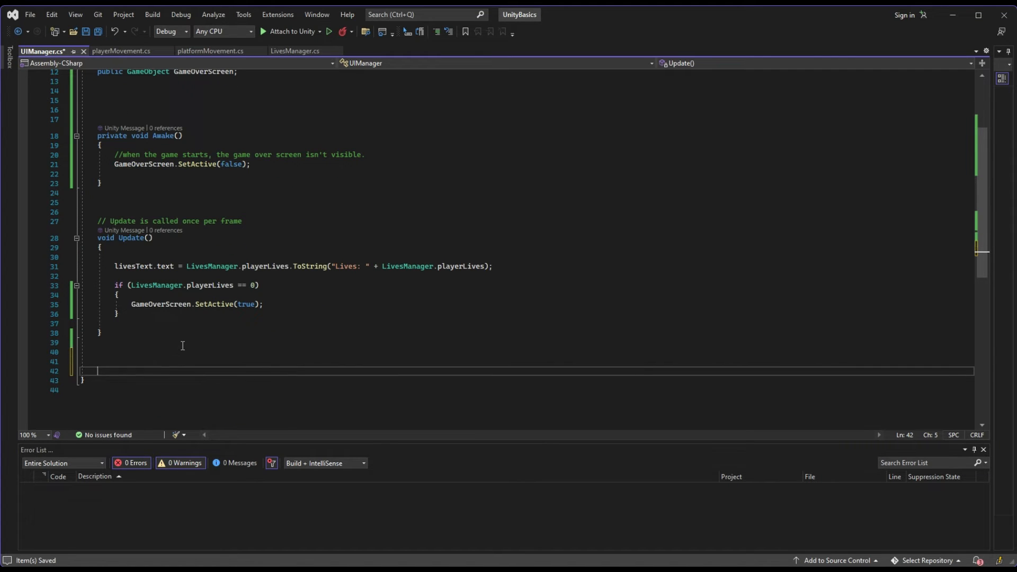
Write public void ResetUI() in UIManager.cs setting LivesManager.playerLives = 1.
type("public void R")
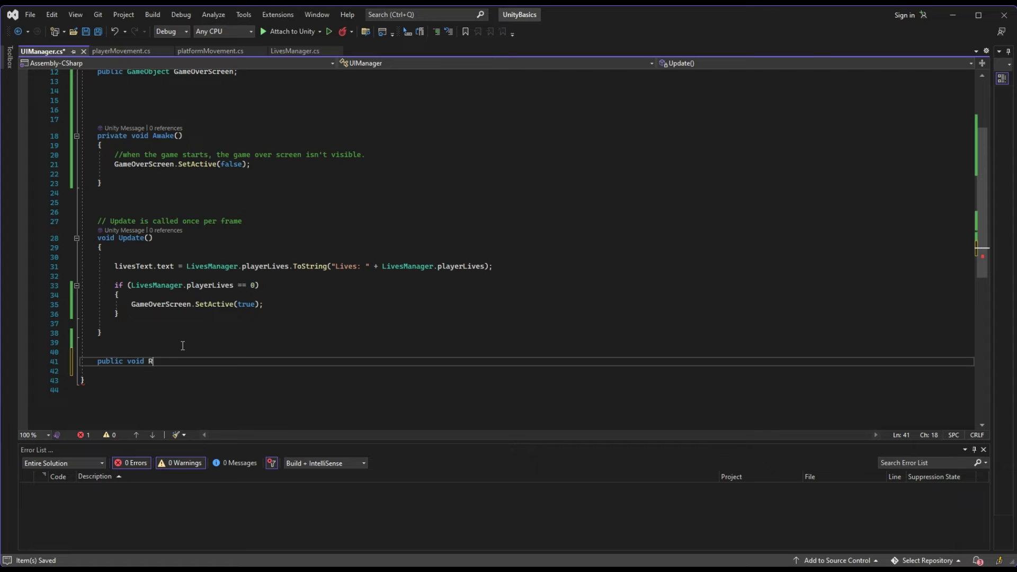
type("esetUI()")
type("GameOverScreen.SetActive(false);")
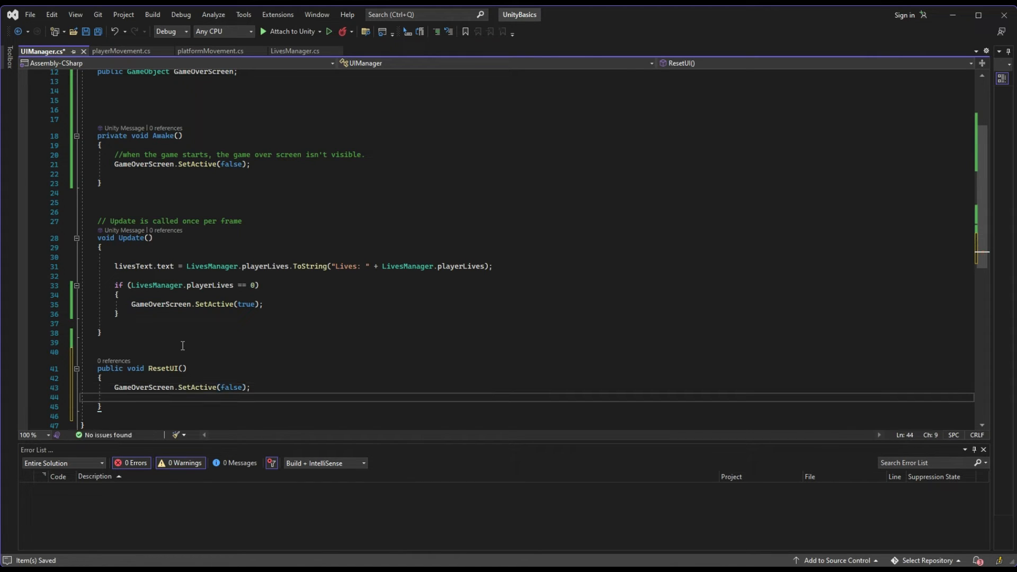
type("LivesManager.p")
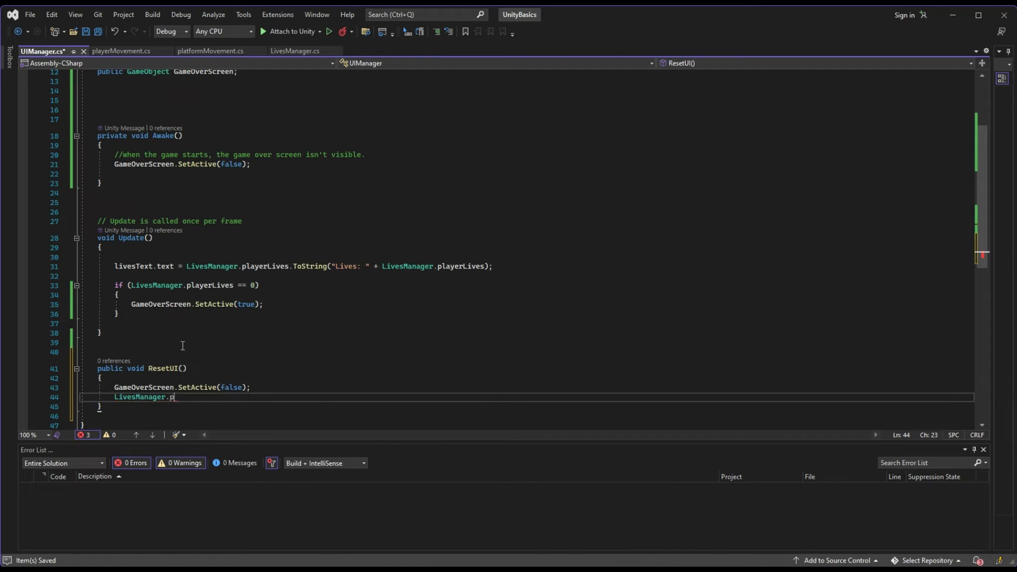
type("layerLives = 1")
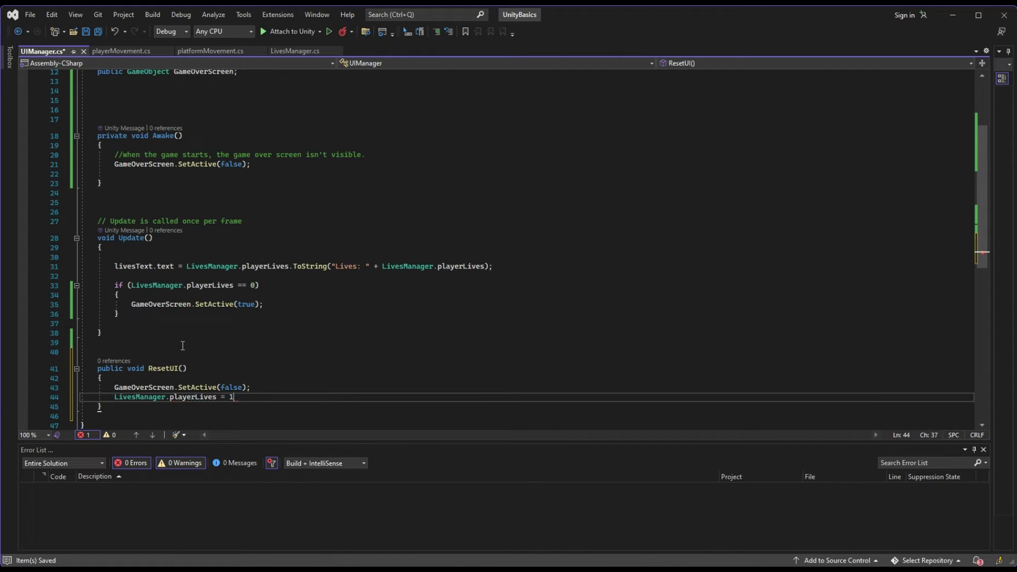
type(";")
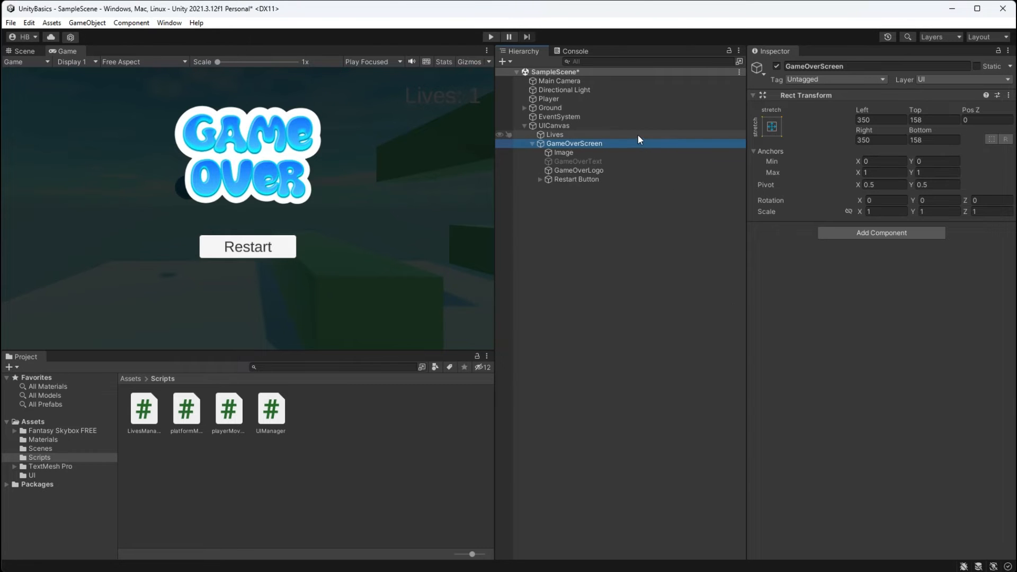
Add an On Click entry on the Restart Button targeting the UICanvas object.
left_click(574, 179)
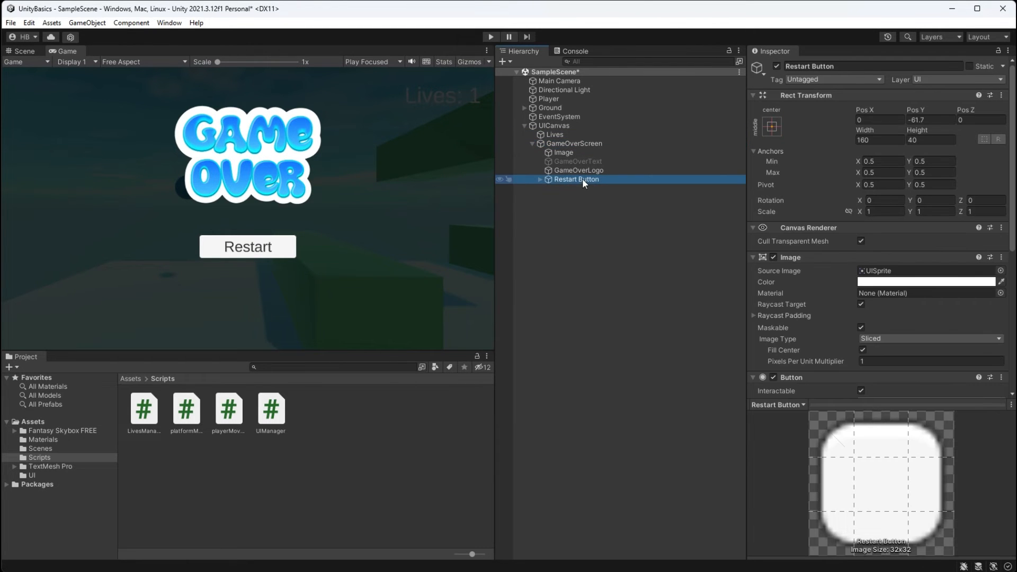
scroll("down", 3)
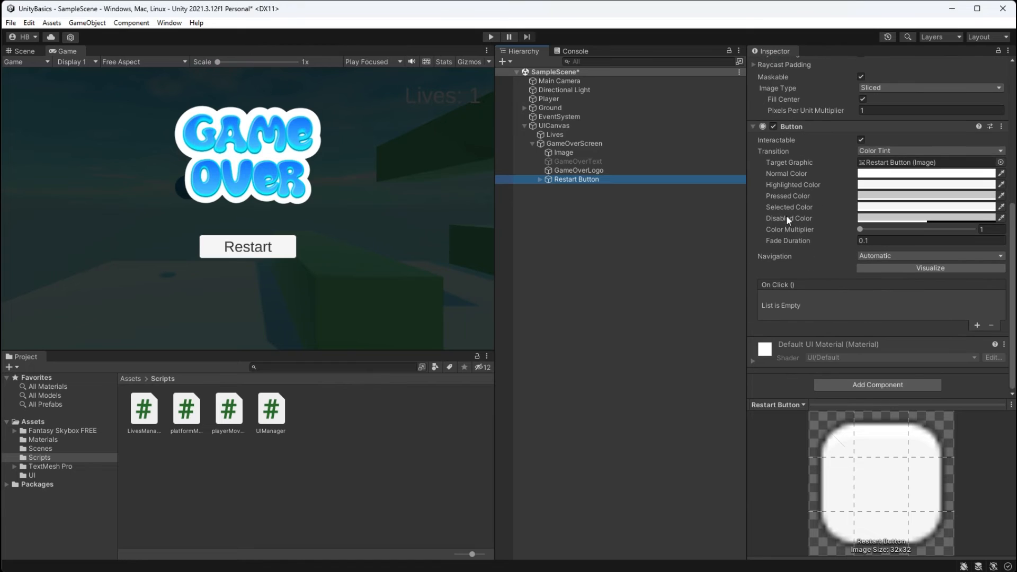
mouse_move(947, 313)
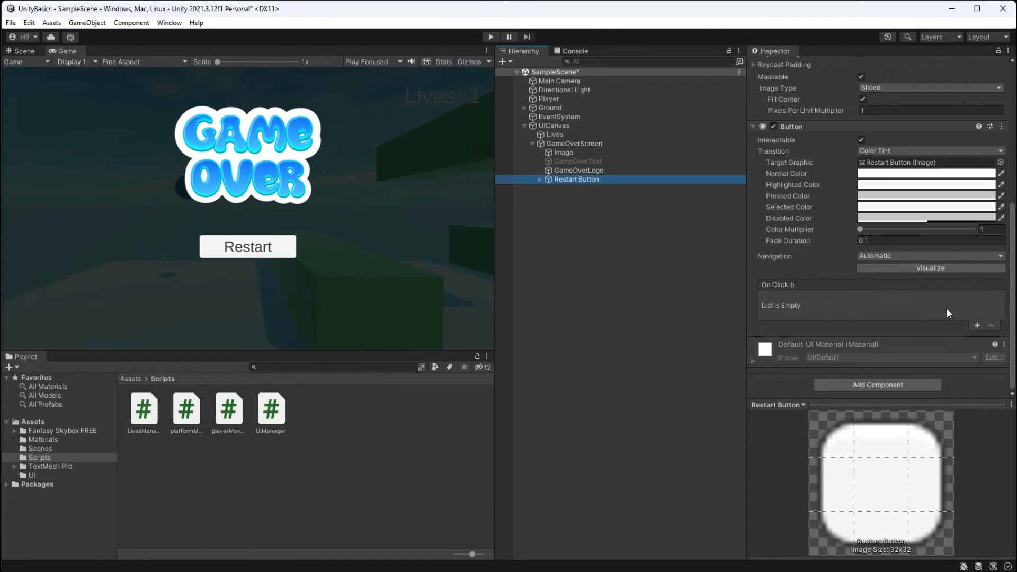
left_click(976, 325)
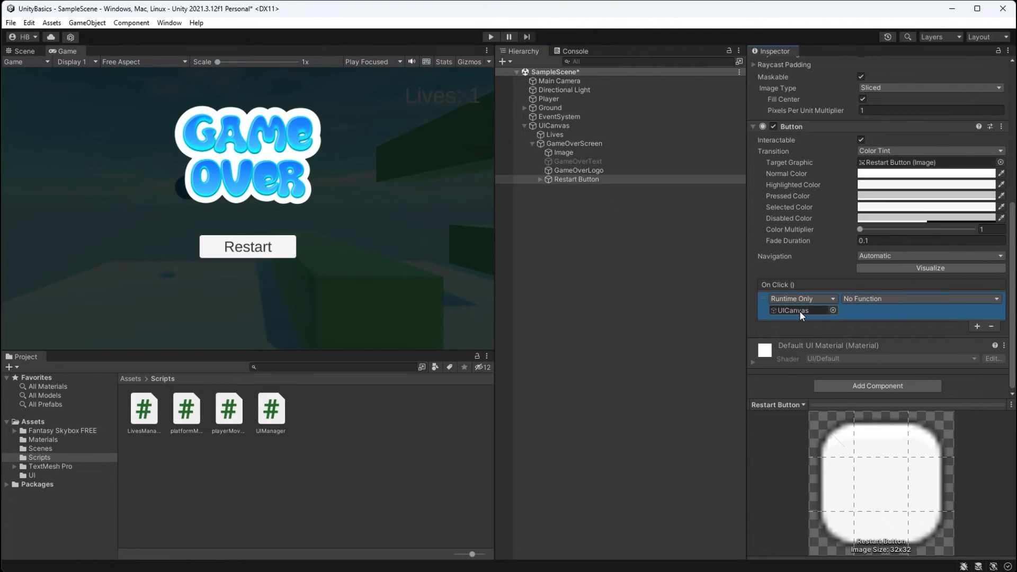
mouse_move(920, 299)
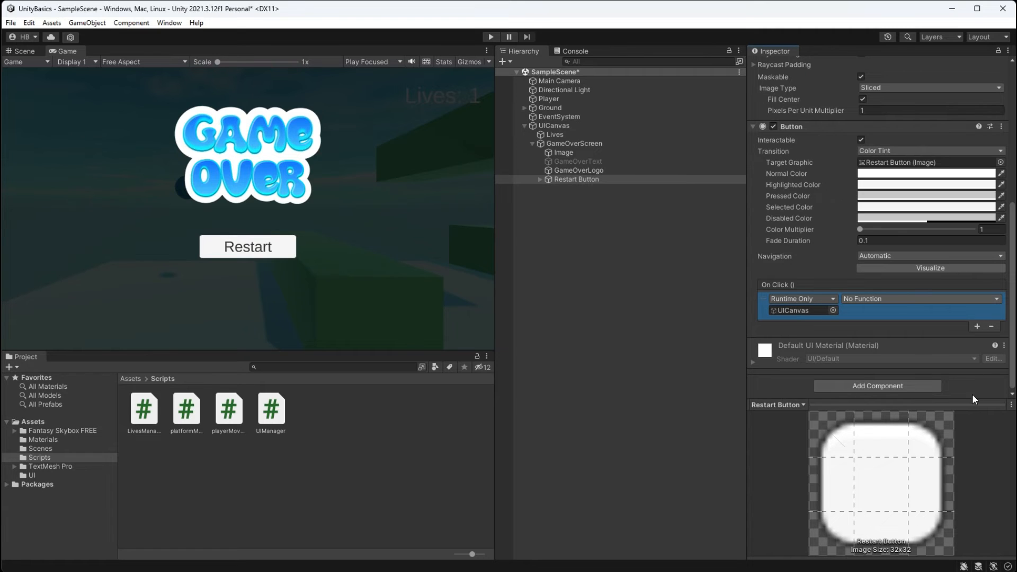
left_click(920, 299)
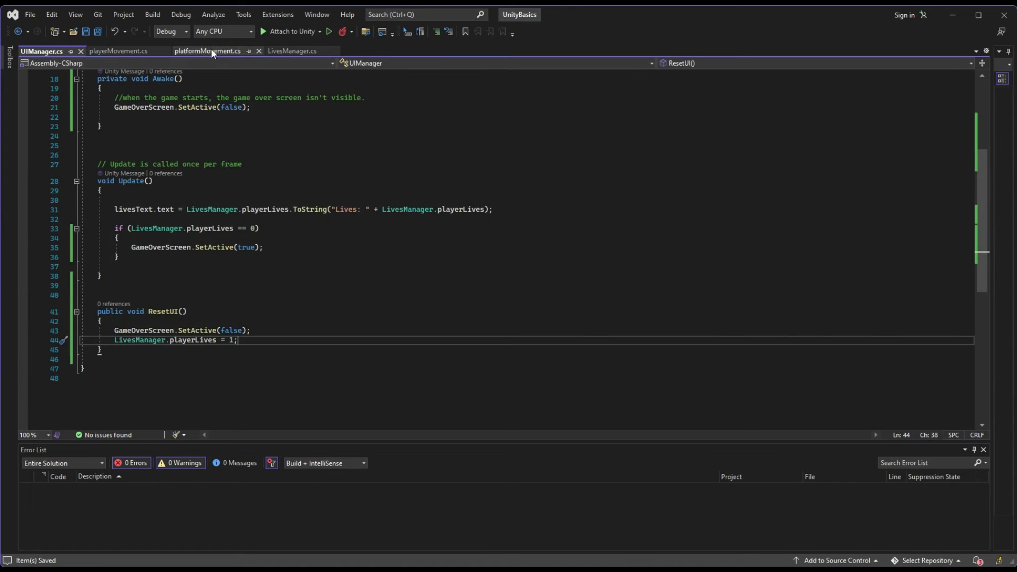
Write public void ResetPlatform() in platformMovement.cs setting transform.position = originalPosition.
left_click(208, 51)
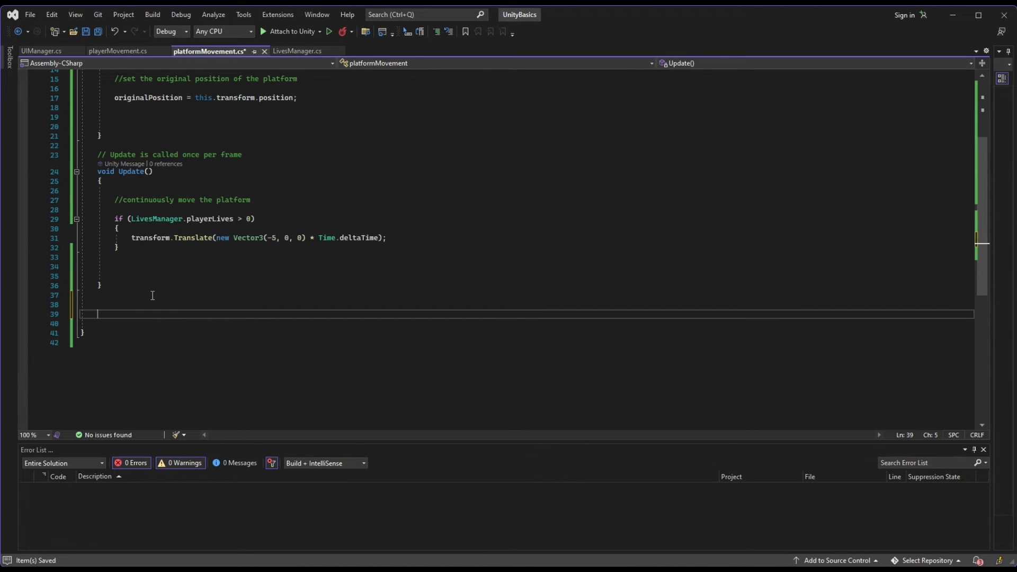
type("public")
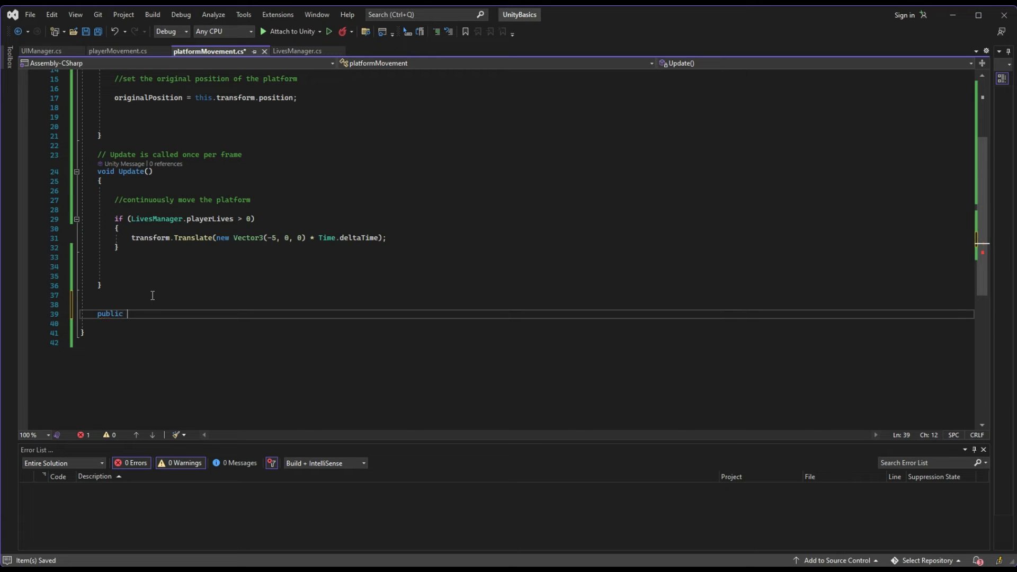
type("void ResetPl")
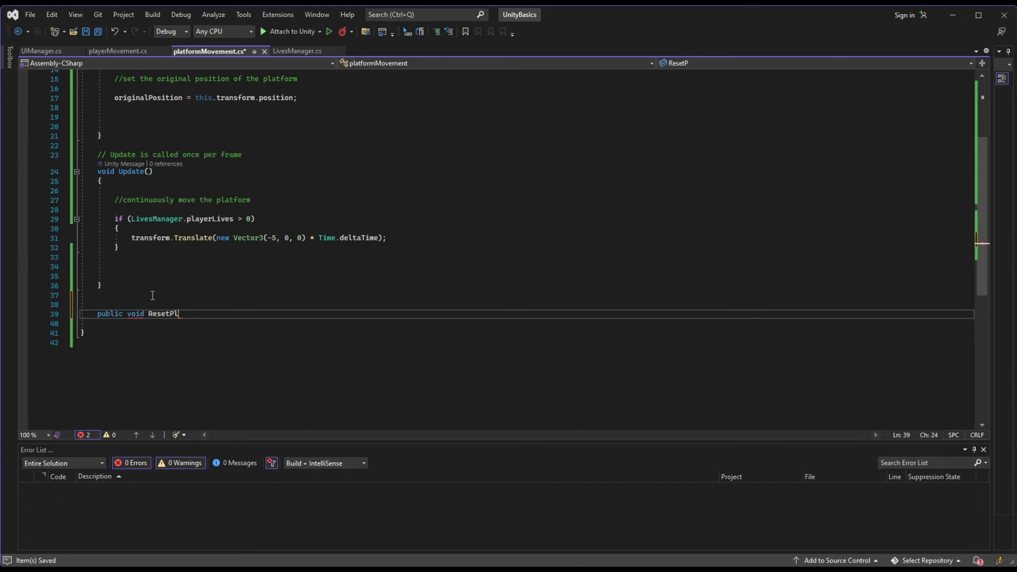
type("atform()")
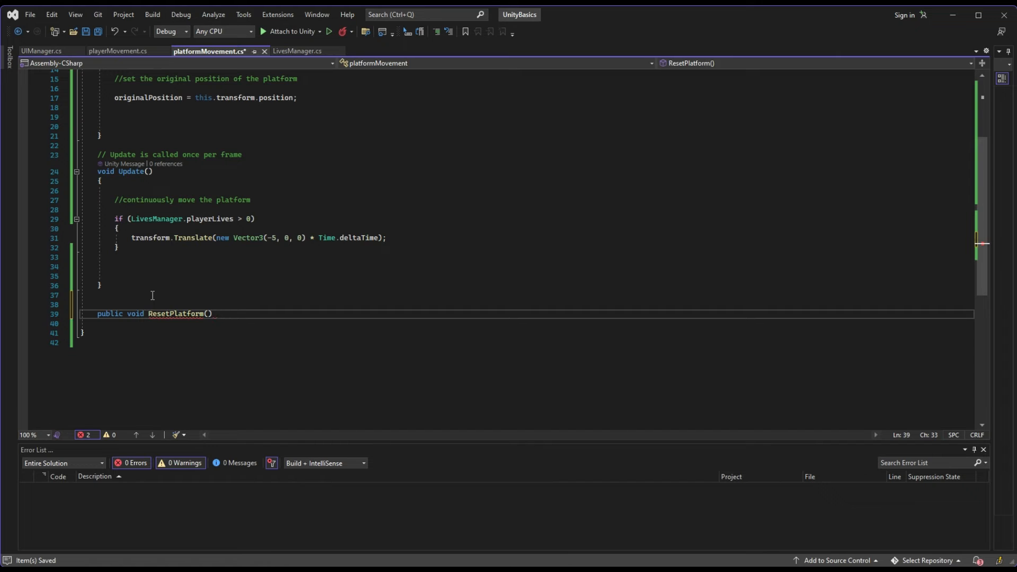
type("transfor")
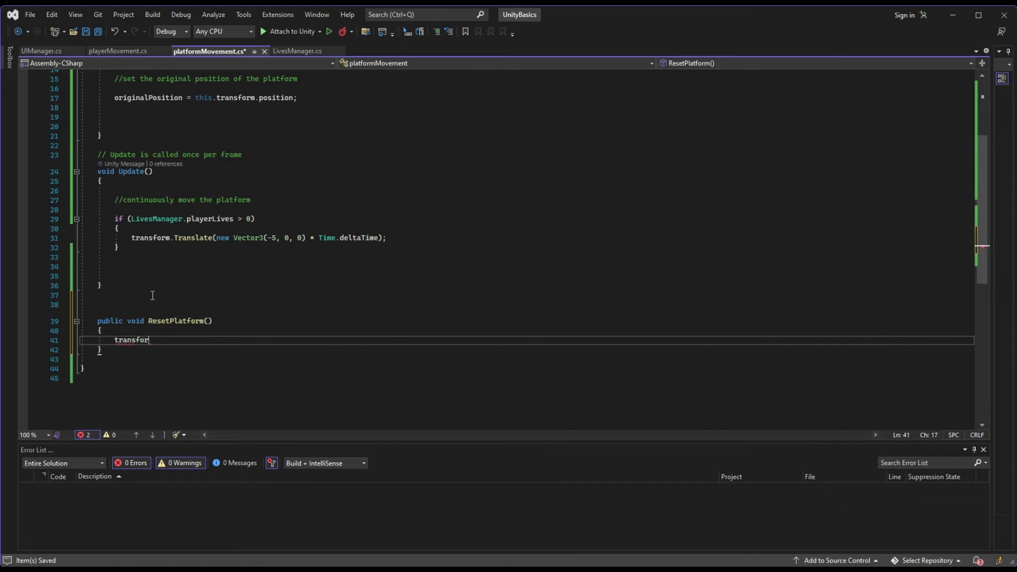
type("m.position =")
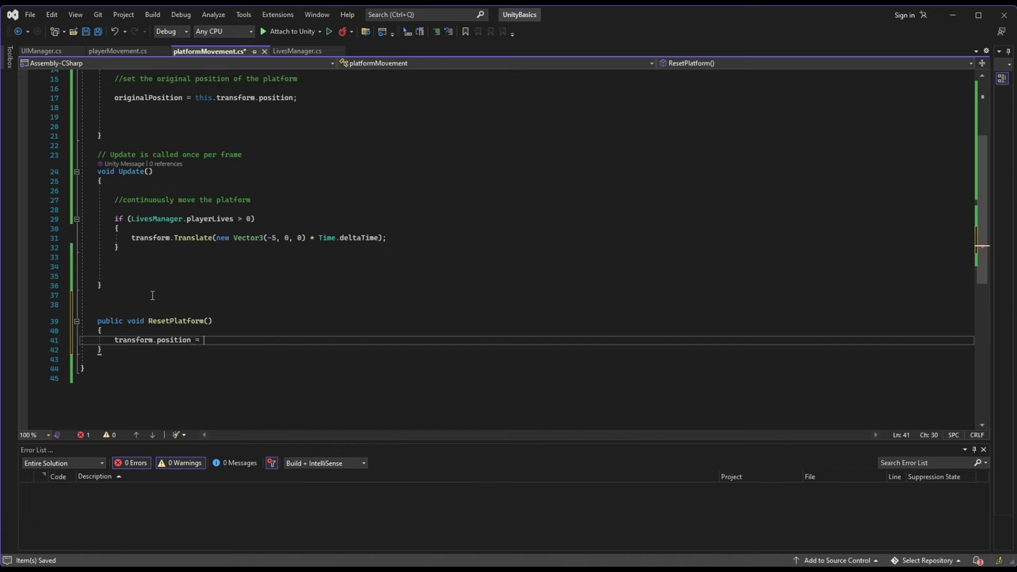
type("originalPosition;")
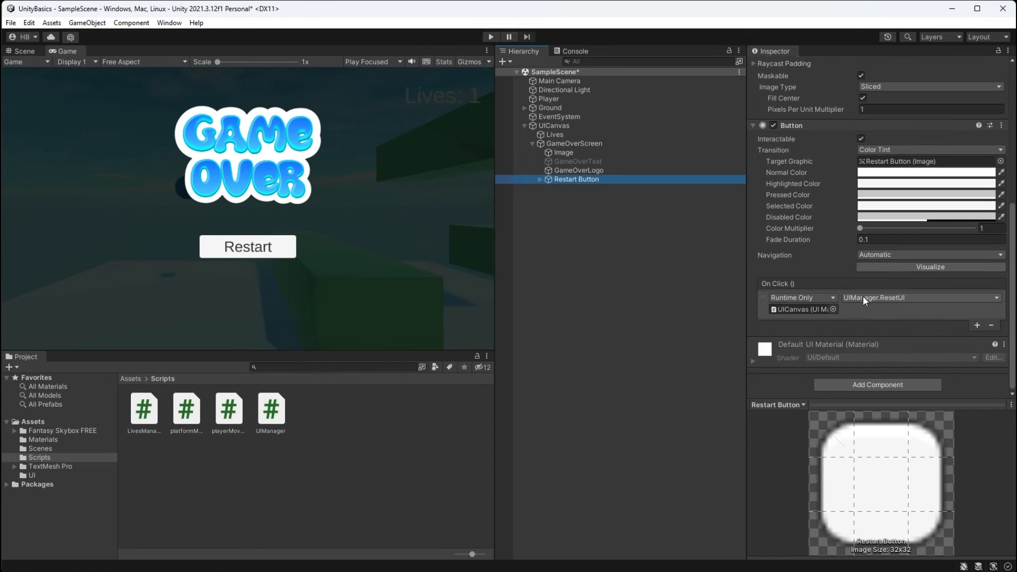
Add a second On Click entry calling platformMovement.ResetPlatform on Ground and test Restart in Play mode.
left_click(978, 325)
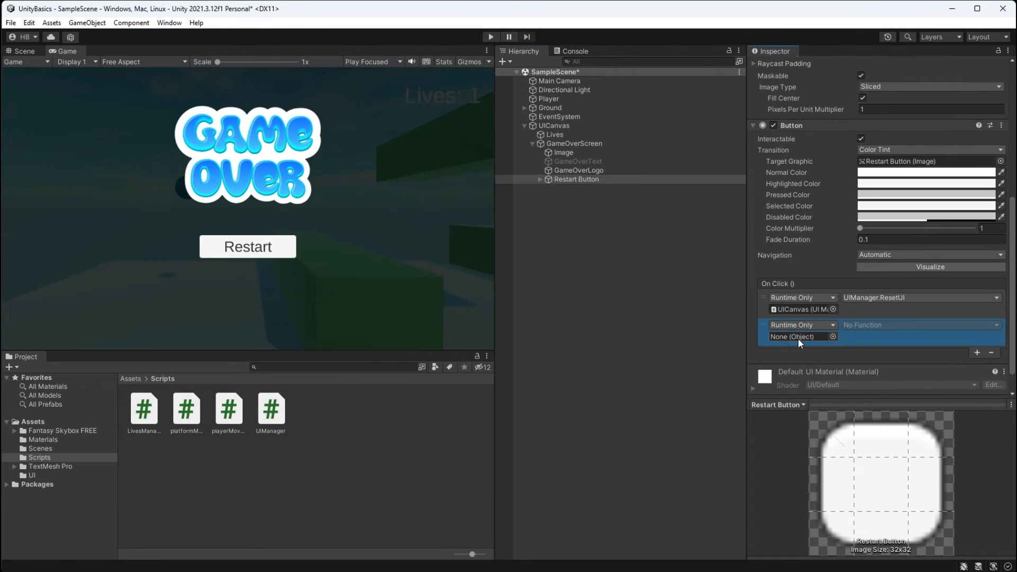
mouse_move(564, 124)
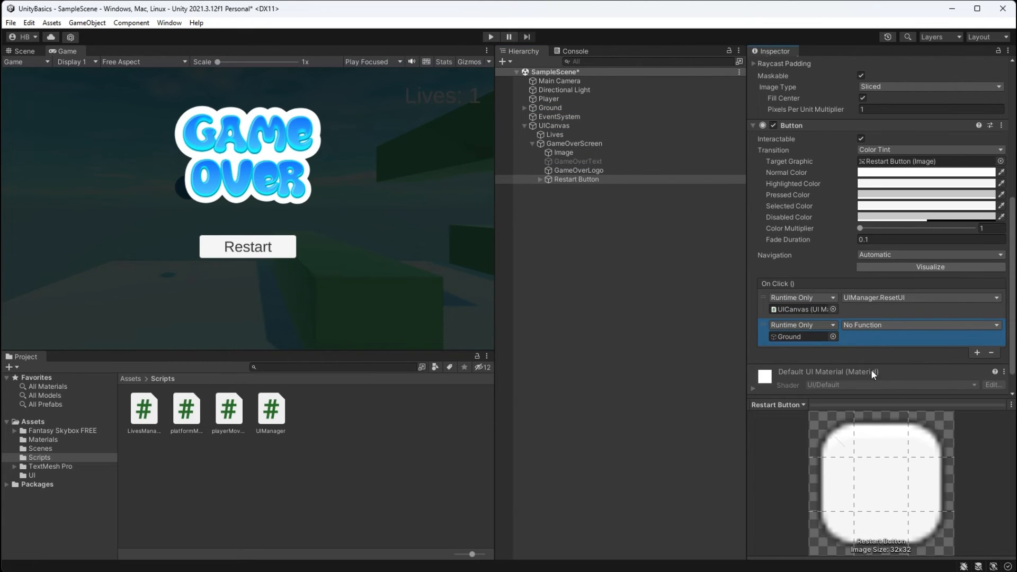
mouse_move(1001, 466)
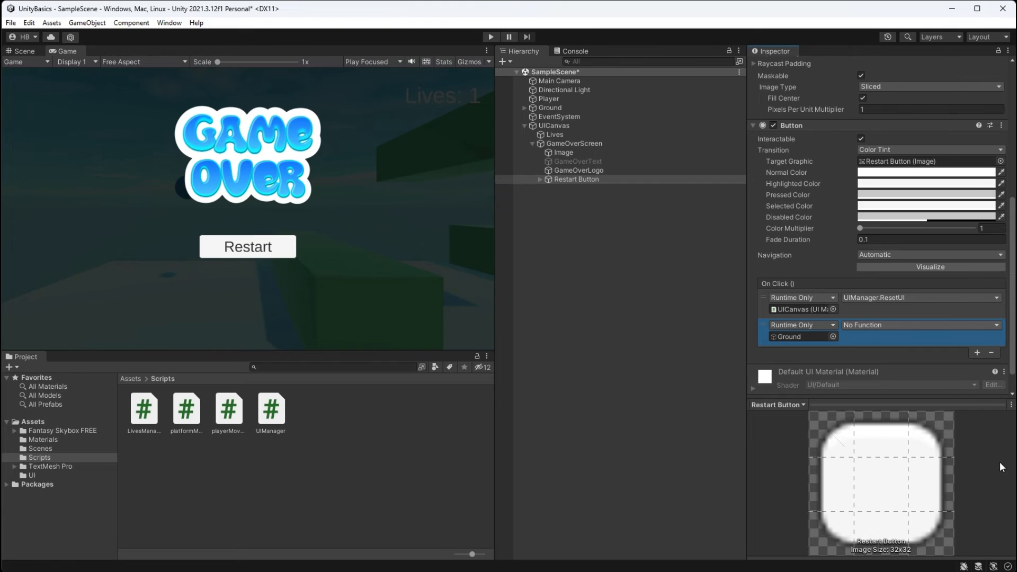
left_click(918, 325)
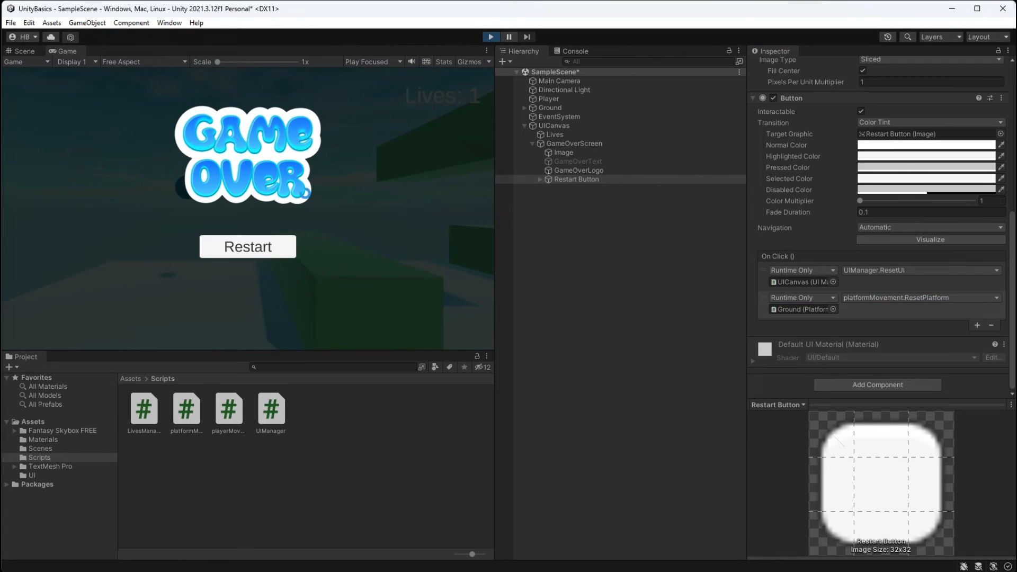
left_click(247, 247)
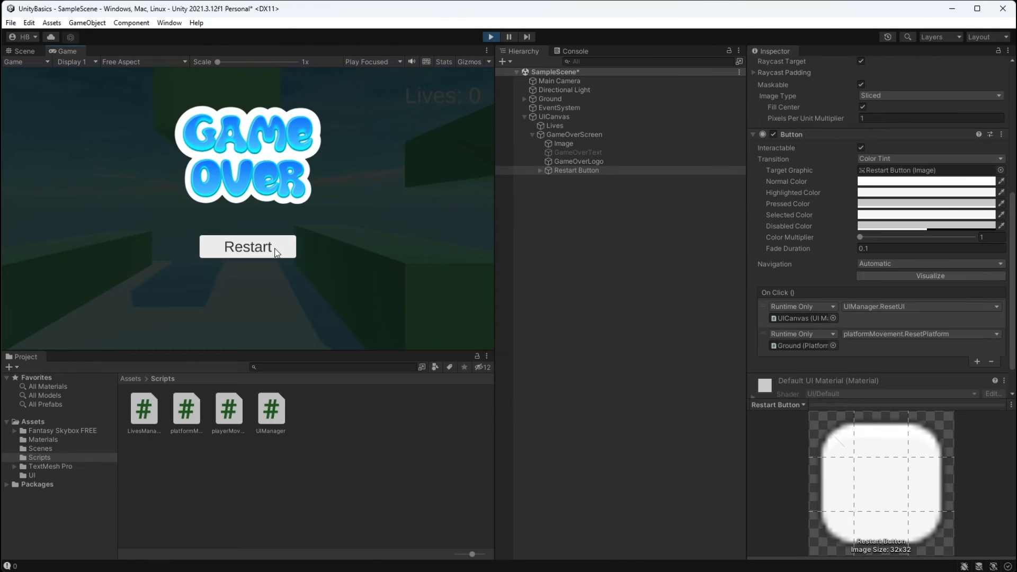
left_click(247, 246)
type("Prefabs")
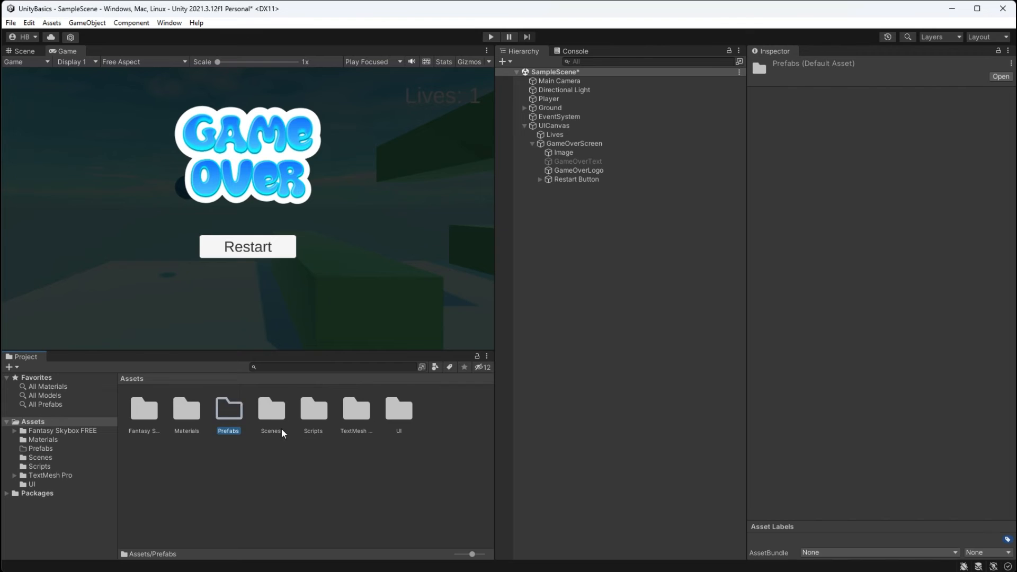
Store Player as a prefab in the Prefabs folder and add an empty GameManager object.
double_click(227, 410)
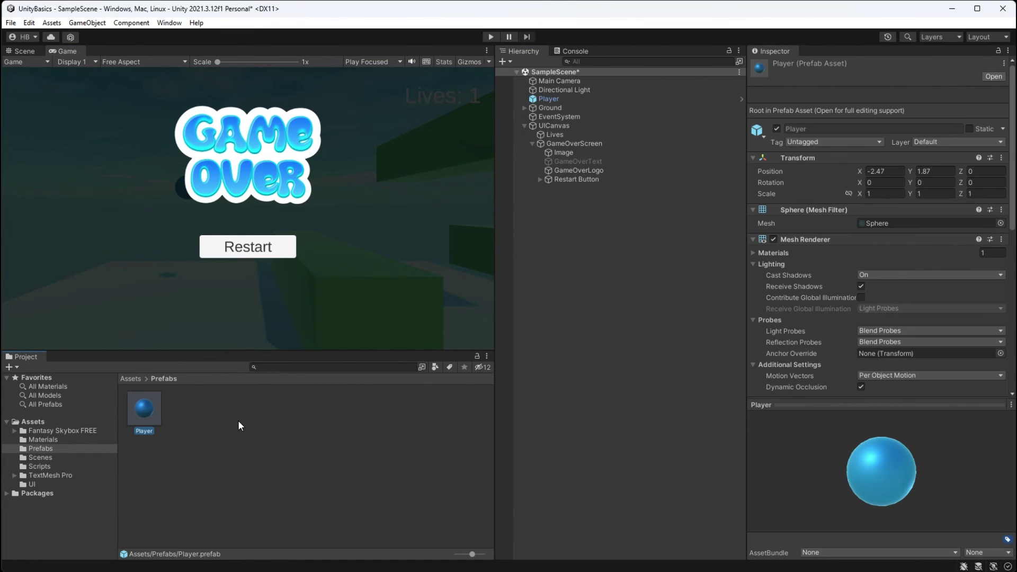
mouse_move(352, 401)
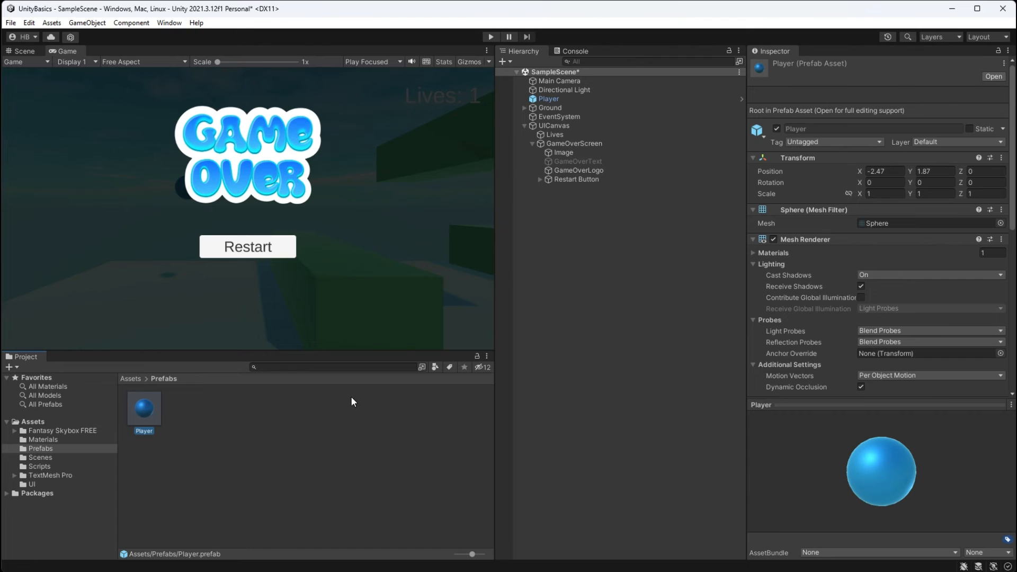
mouse_move(614, 516)
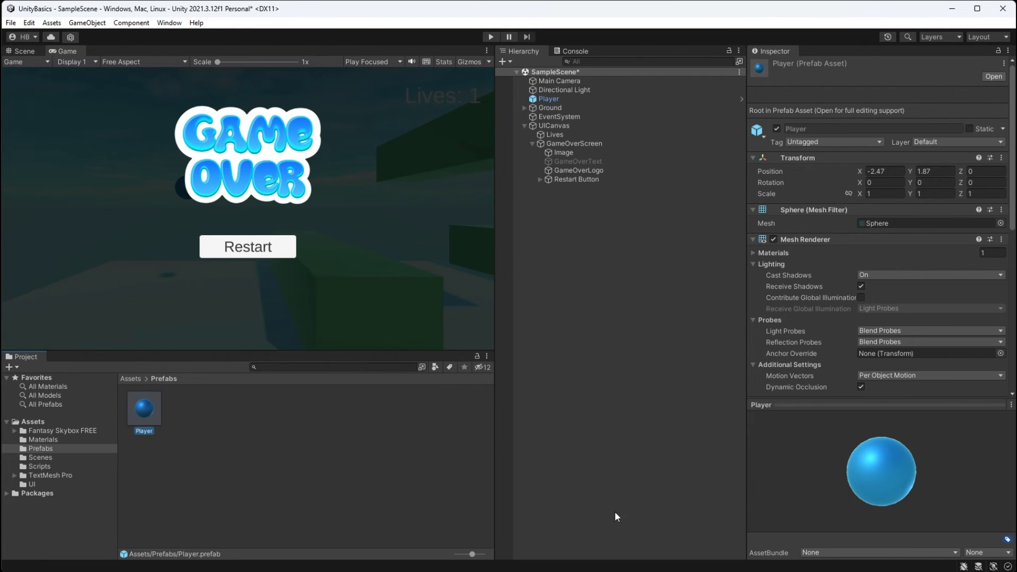
left_click(525, 125)
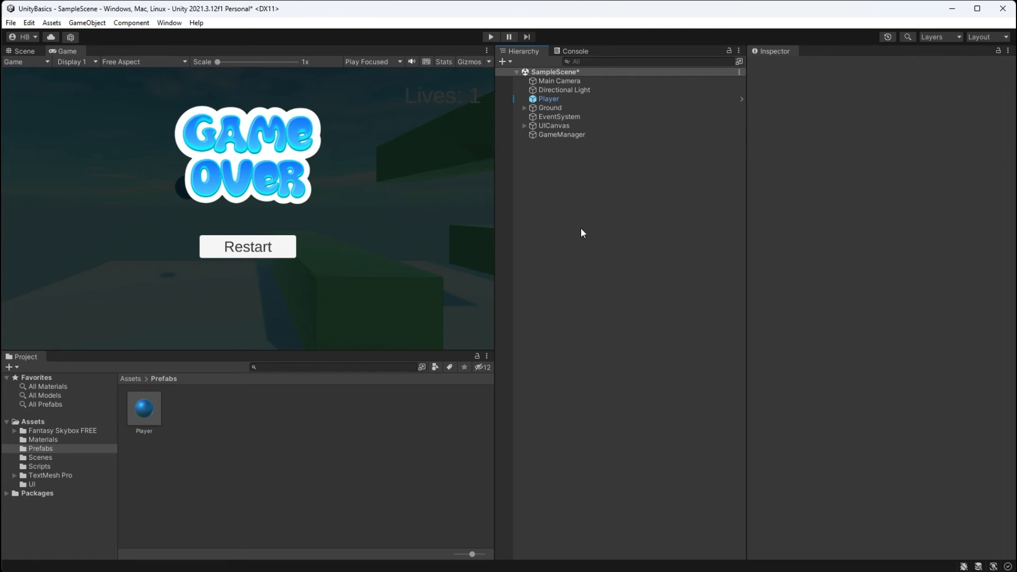
left_click(561, 135)
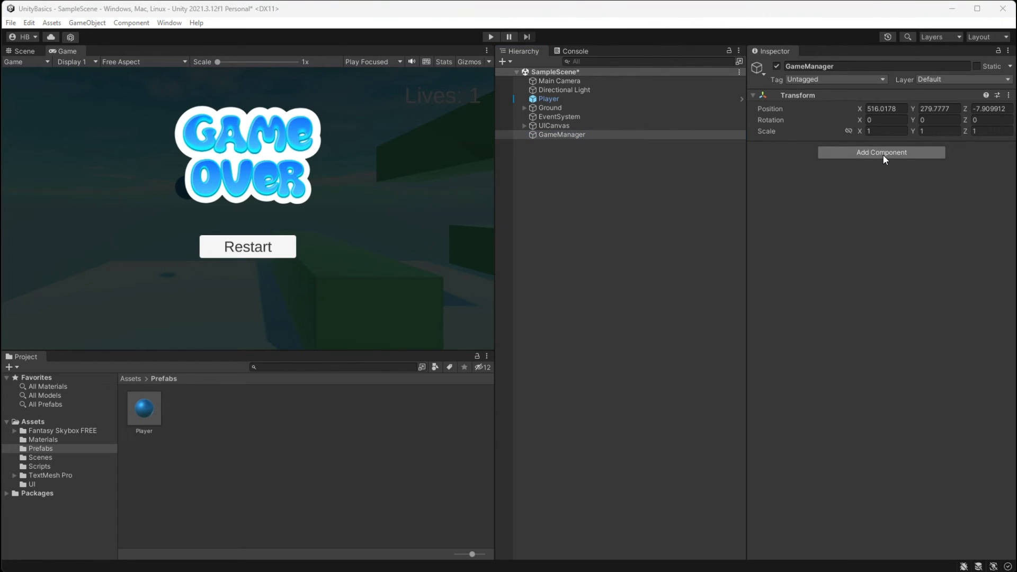
mouse_move(871, 199)
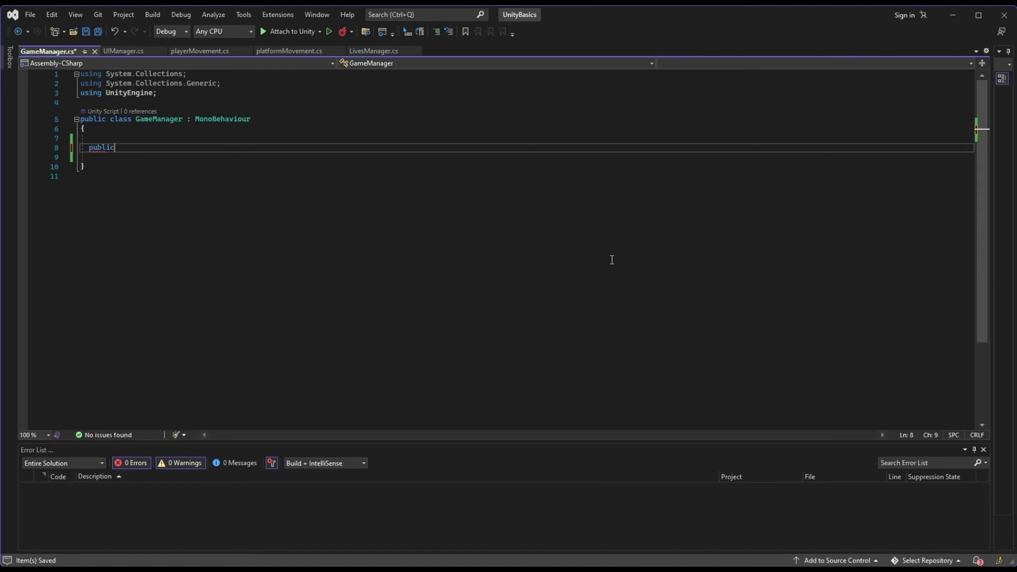
Declare public GameObject playerToSpawn; in GameManager.cs and begin public void SpawnPlayer().
type("GameObject")
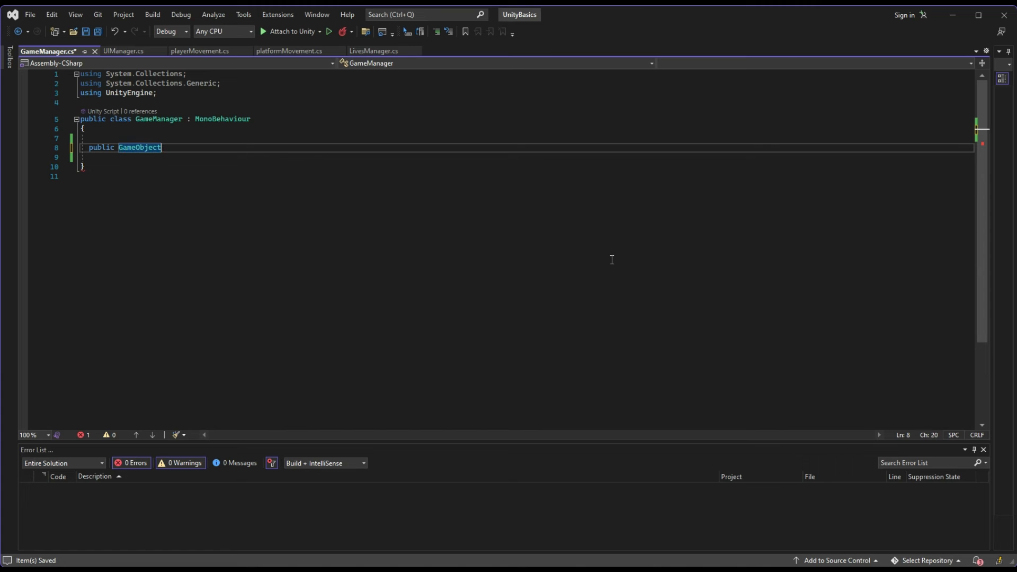
type("playerT")
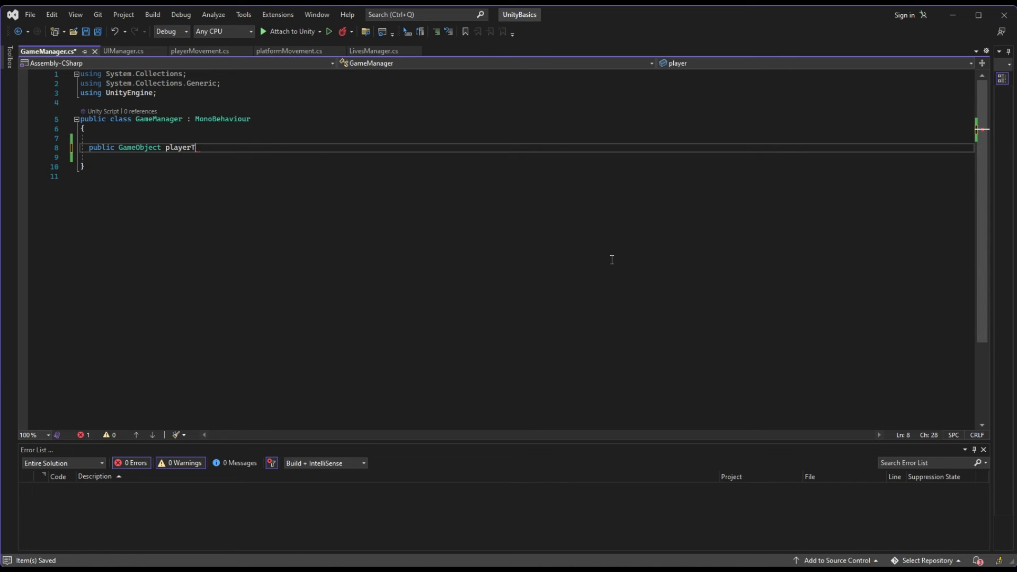
type("oSpawn;")
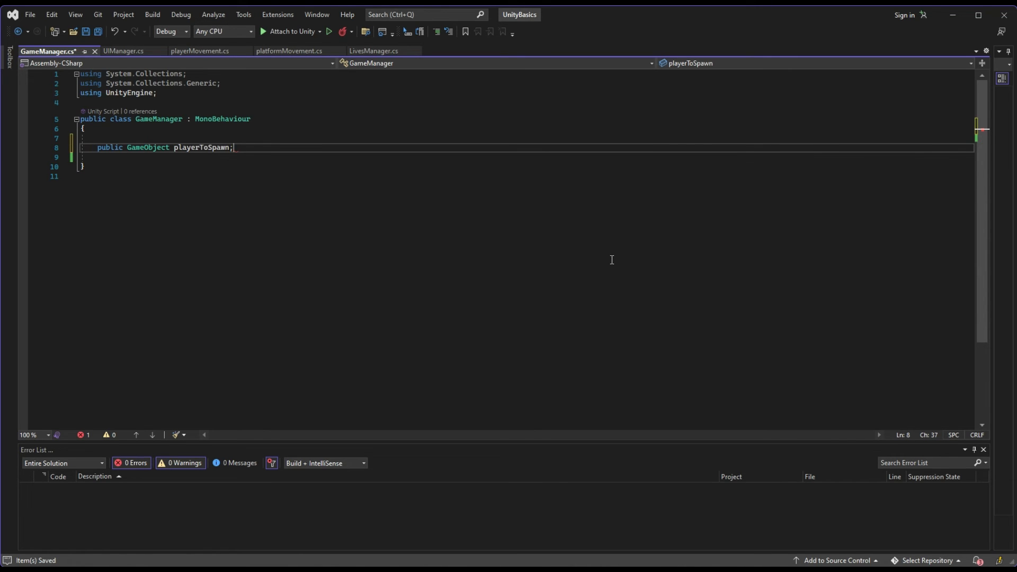
type("public void")
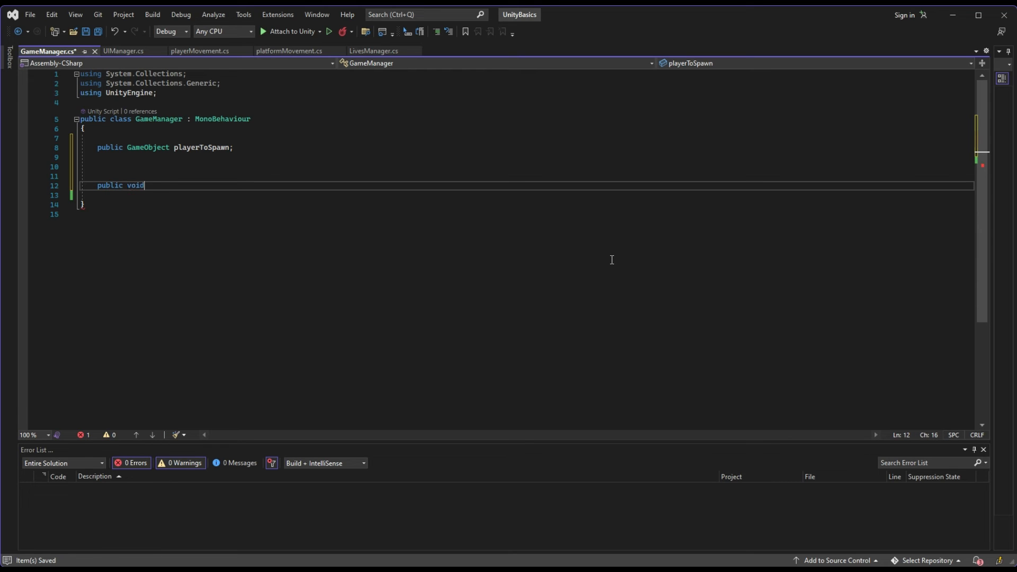
type("SpawnPlaye")
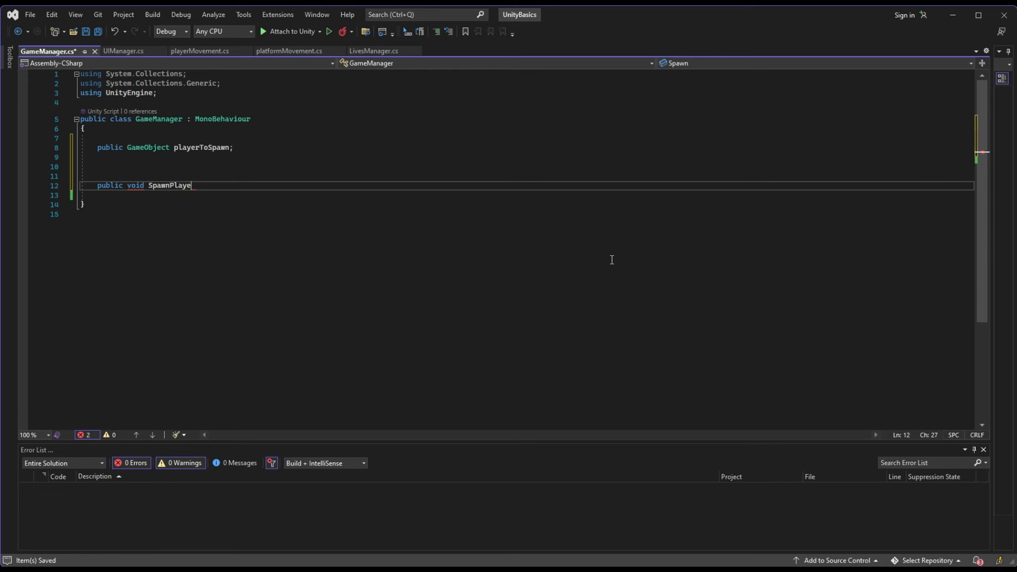
type("r()")
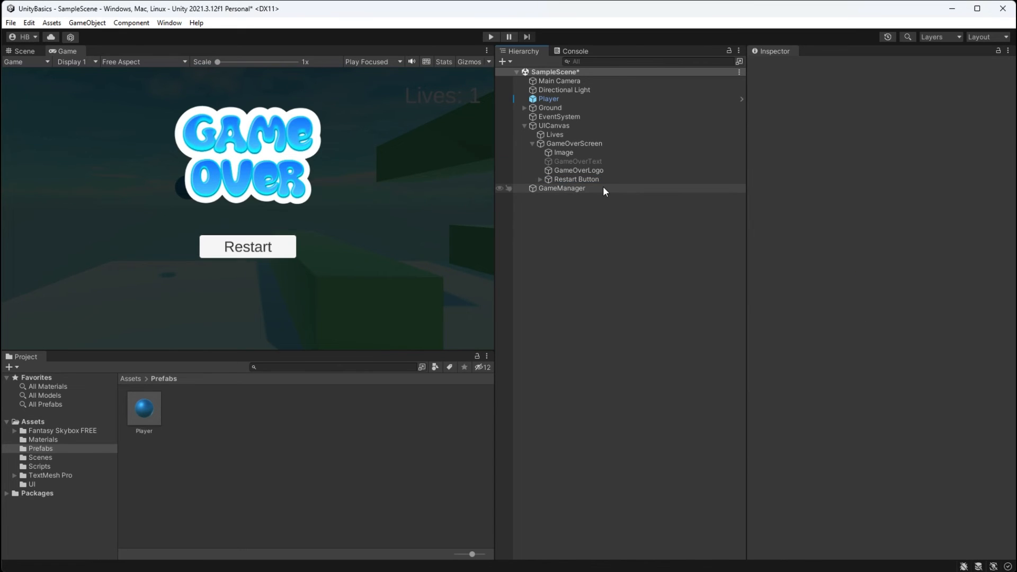
Assign Player to GameManager's Player To Spawn and add GameManager.SpawnPlayer to the Restart button's On Click.
left_click(562, 189)
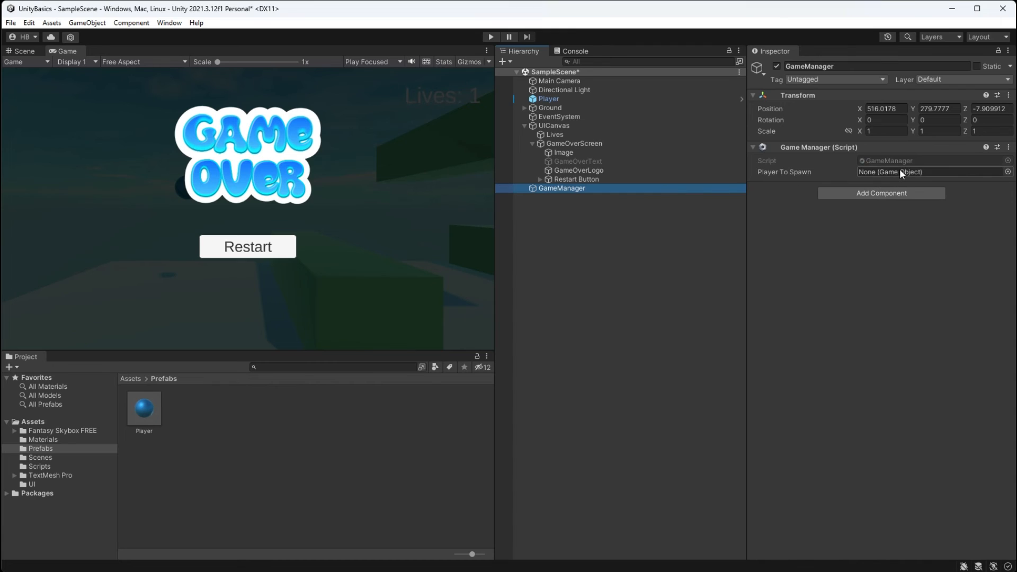
mouse_move(739, 252)
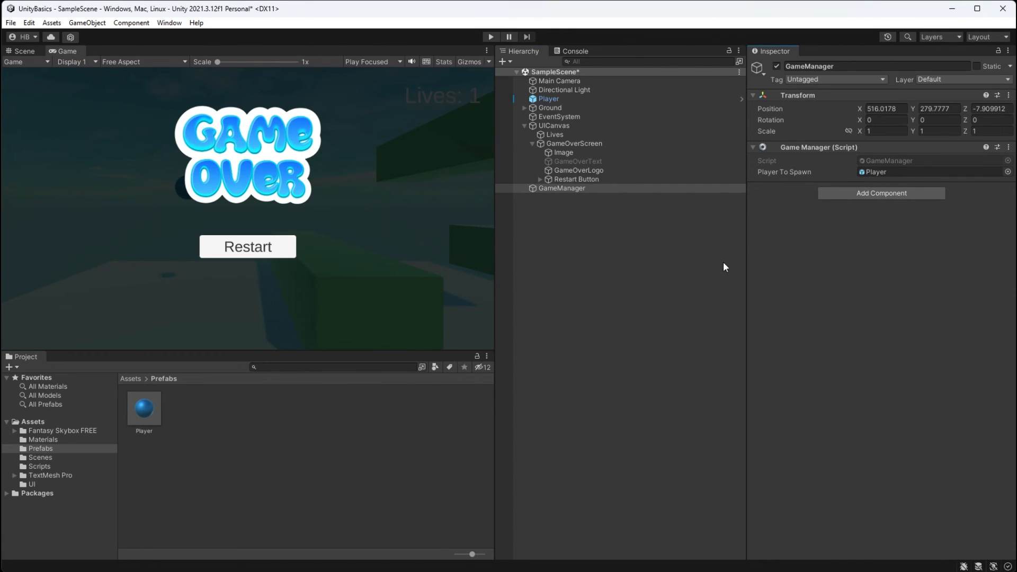
left_click(576, 179)
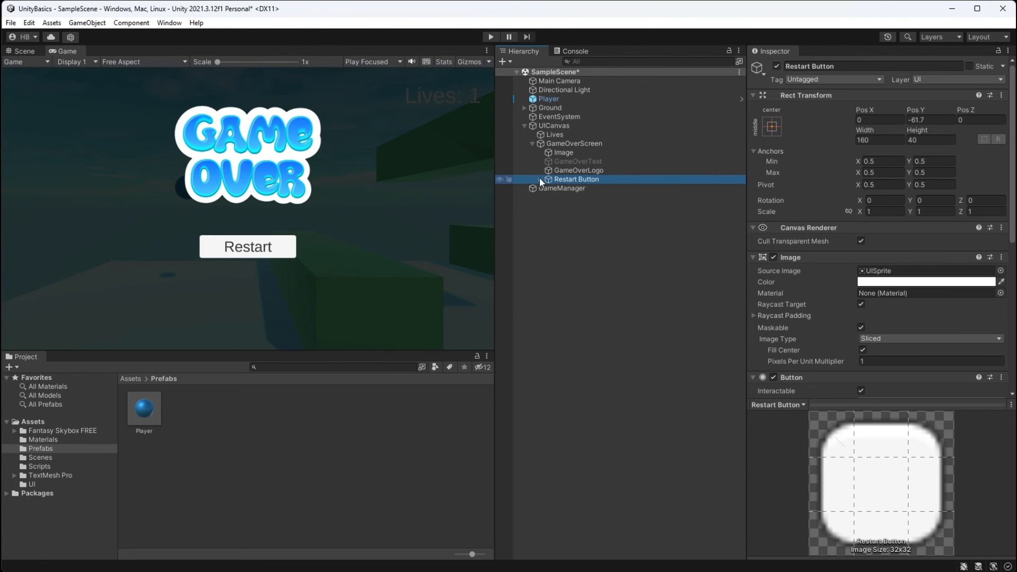
scroll("down", 3)
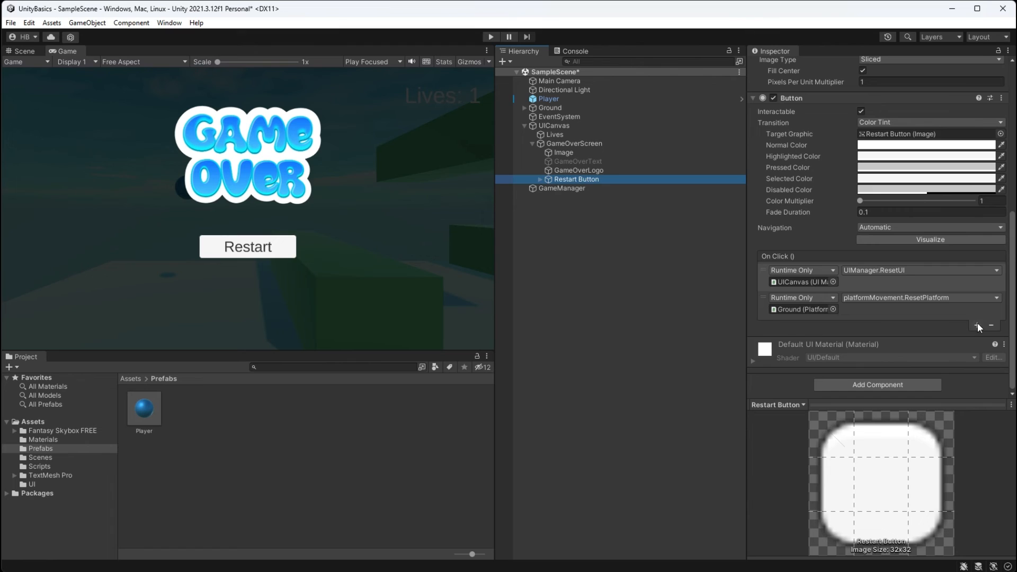
left_click(978, 327)
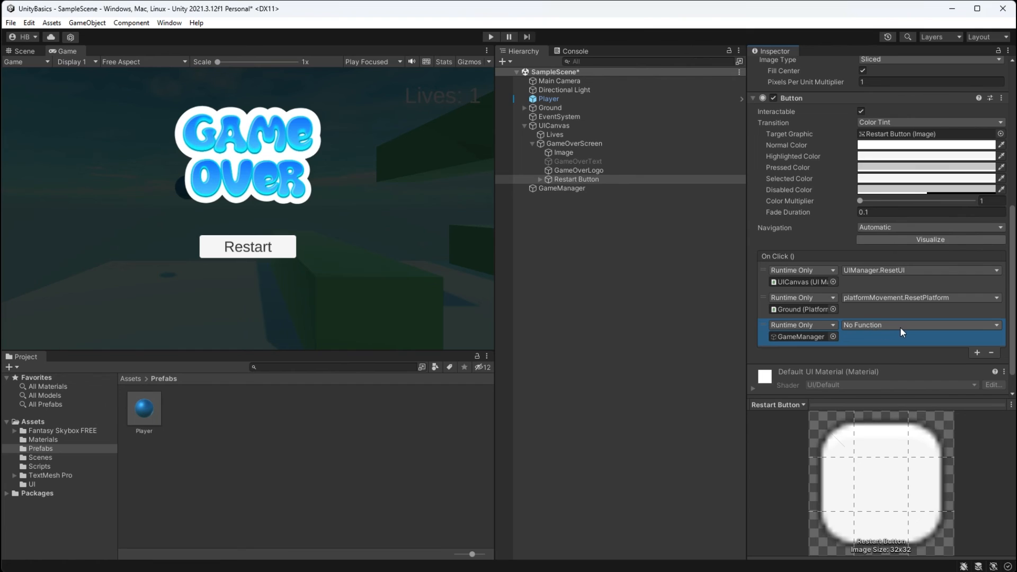
mouse_move(976, 390)
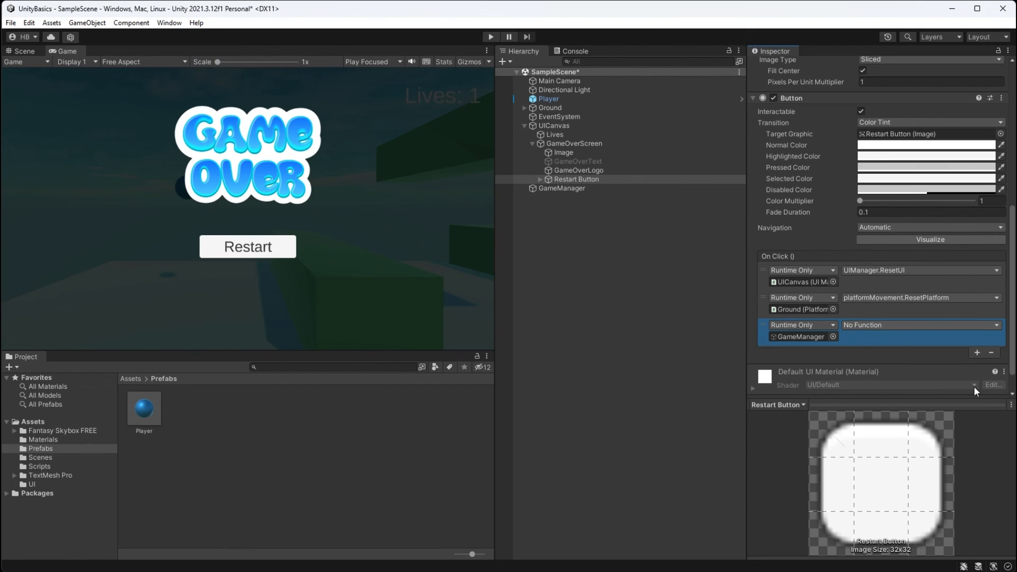
mouse_move(1004, 510)
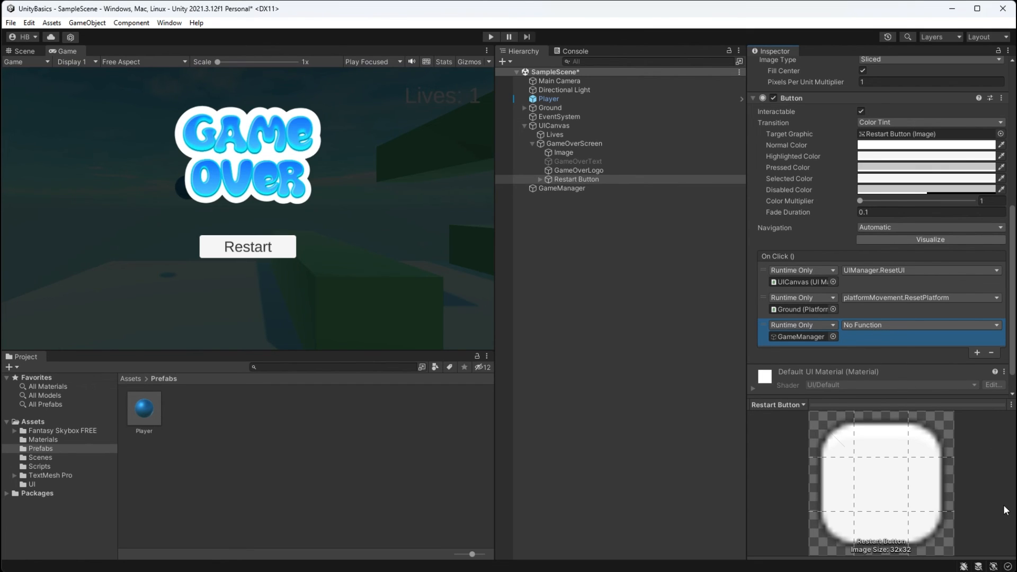
left_click(919, 325)
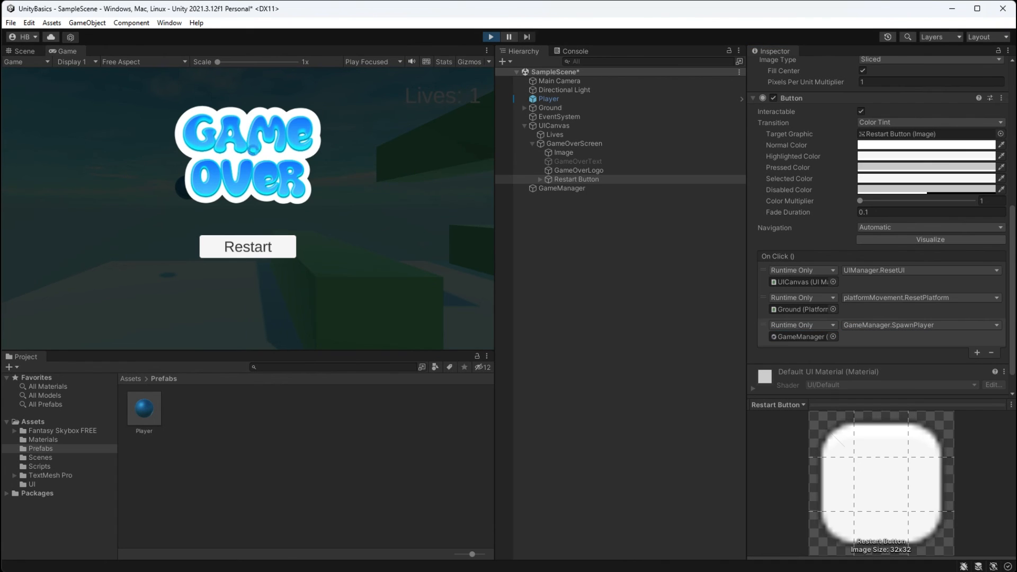
Run the game in Play mode to test the restart.
left_click(246, 247)
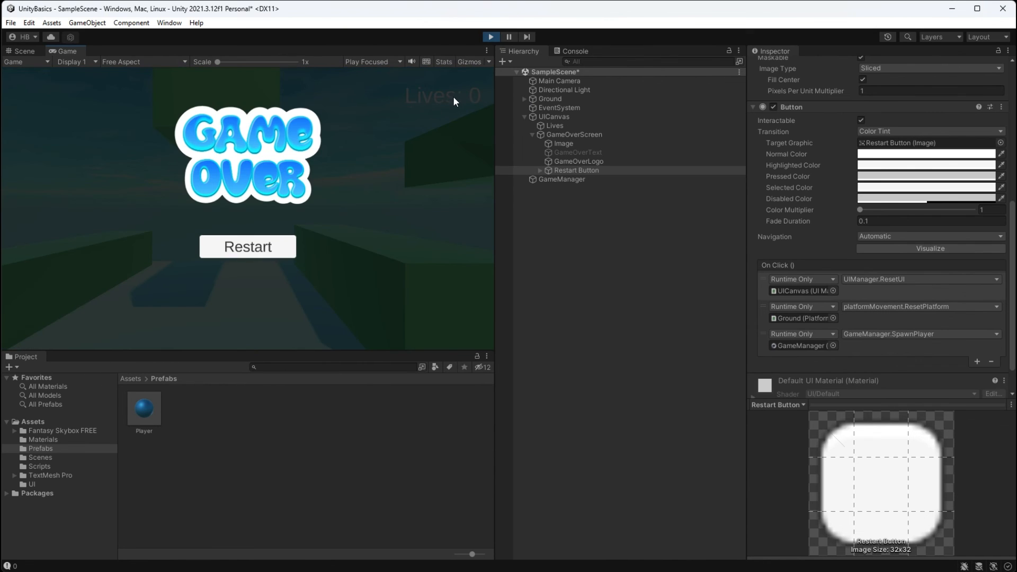
left_click(247, 247)
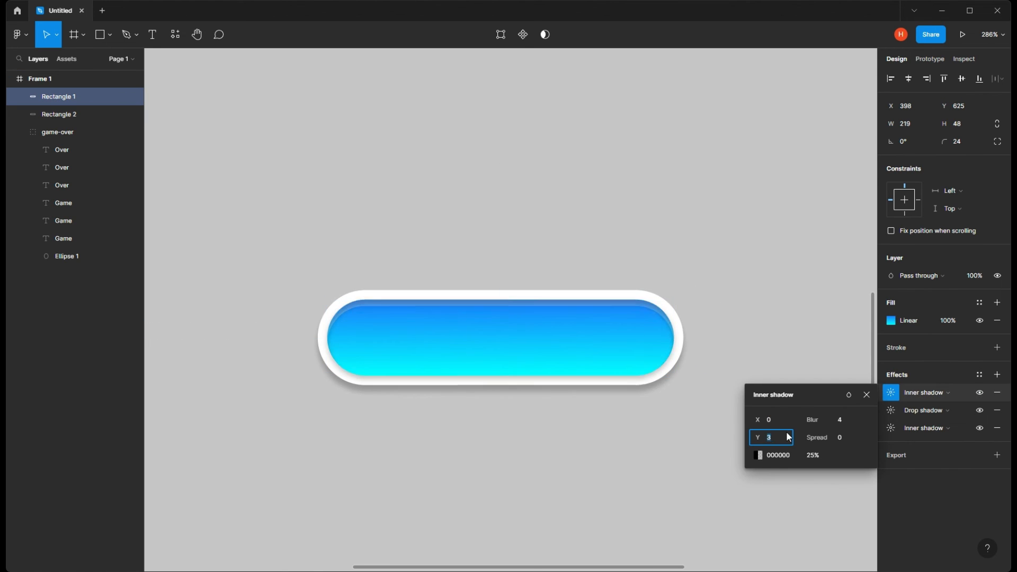
Adjust the second Inner shadow's colour on the blue pill button's Rectangle 1.
left_click(760, 454)
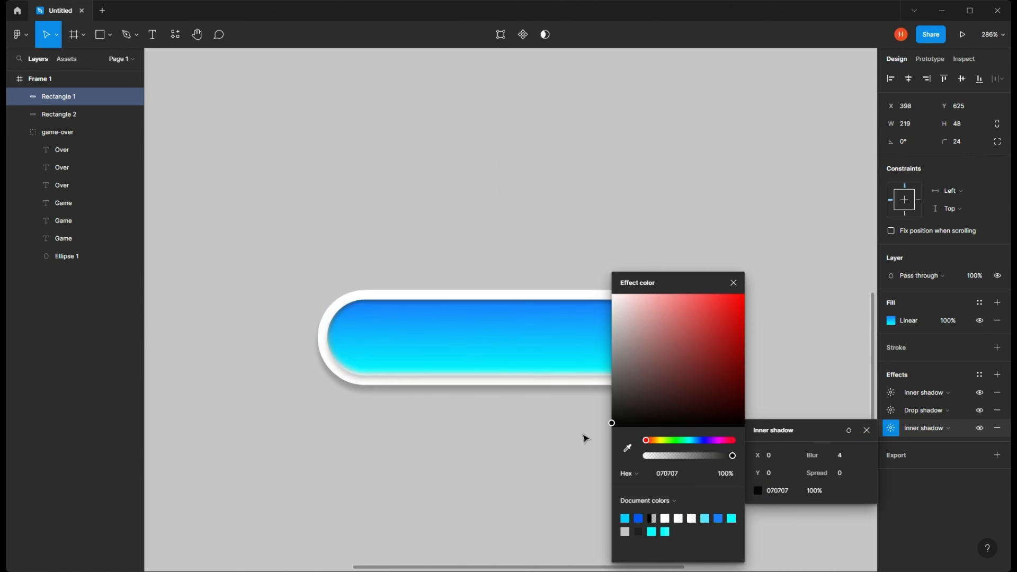
left_click(943, 507)
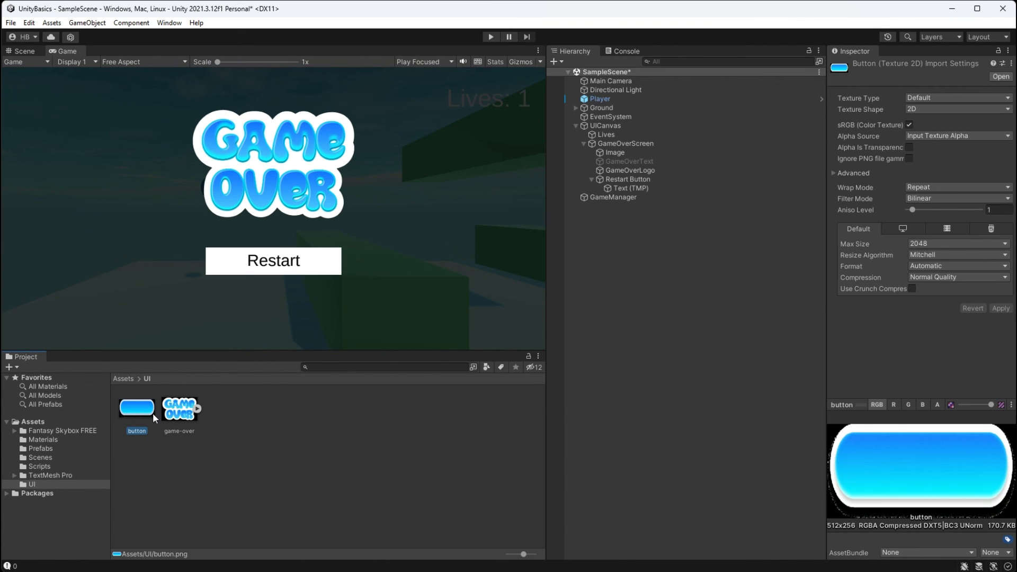
mouse_move(935, 97)
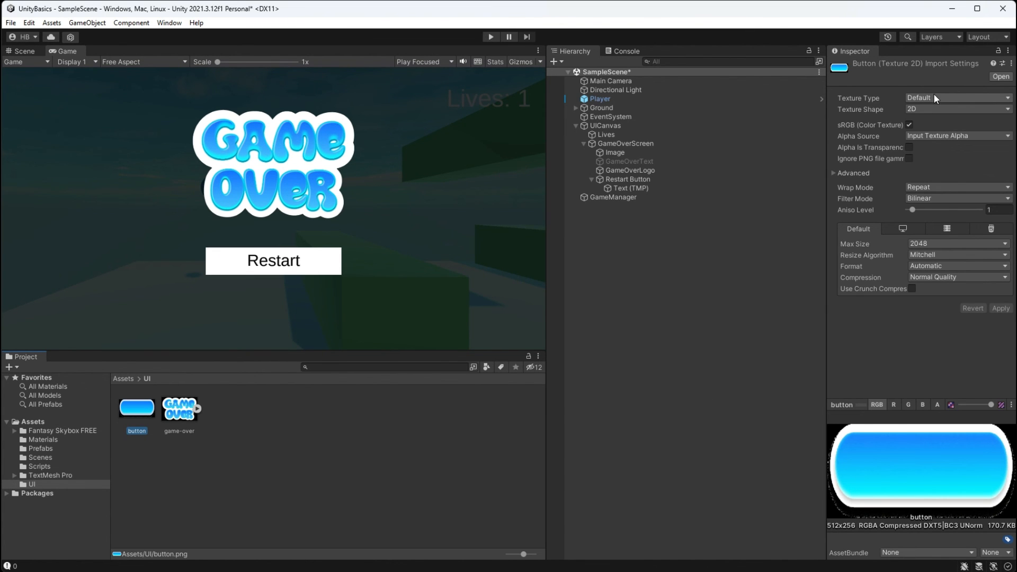
Make the button texture a Sprite (2D and UI), use it on Restart Button with Preserve Aspect and Height 48.
left_click(954, 98)
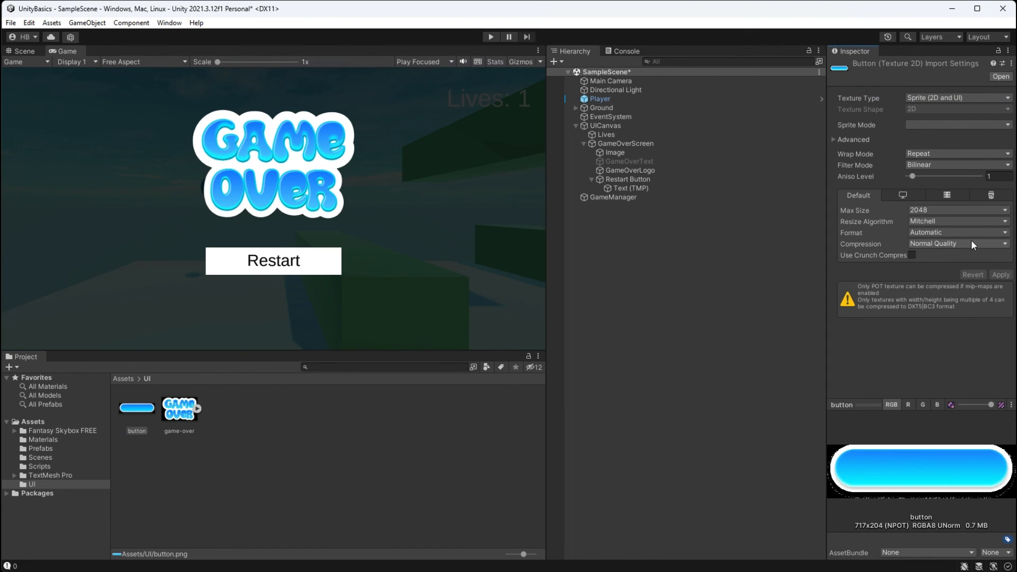
left_click(626, 179)
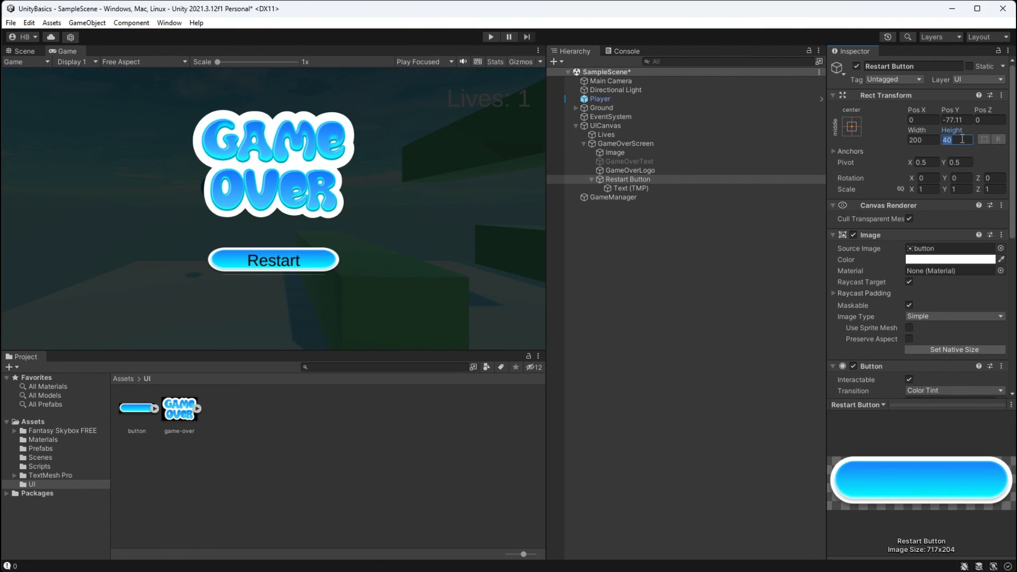
left_click(908, 339)
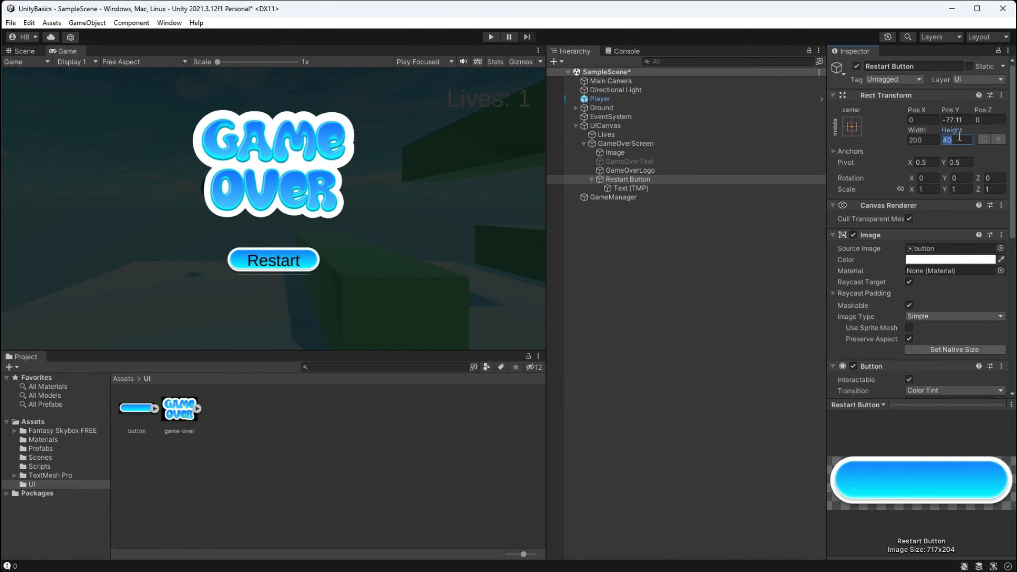
type("48")
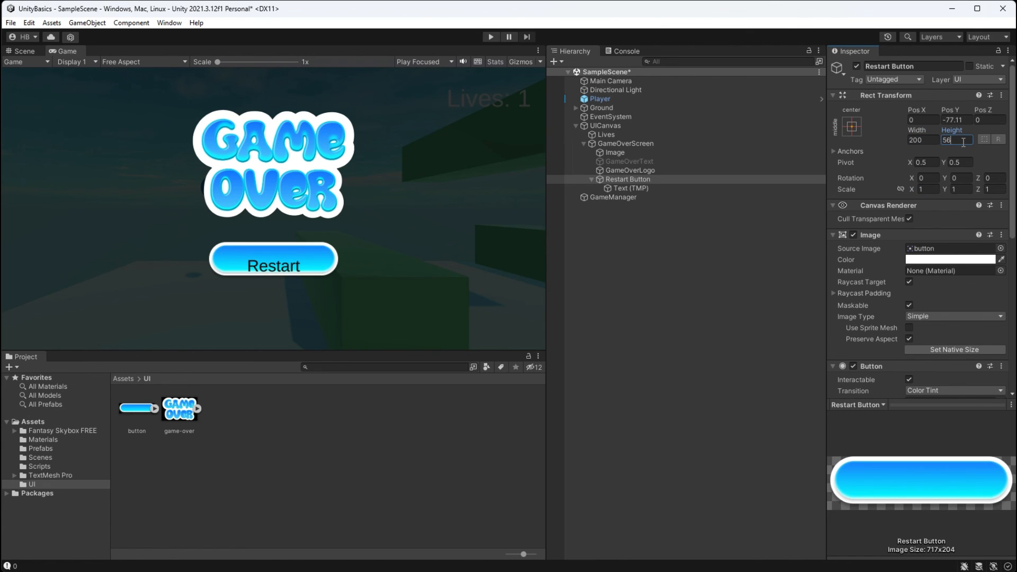
left_click(629, 188)
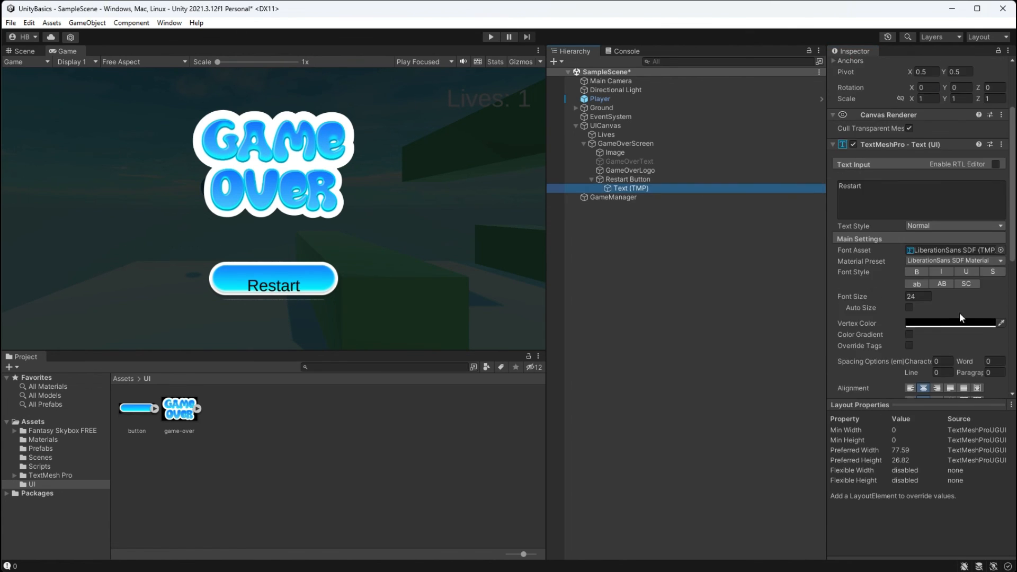
scroll("down", 3)
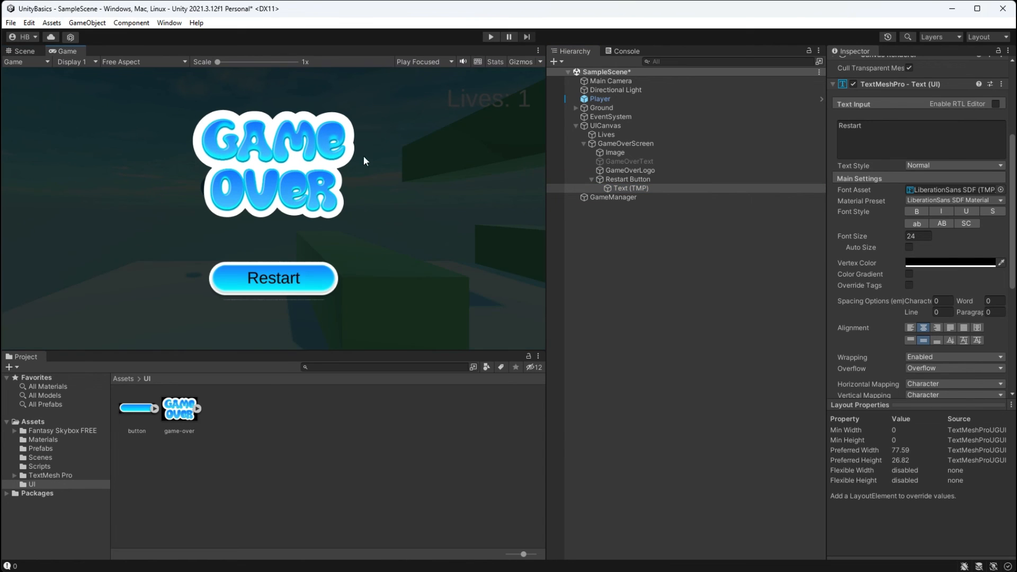